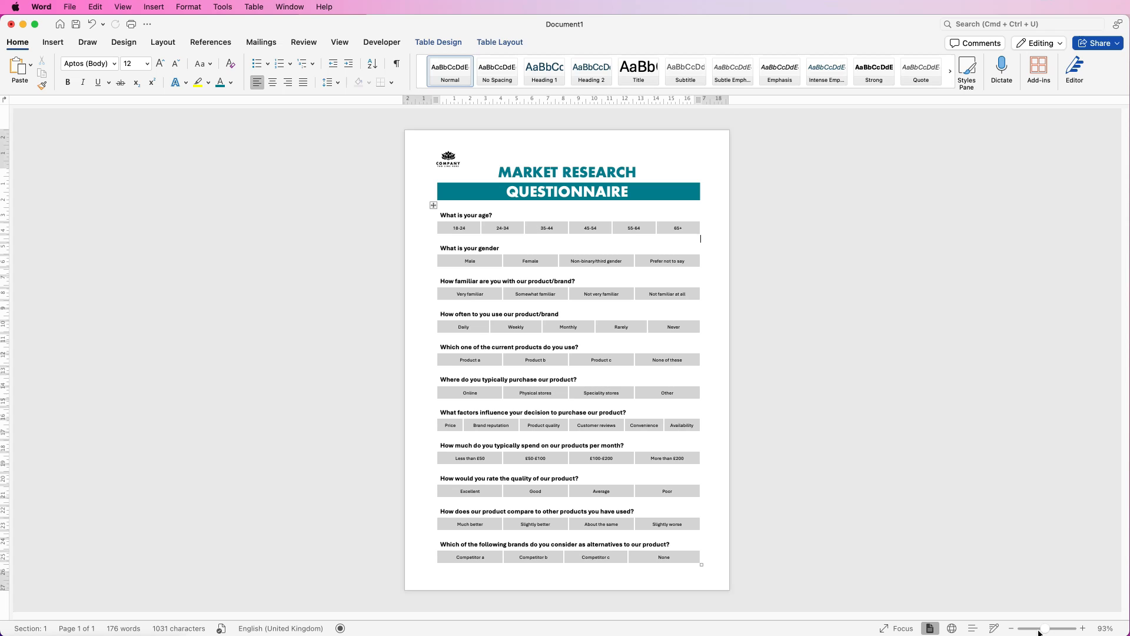
{"action": "mouse_move", "coordinate": [1024, 599]}
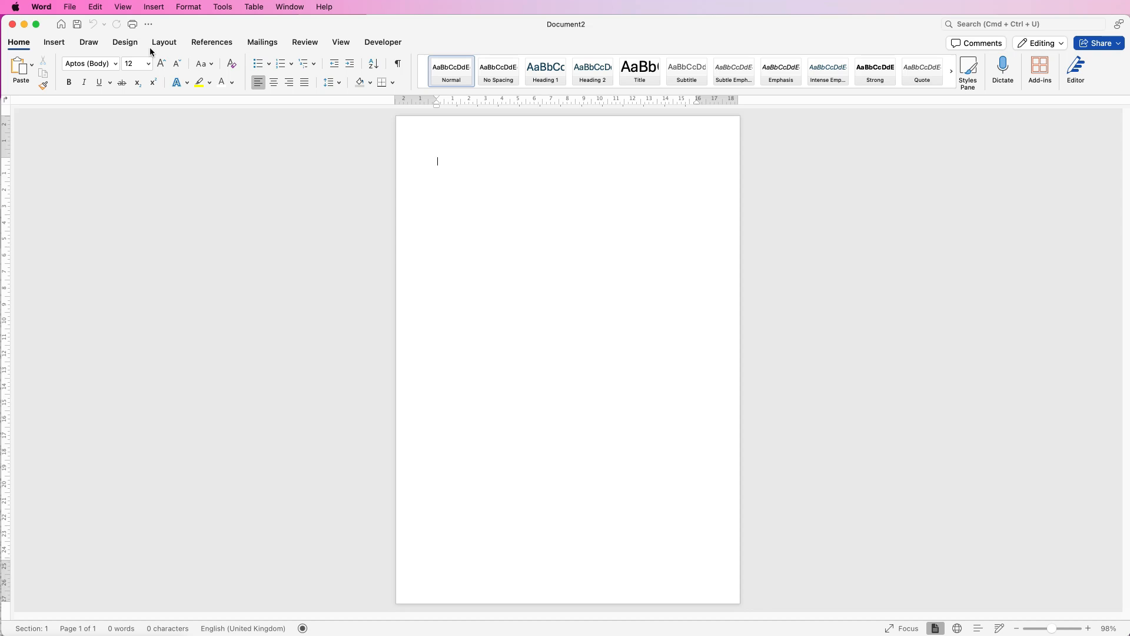
- Apply the Narrow margin preset to the blank page from the Layout tab
{"action": "left_click", "coordinate": [163, 42]}
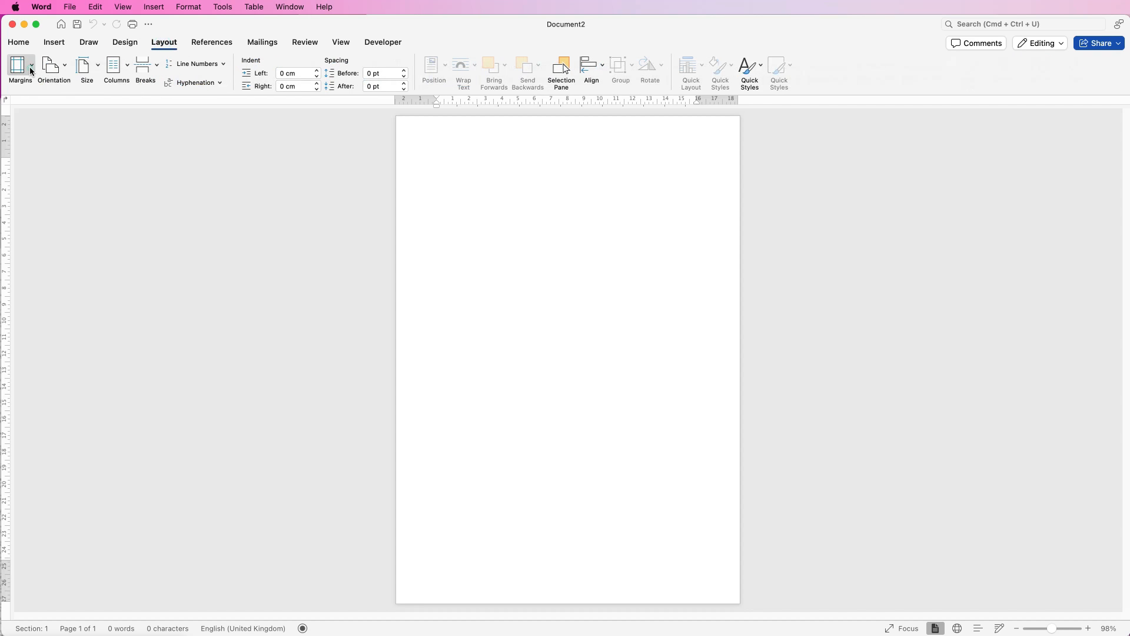
{"action": "left_click", "coordinate": [20, 69]}
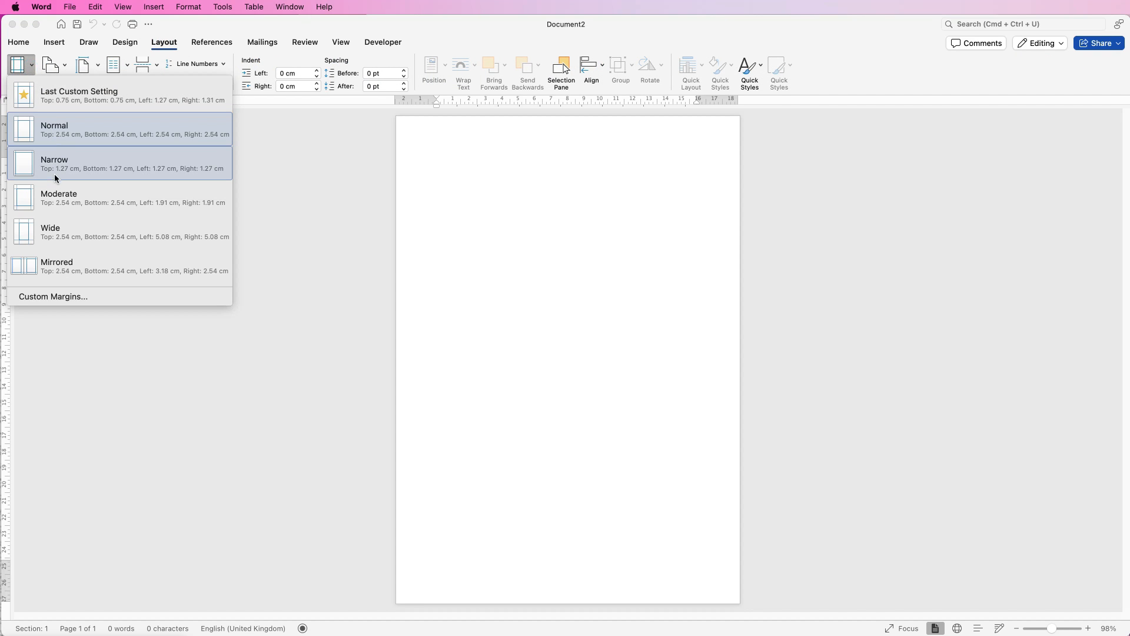
{"action": "left_click", "coordinate": [54, 164]}
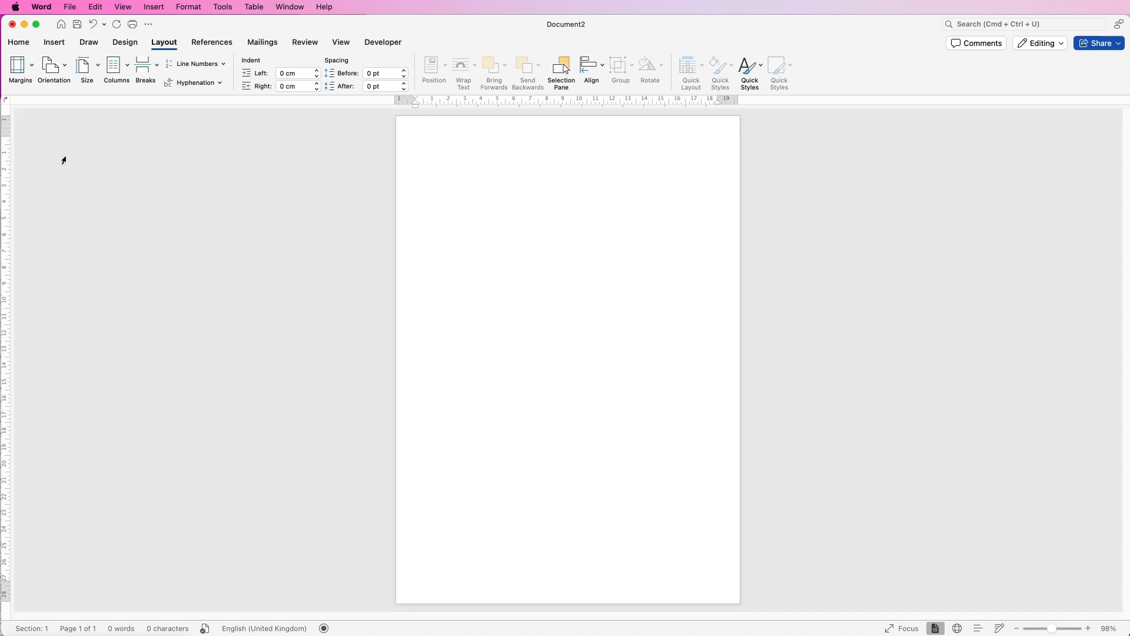
{"action": "mouse_move", "coordinate": [82, 141]}
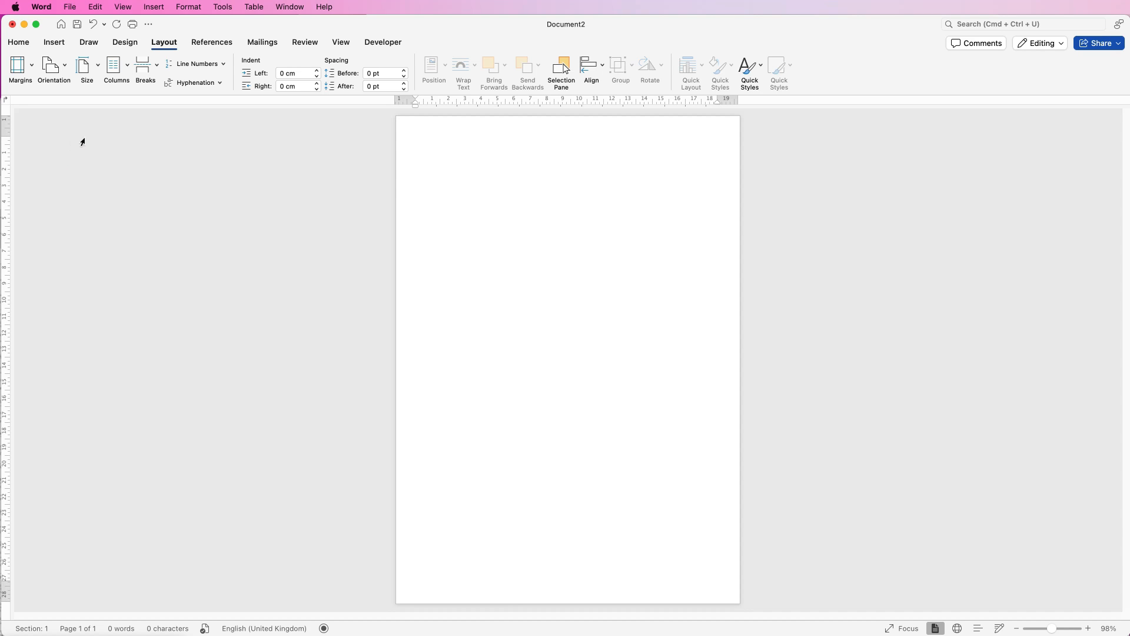
{"action": "left_click", "coordinate": [416, 141]}
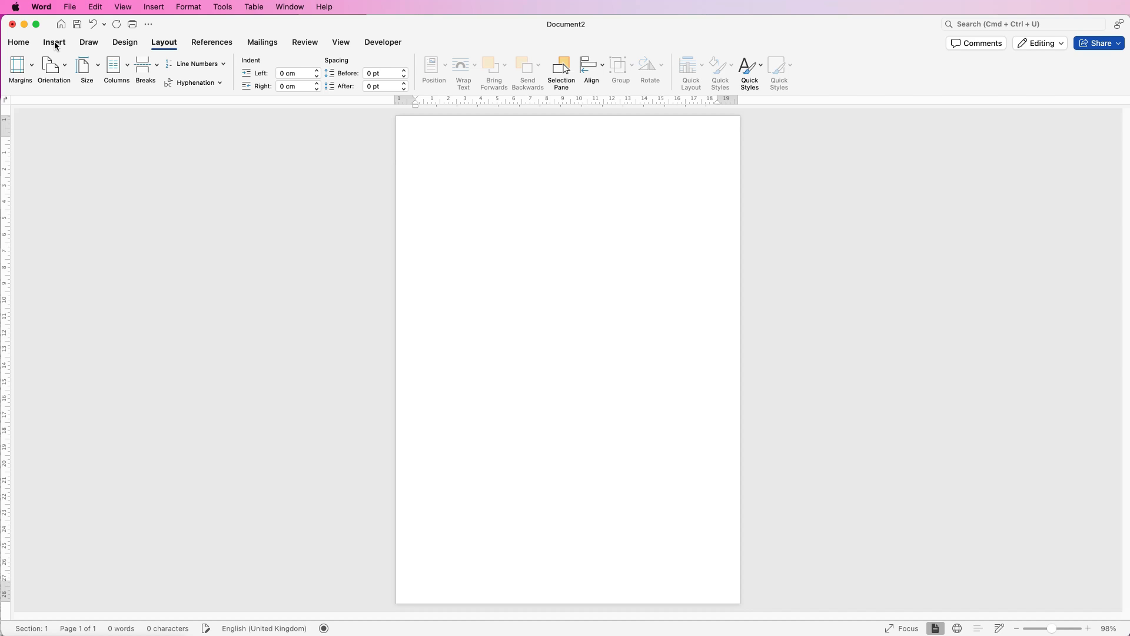
- Insert a 6-column, 8-row table with 0.8 cm row height and centred cell alignment
{"action": "left_click", "coordinate": [54, 42]}
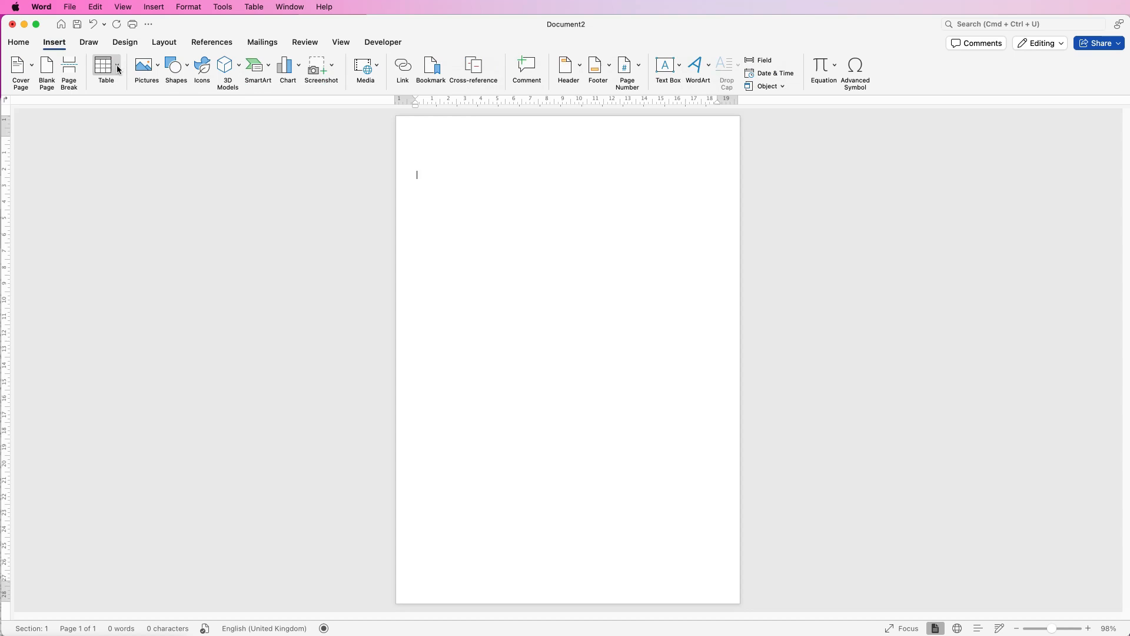
{"action": "left_click", "coordinate": [105, 68]}
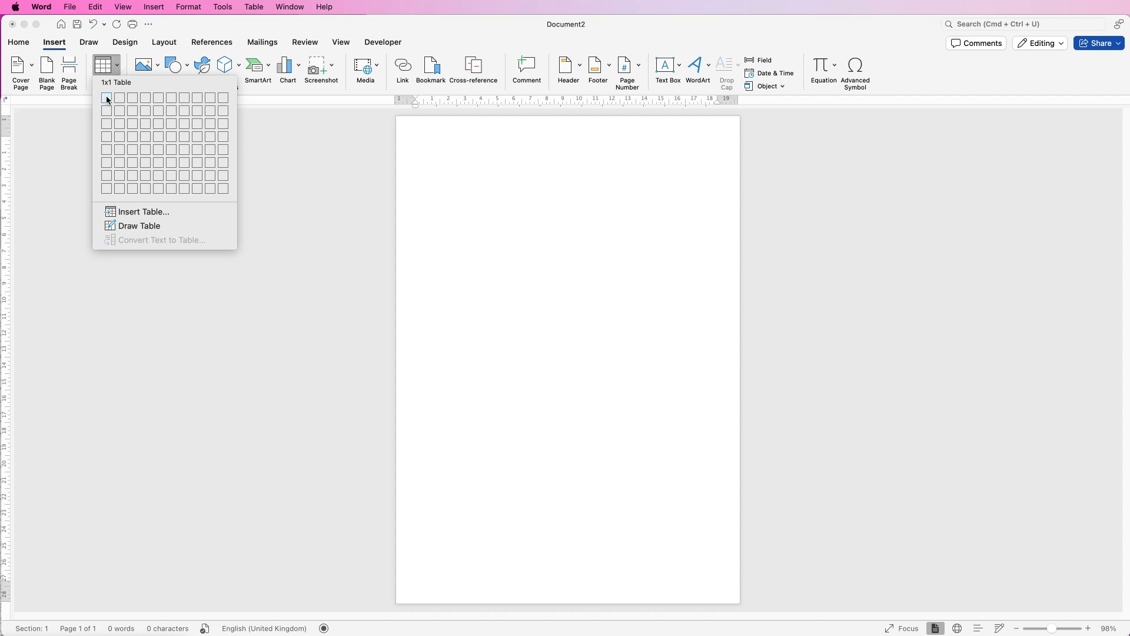
{"action": "mouse_move", "coordinate": [145, 98]}
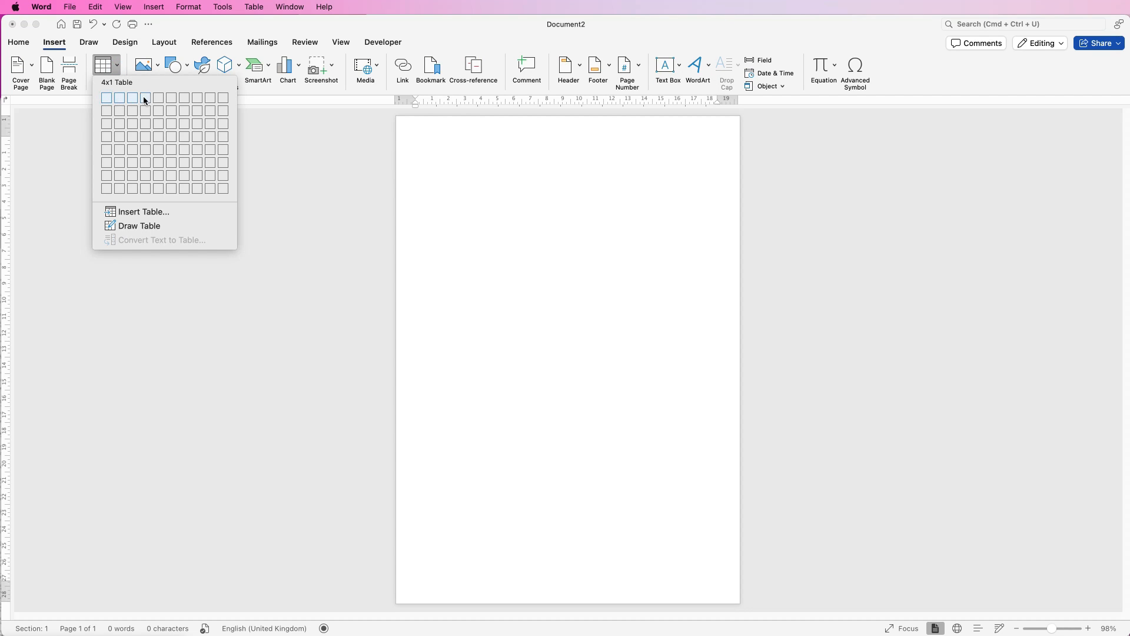
{"action": "mouse_move", "coordinate": [170, 97]}
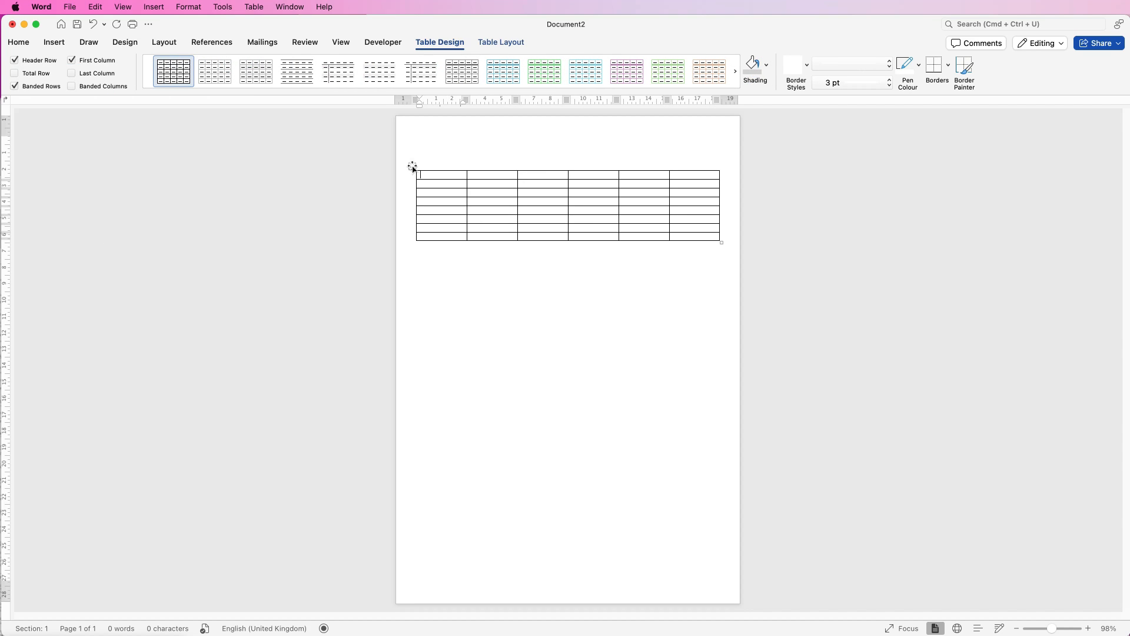
{"action": "left_click", "coordinate": [411, 166]}
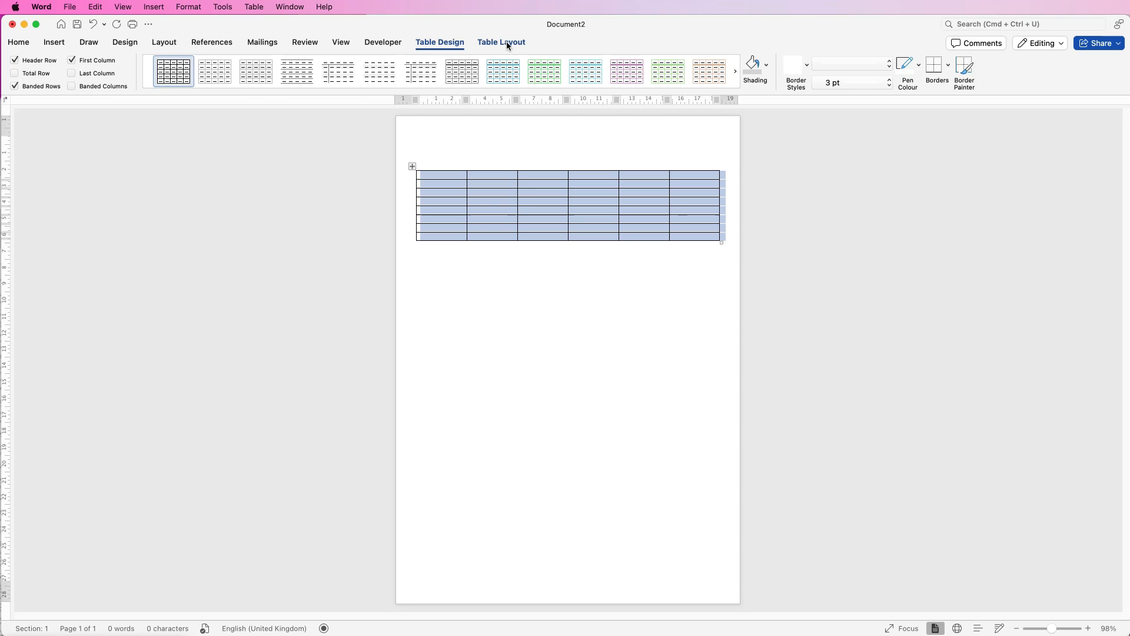
{"action": "left_click", "coordinate": [501, 41]}
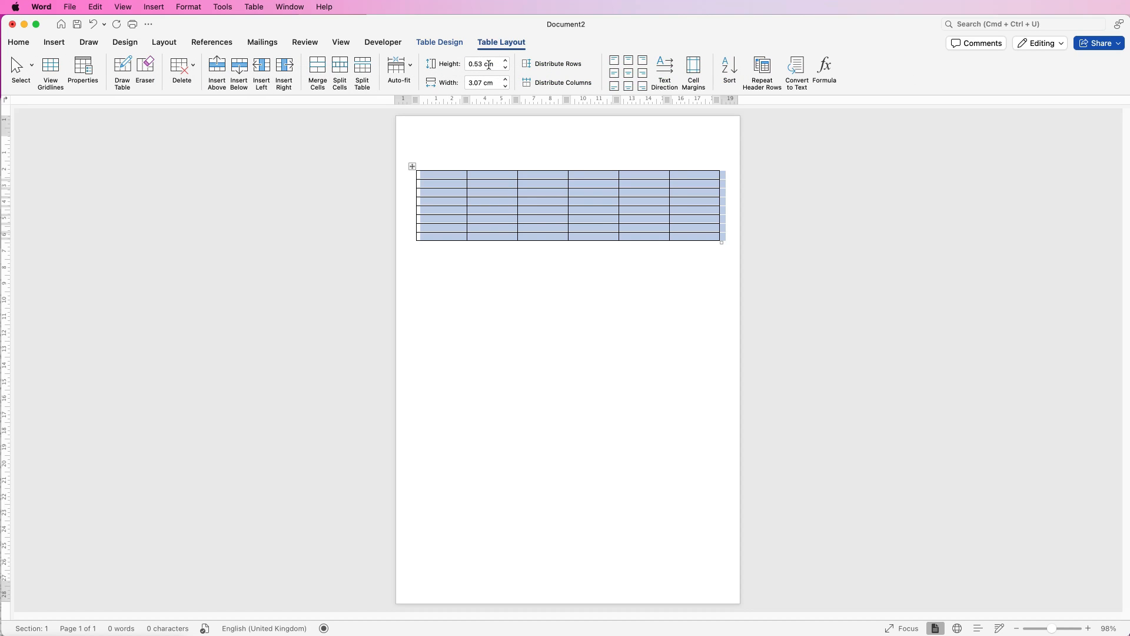
{"action": "left_click", "coordinate": [483, 64]}
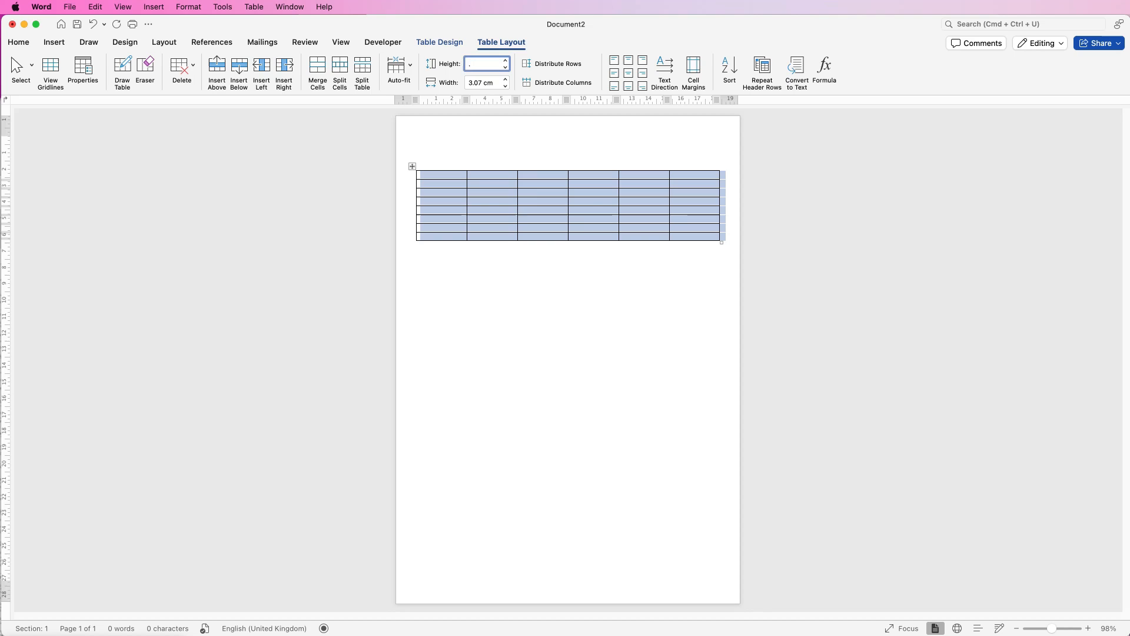
{"action": "type", "text": "8 cm"}
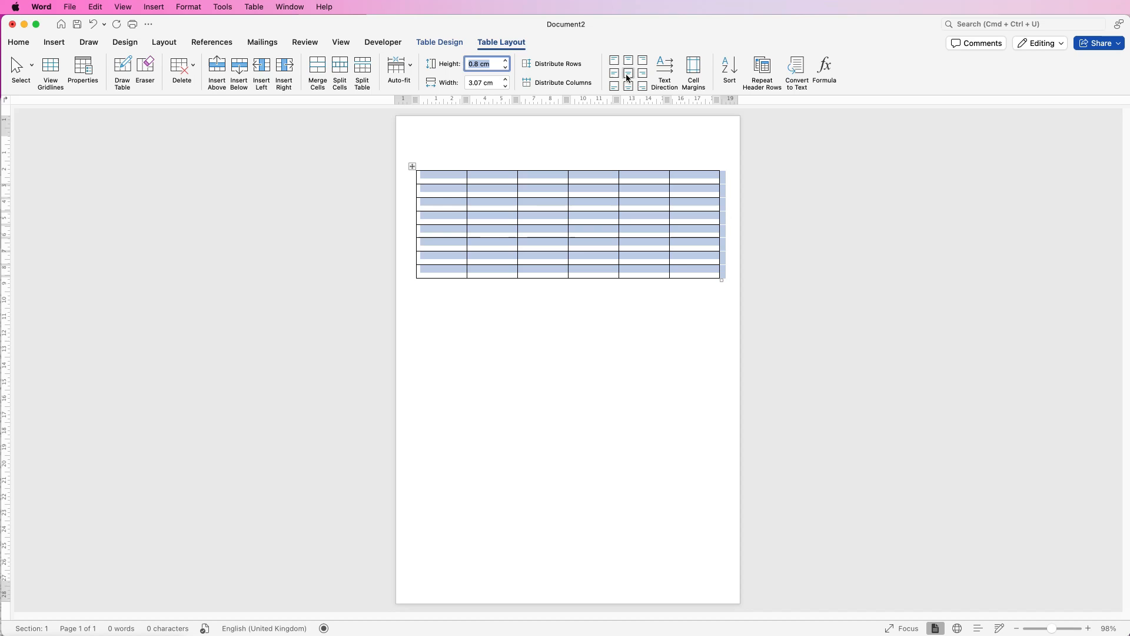
{"action": "mouse_move", "coordinate": [628, 74]}
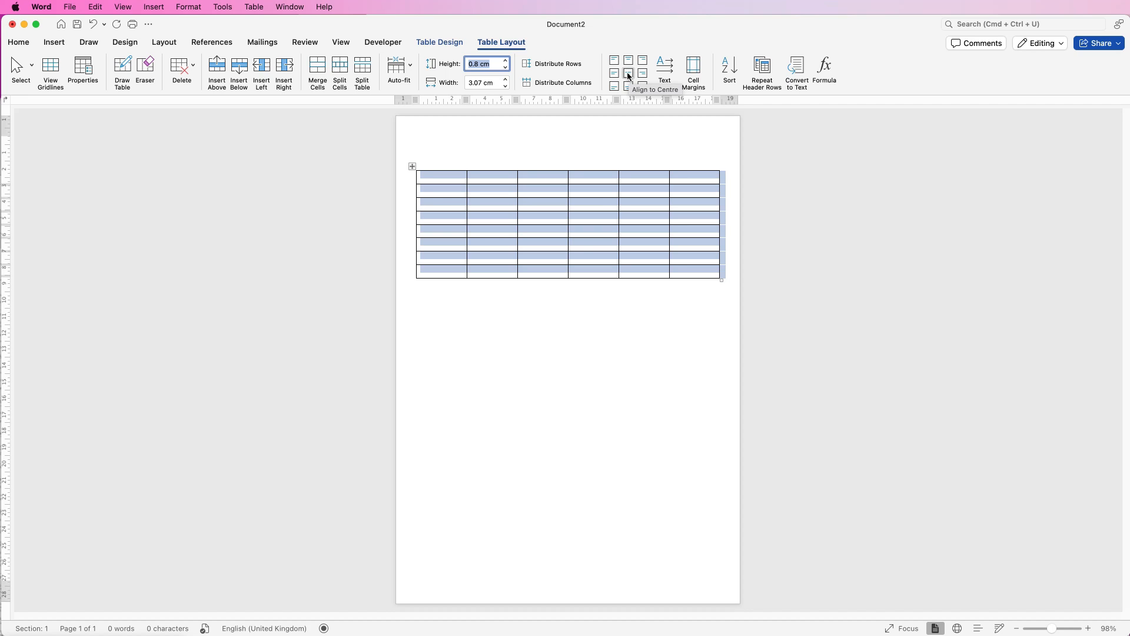
{"action": "left_click", "coordinate": [628, 73]}
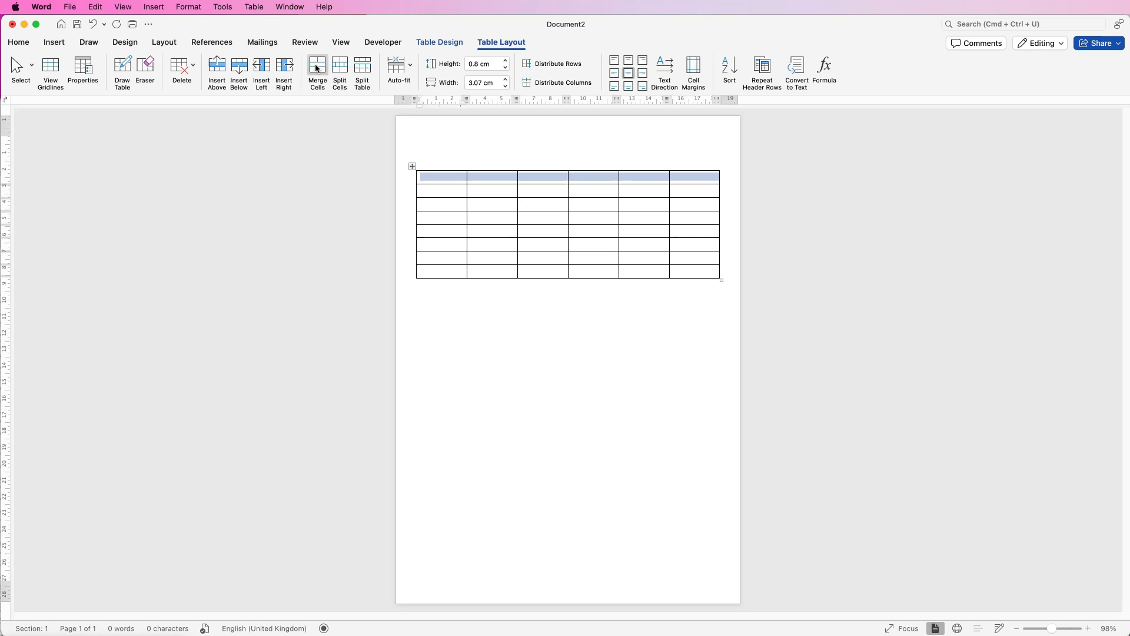
- Merge the top row, enter 'What is your age?', and set row three to 0.5 cm
{"action": "left_click", "coordinate": [317, 70]}
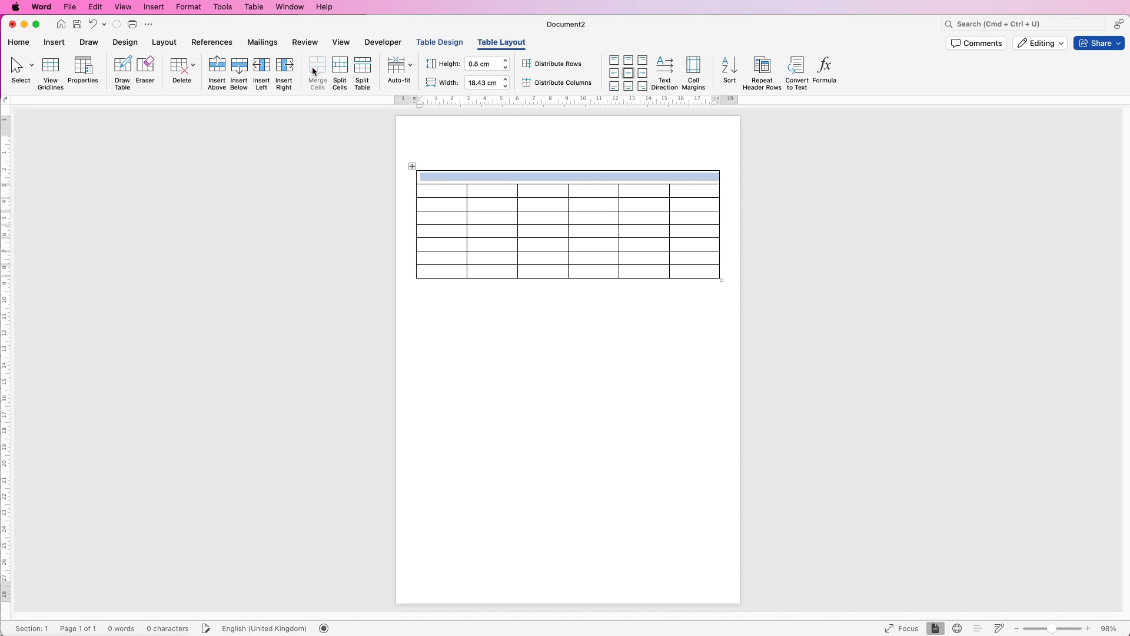
{"action": "type", "text": "What is your age?"}
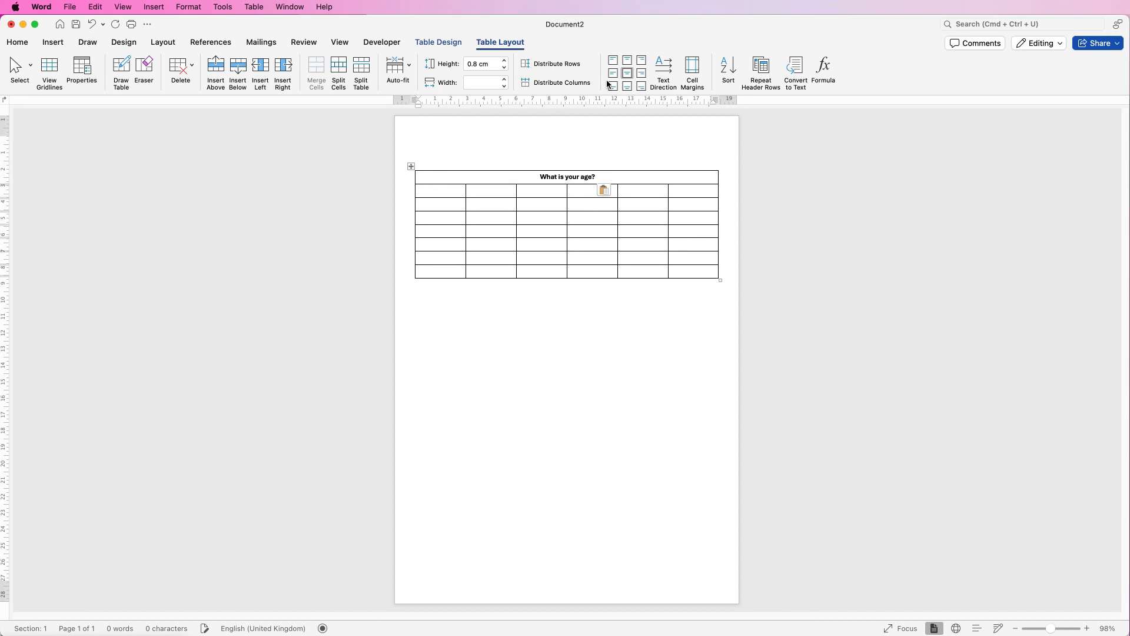
{"action": "mouse_move", "coordinate": [613, 71]}
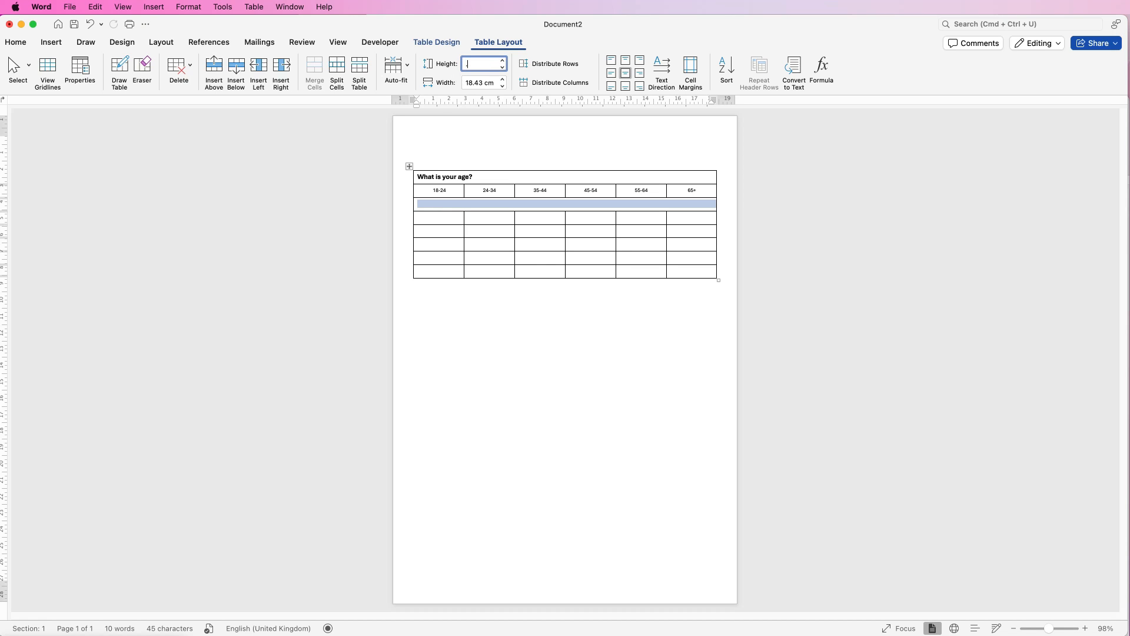
{"action": "type", "text": "0.5 cm"}
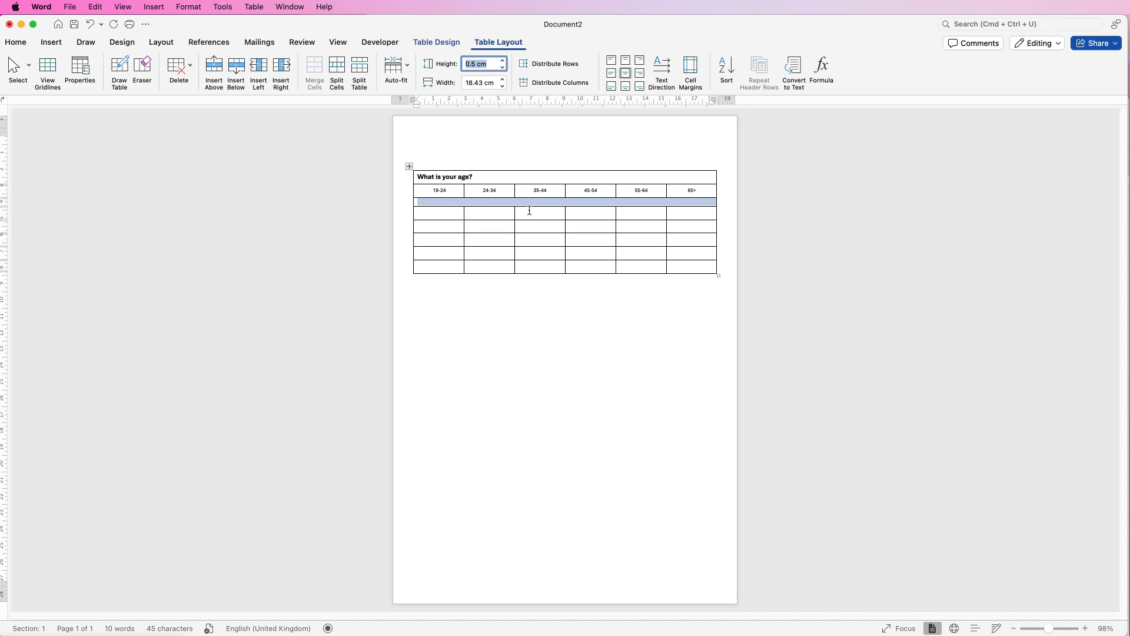
{"action": "mouse_move", "coordinate": [676, 266]}
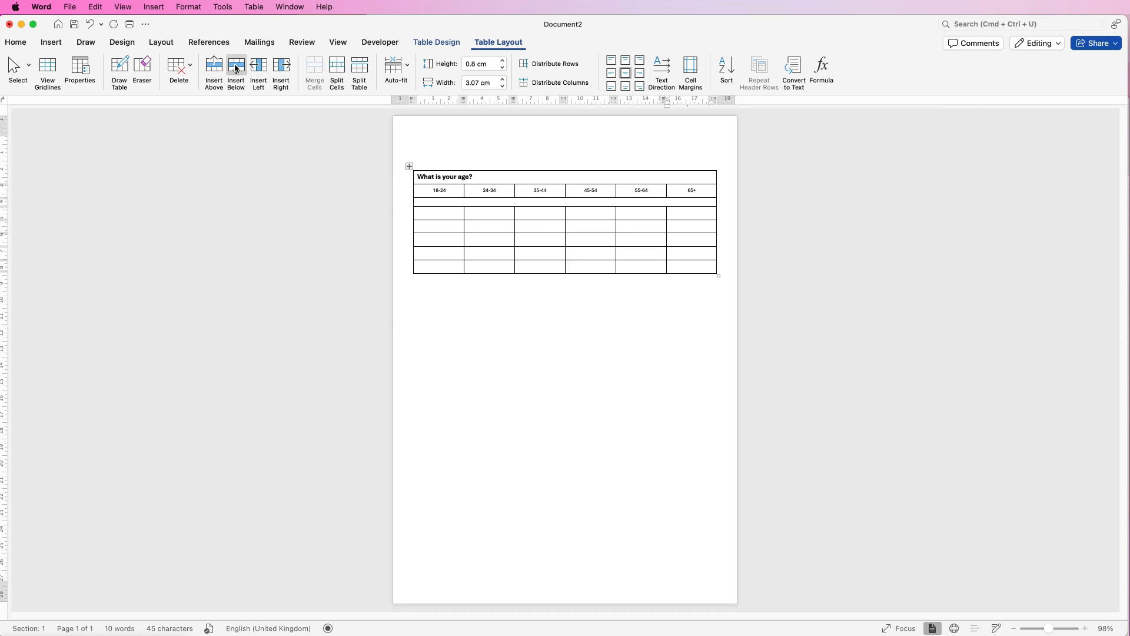
- Add several batches of rows and select the cells for the 'What is your gender?' row
{"action": "left_click", "coordinate": [236, 72]}
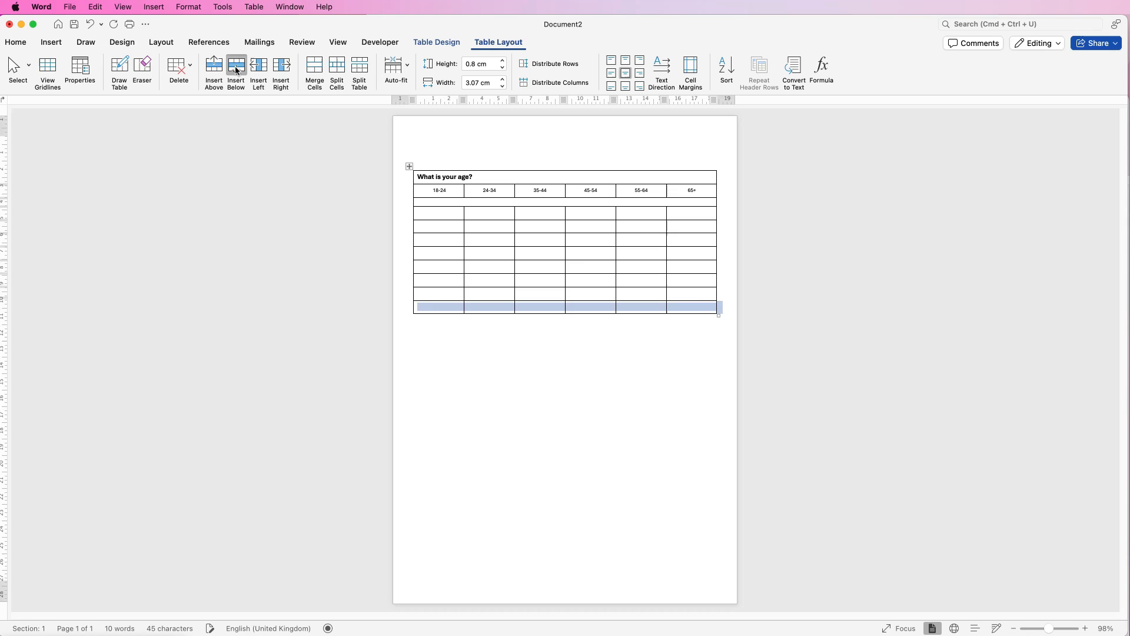
{"action": "left_click", "coordinate": [235, 71]}
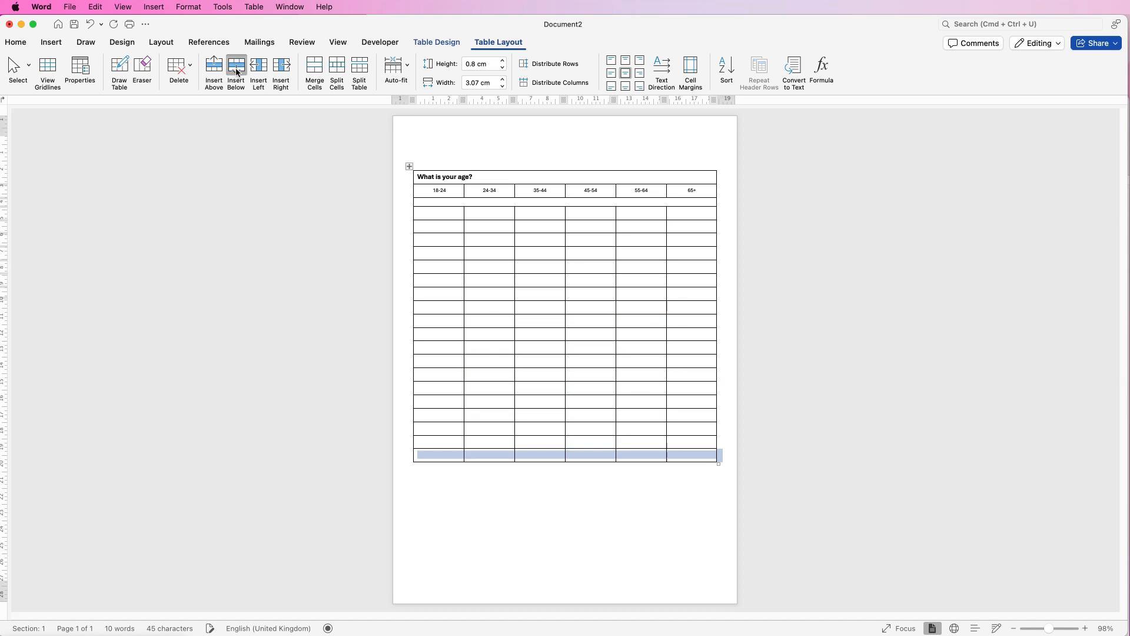
{"action": "left_click", "coordinate": [236, 70]}
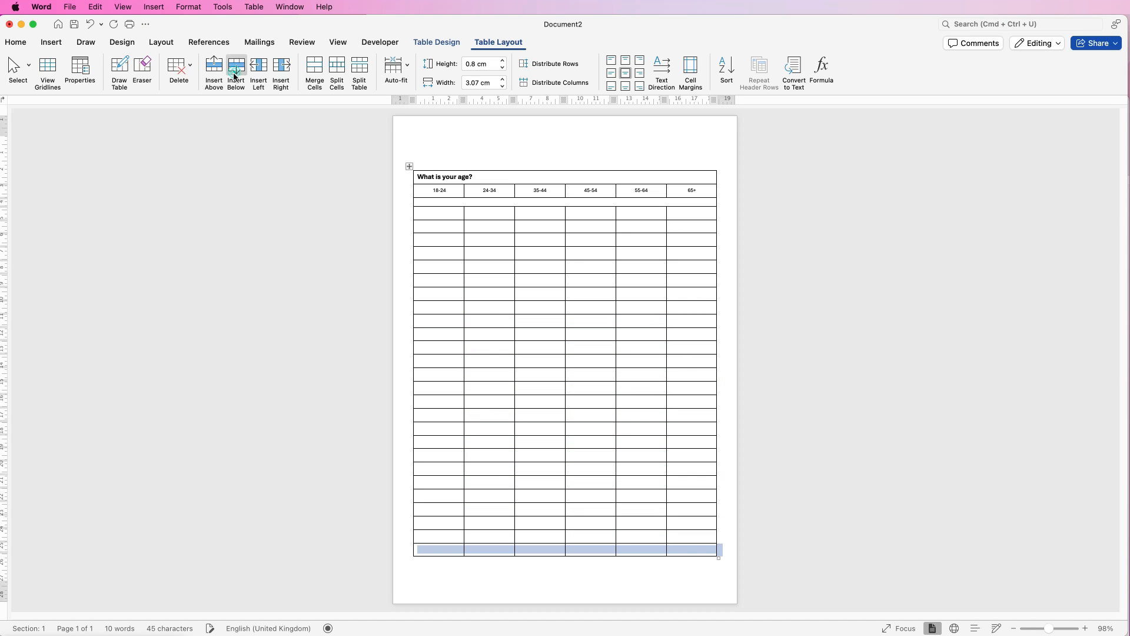
{"action": "left_click", "coordinate": [236, 72]}
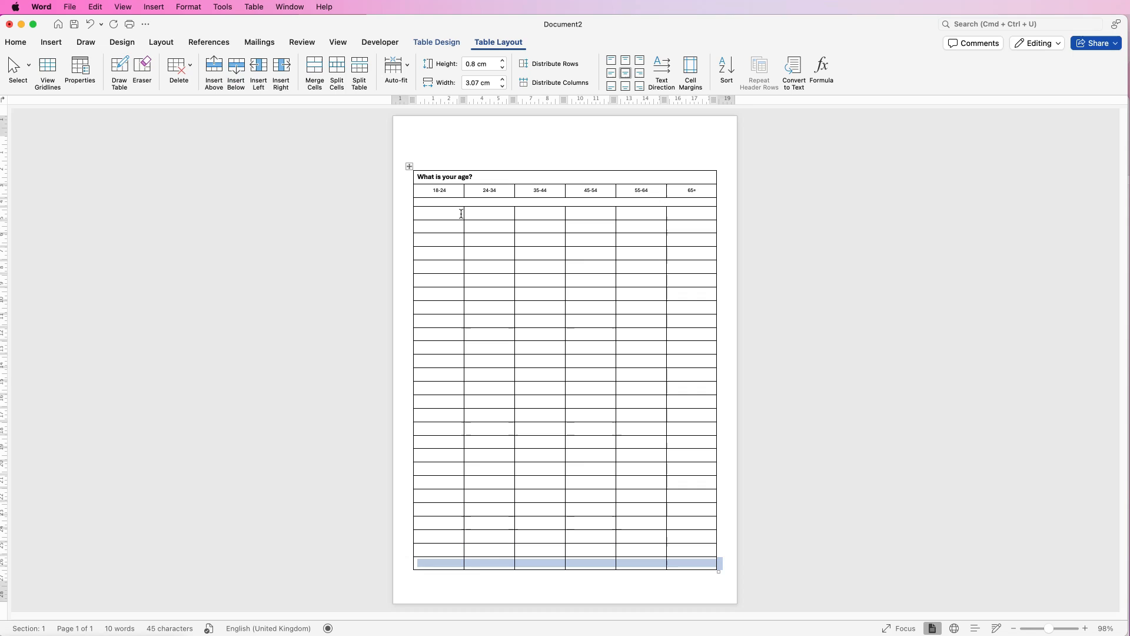
{"action": "left_click_drag", "start_coordinate": [438, 212], "coordinate": [558, 213]}
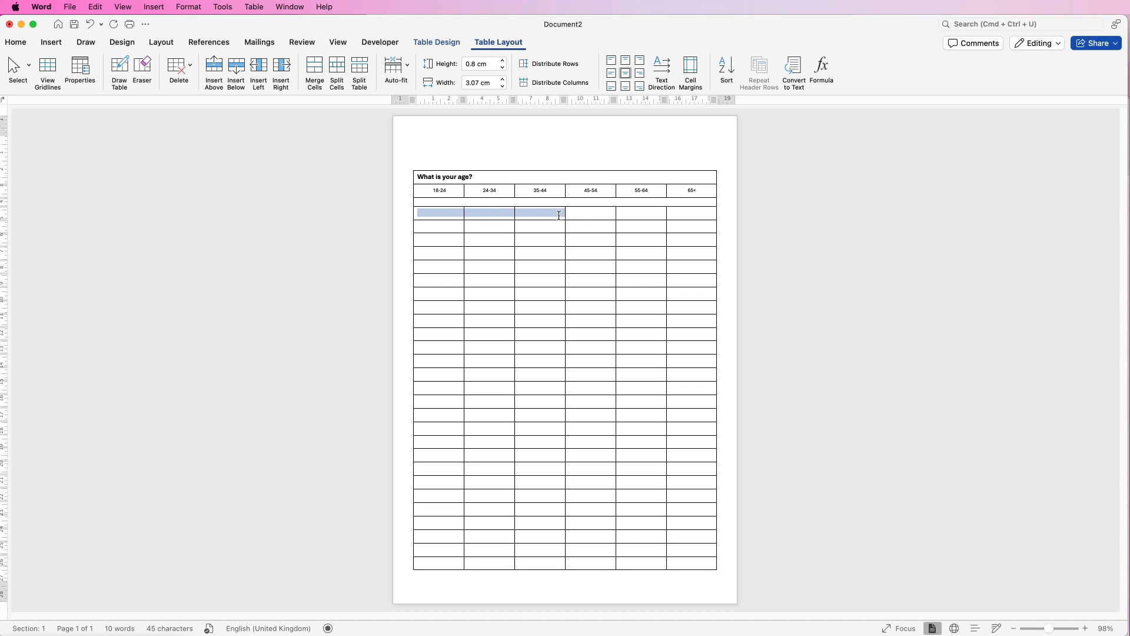
{"action": "left_click_drag", "start_coordinate": [559, 212], "coordinate": [692, 212]}
{"action": "type", "text": "What is your gender?"}
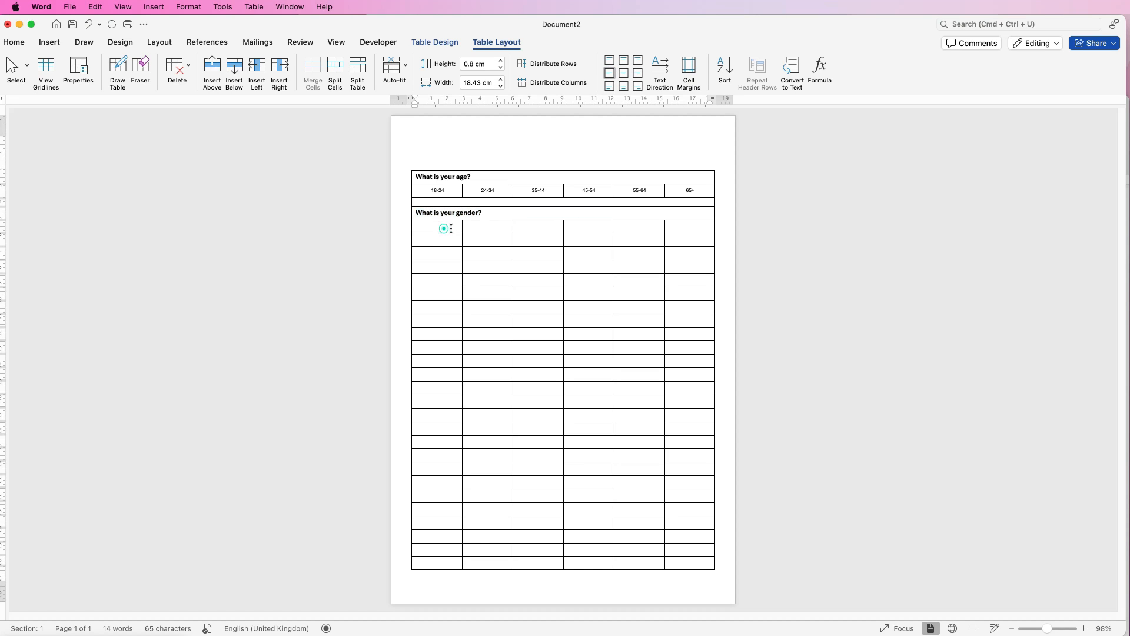
- Merge the row below the gender question and split it into four cells
{"action": "left_click_drag", "start_coordinate": [436, 225], "coordinate": [613, 226]}
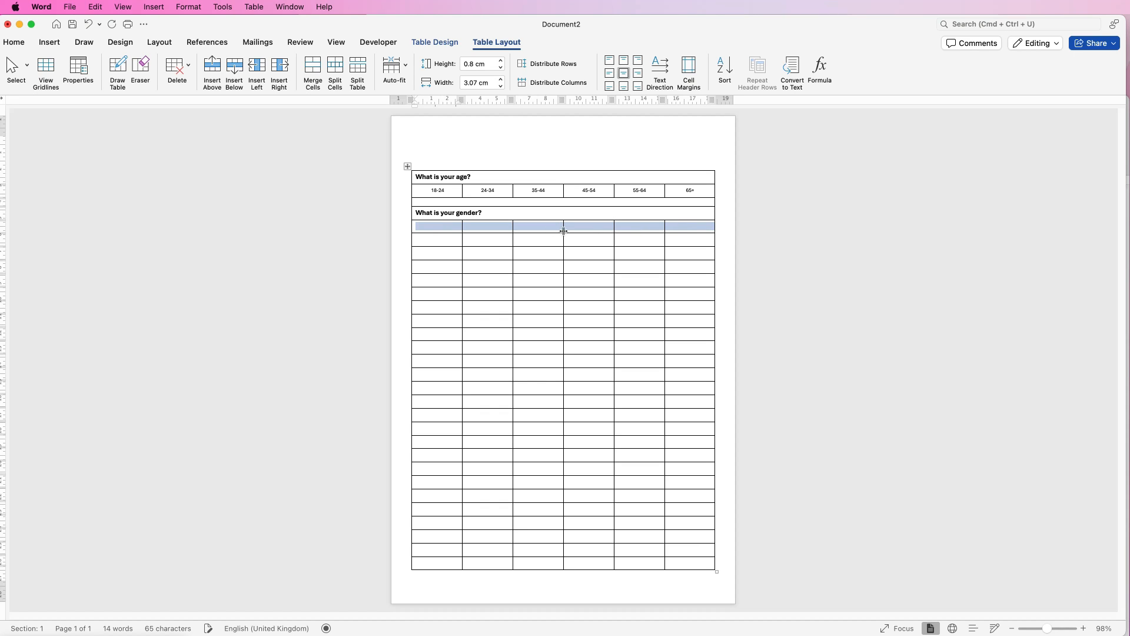
{"action": "mouse_move", "coordinate": [436, 230]}
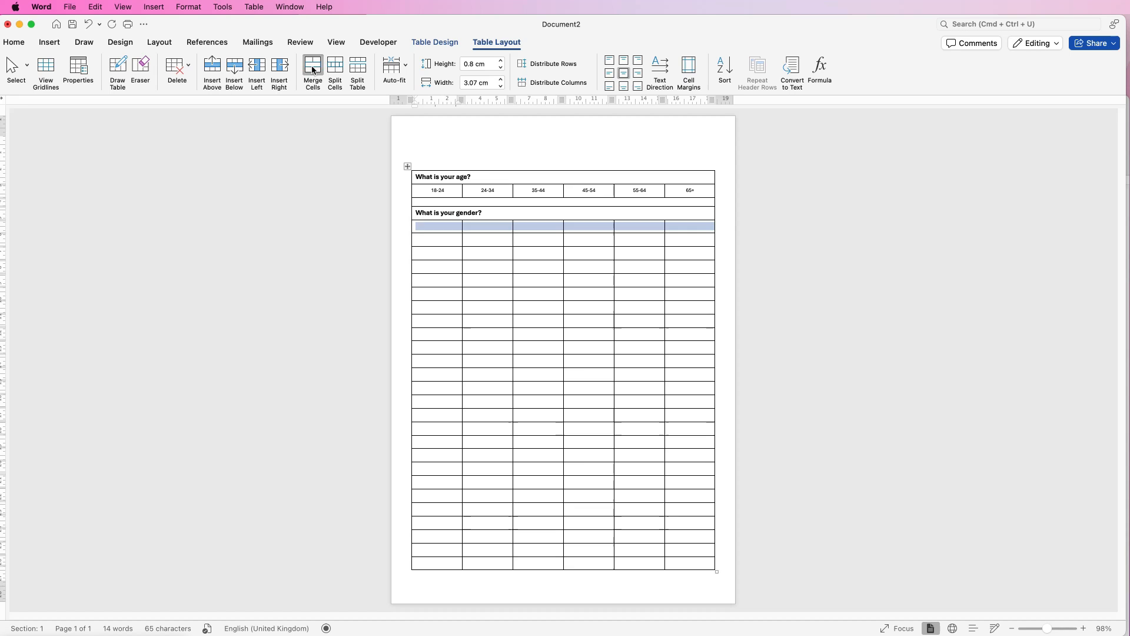
{"action": "left_click", "coordinate": [312, 72]}
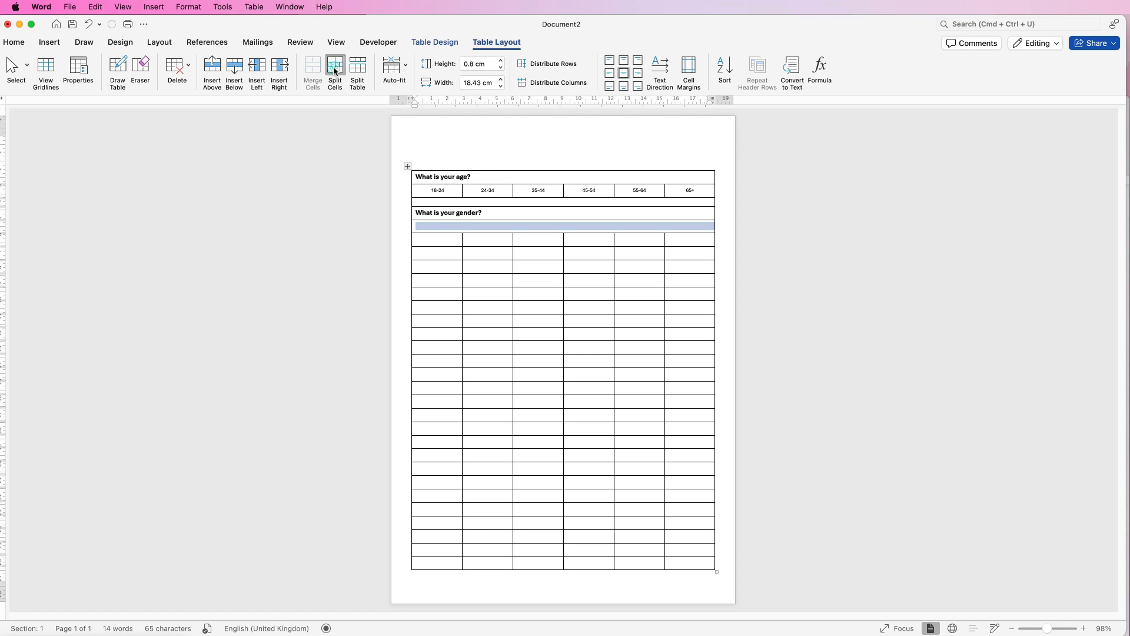
{"action": "left_click", "coordinate": [334, 72]}
{"action": "type", "text": "4"}
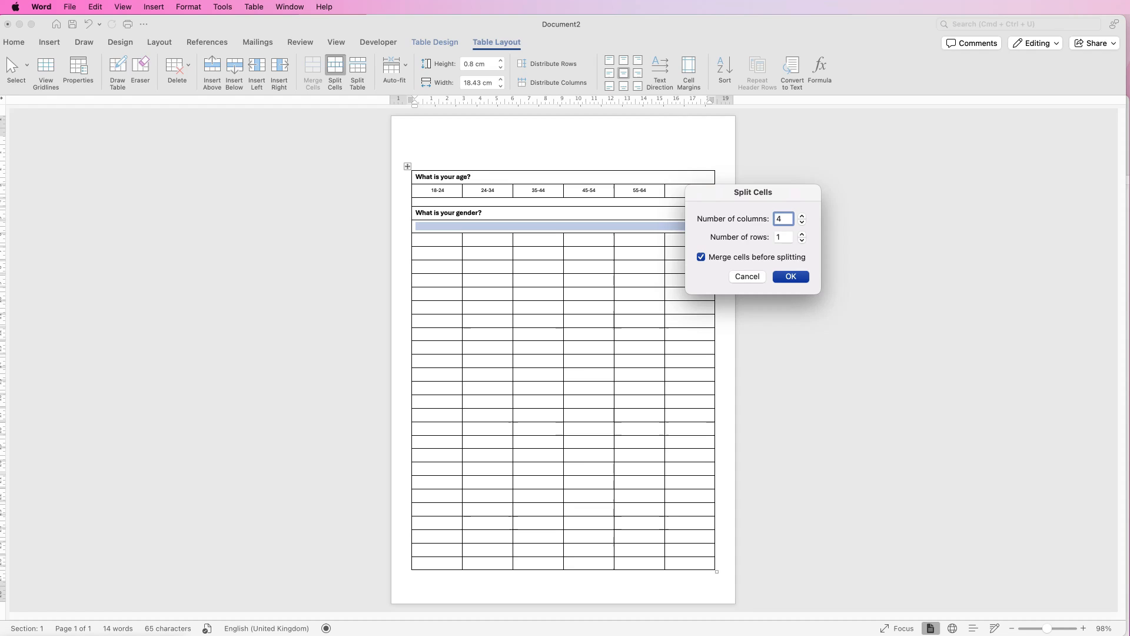
{"action": "left_click", "coordinate": [789, 276]}
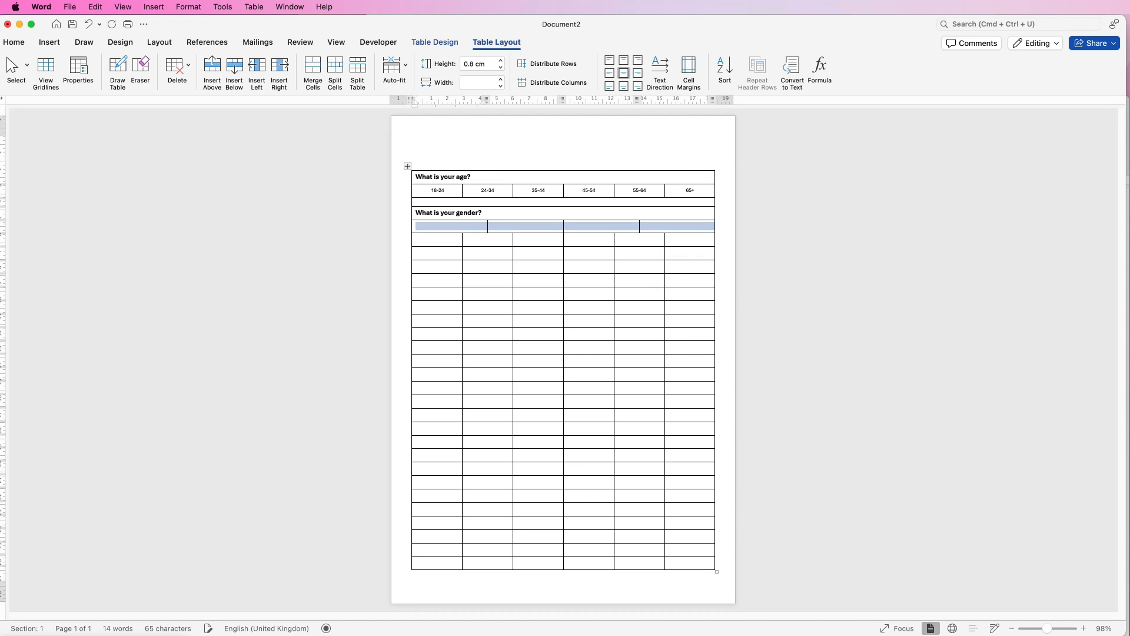
- Enter Male, Female, Non-binary/third gender, Prefer not to say and set row height 0.5 cm
{"action": "type", "text": "Male\tFemale\tNon-binary/third gender\tPrefer not to say"}
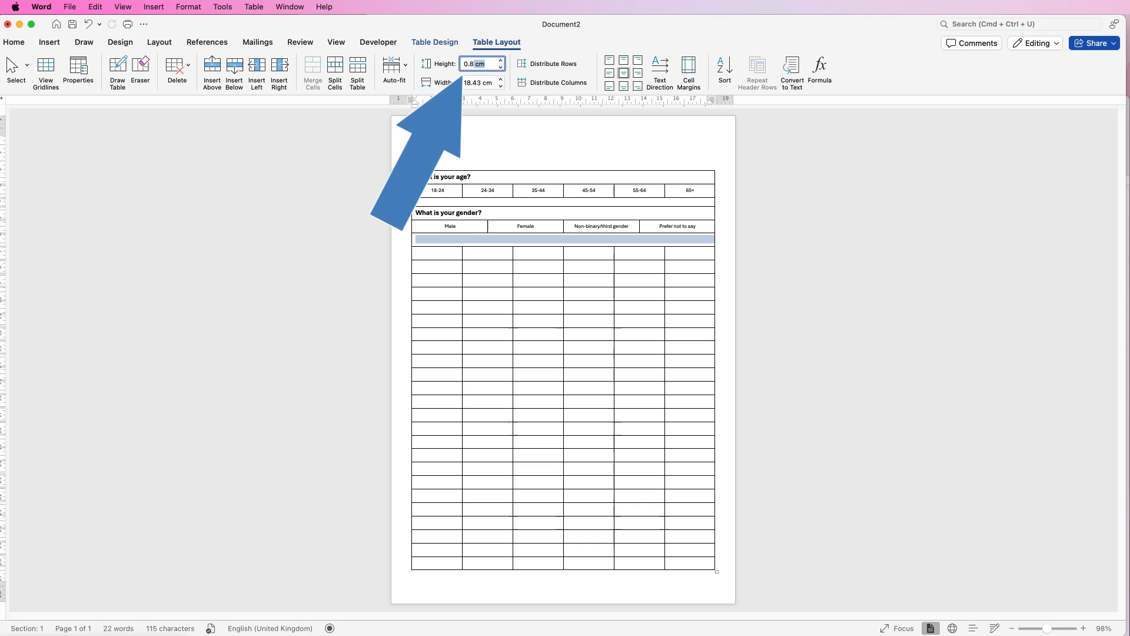
{"action": "type", "text": ".5"}
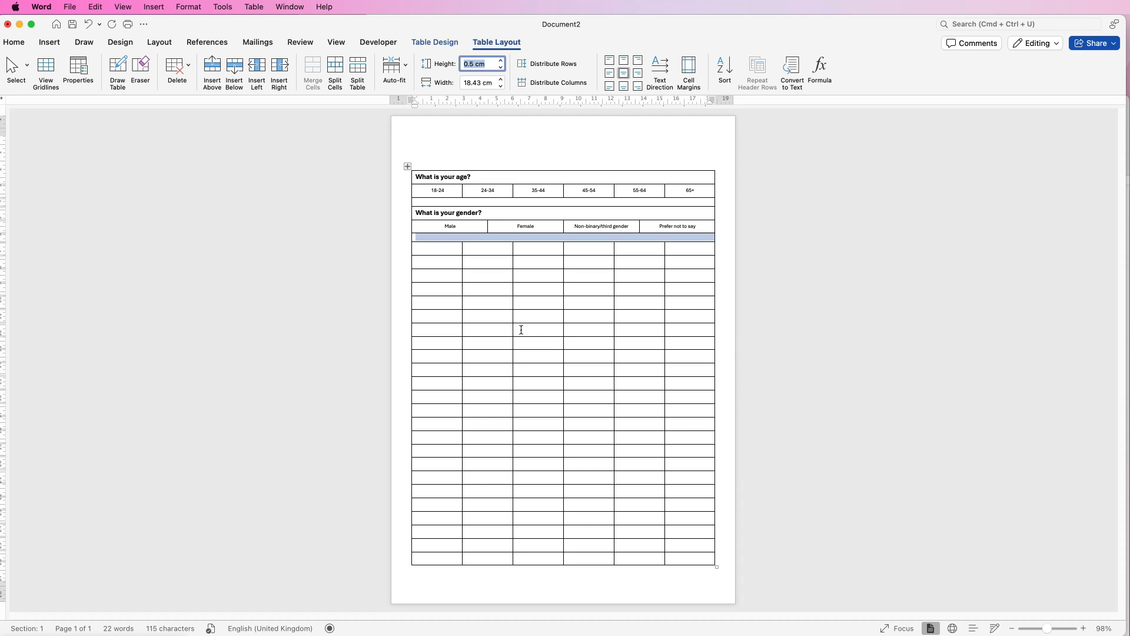
{"action": "mouse_move", "coordinate": [521, 325]}
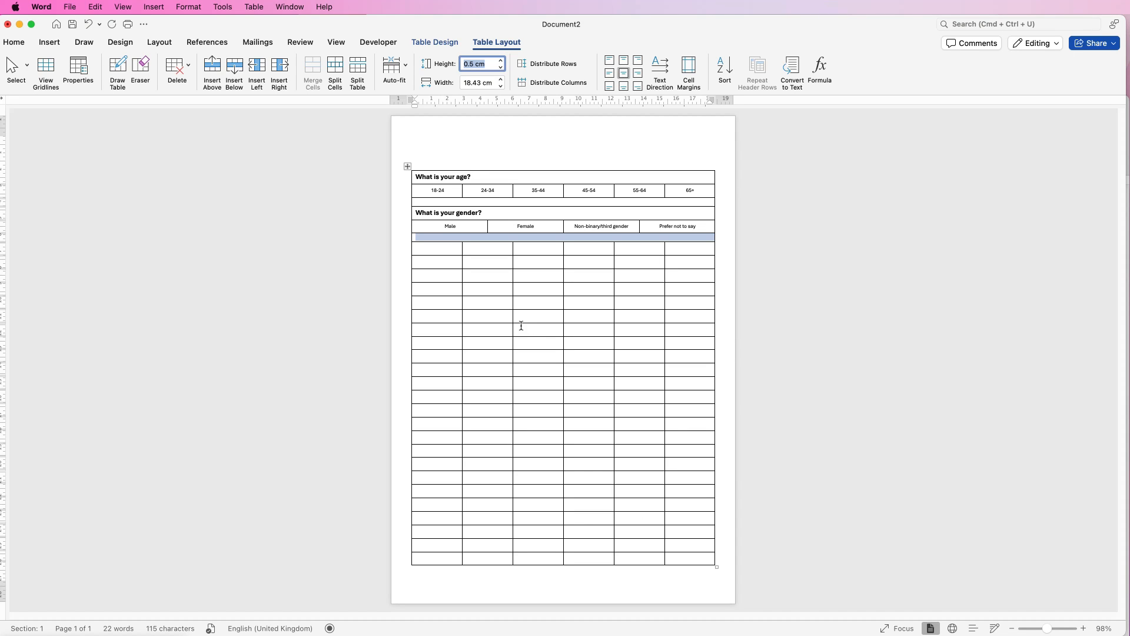
{"action": "mouse_move", "coordinate": [523, 330]}
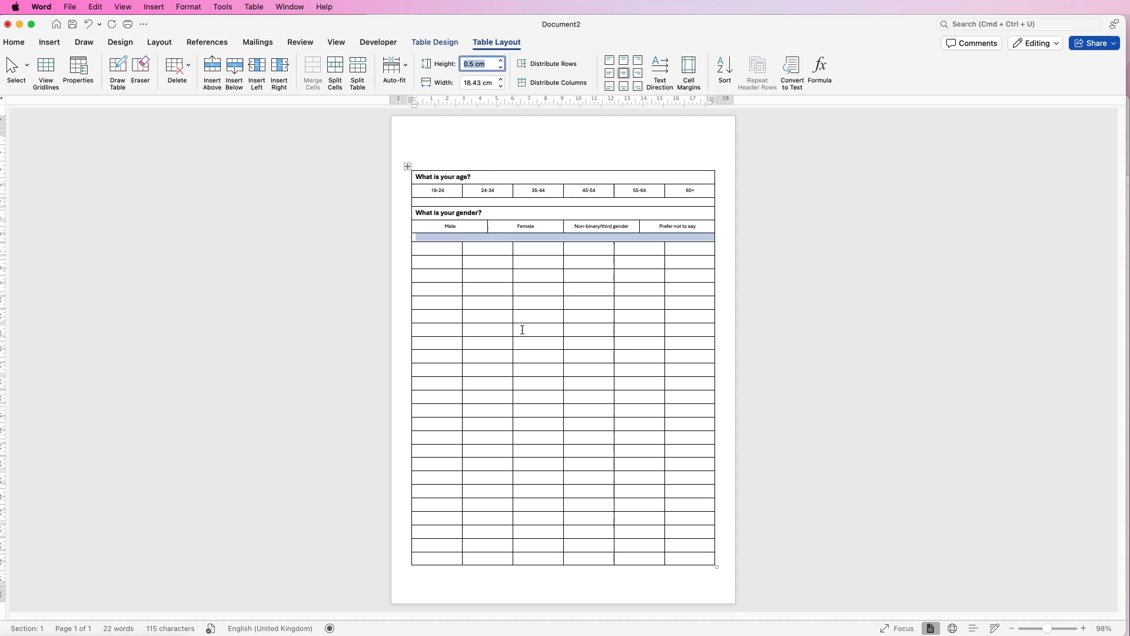
{"action": "left_click", "coordinate": [501, 61]}
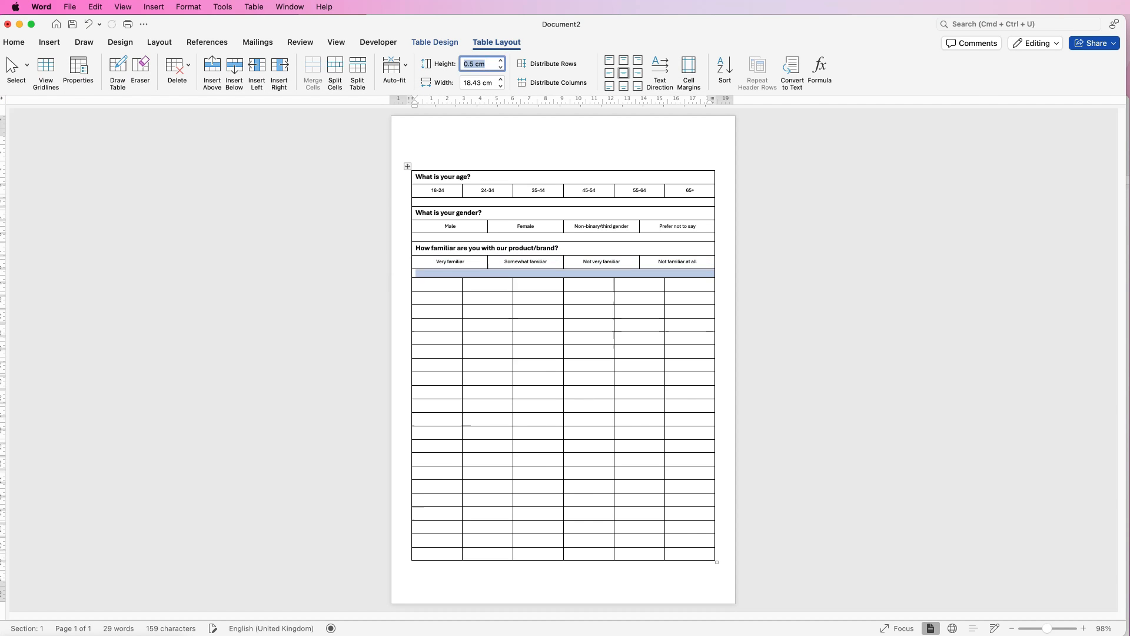
- Type 'How often to you use our product/brand' and delete the empty last row
{"action": "type", "text": "How often to you use our product/brand"}
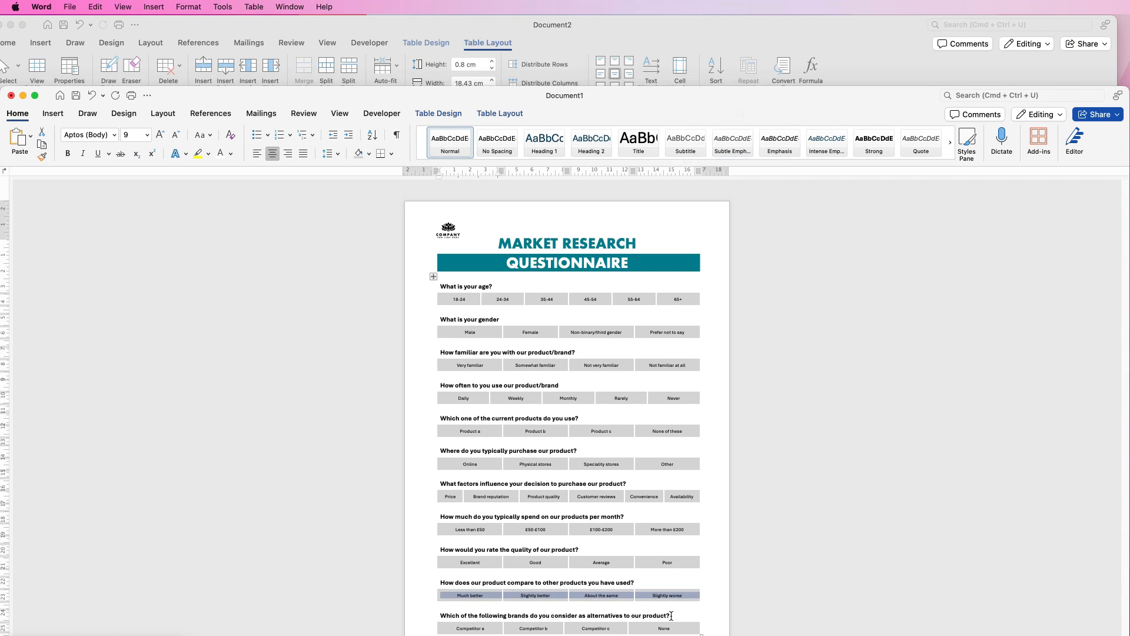
{"action": "left_click", "coordinate": [167, 68]}
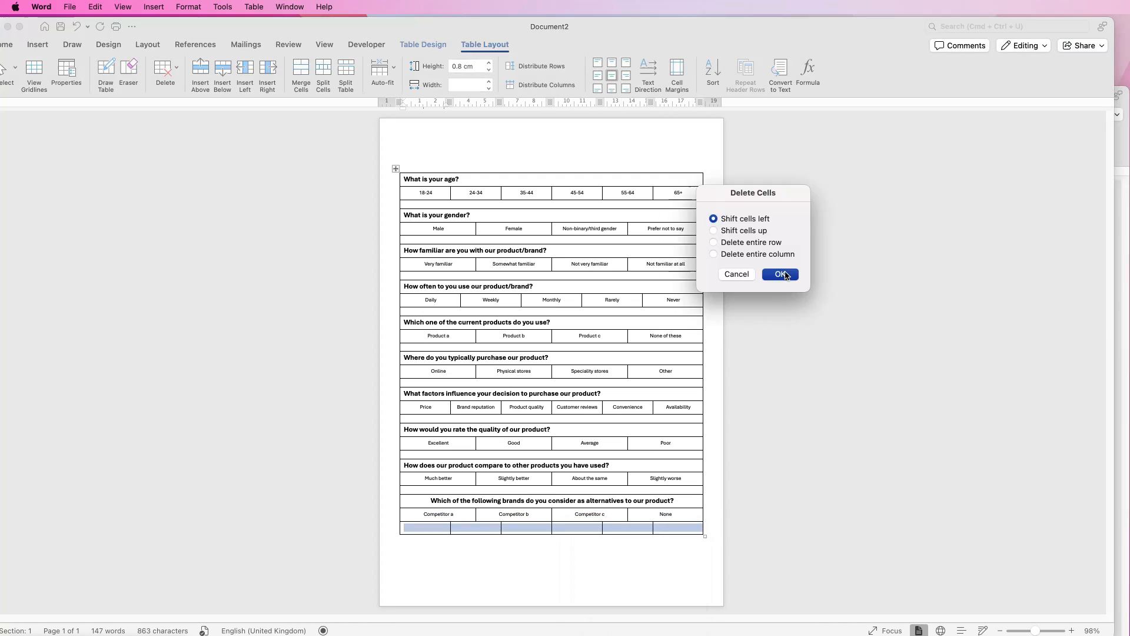
{"action": "left_click", "coordinate": [779, 274]}
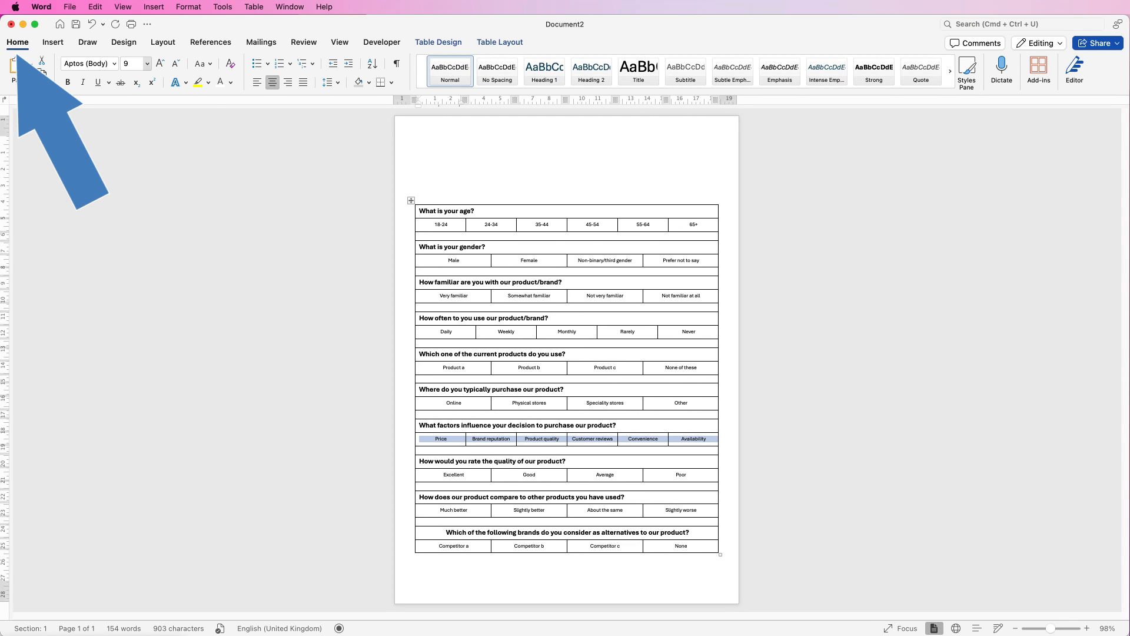
- Keep the answer text at size 9 and select the entire table via its move handle
{"action": "left_click", "coordinate": [148, 64]}
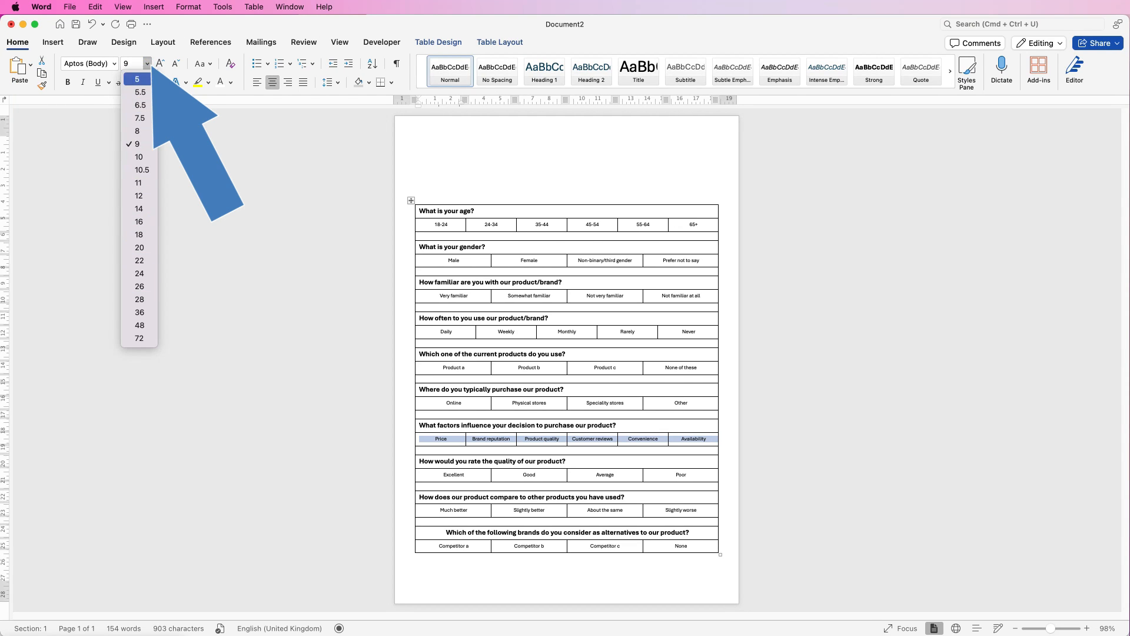
{"action": "left_click", "coordinate": [624, 439]}
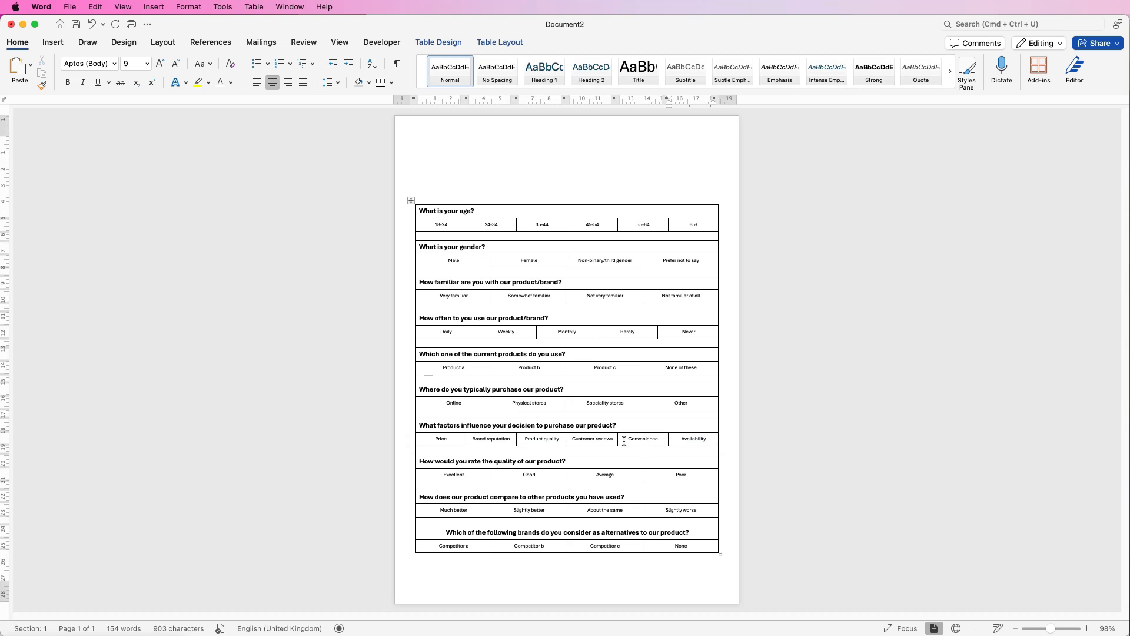
{"action": "left_click_drag", "start_coordinate": [584, 438], "coordinate": [641, 439]}
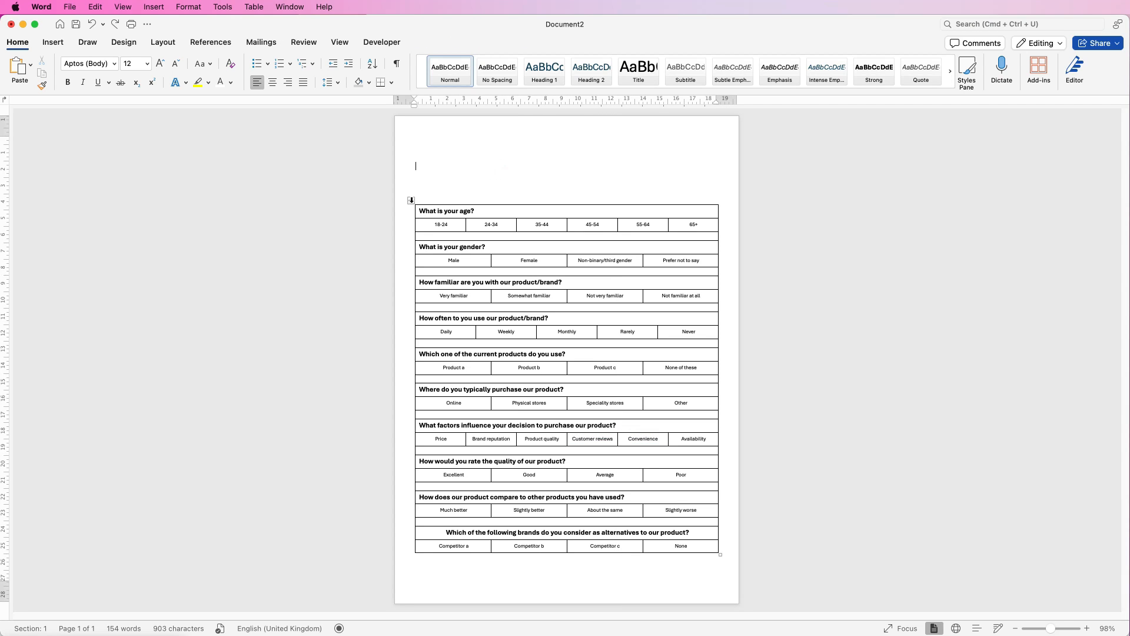
{"action": "left_click", "coordinate": [410, 211]}
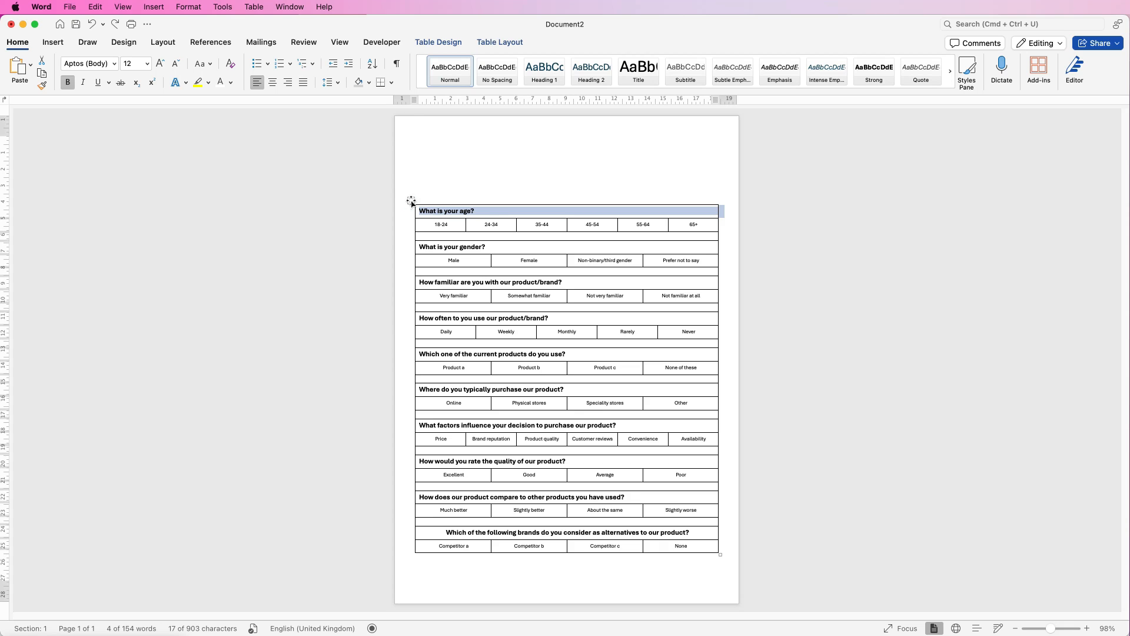
{"action": "left_click", "coordinate": [411, 200]}
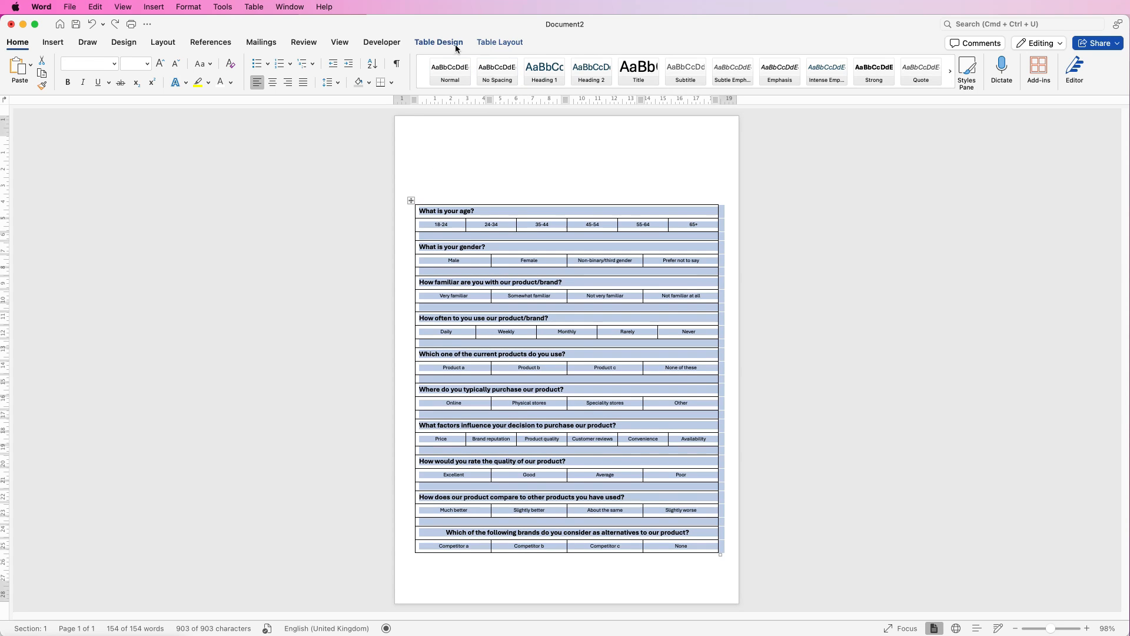
- Set the selected table to No Border from the Table Design Borders list
{"action": "left_click", "coordinate": [437, 42]}
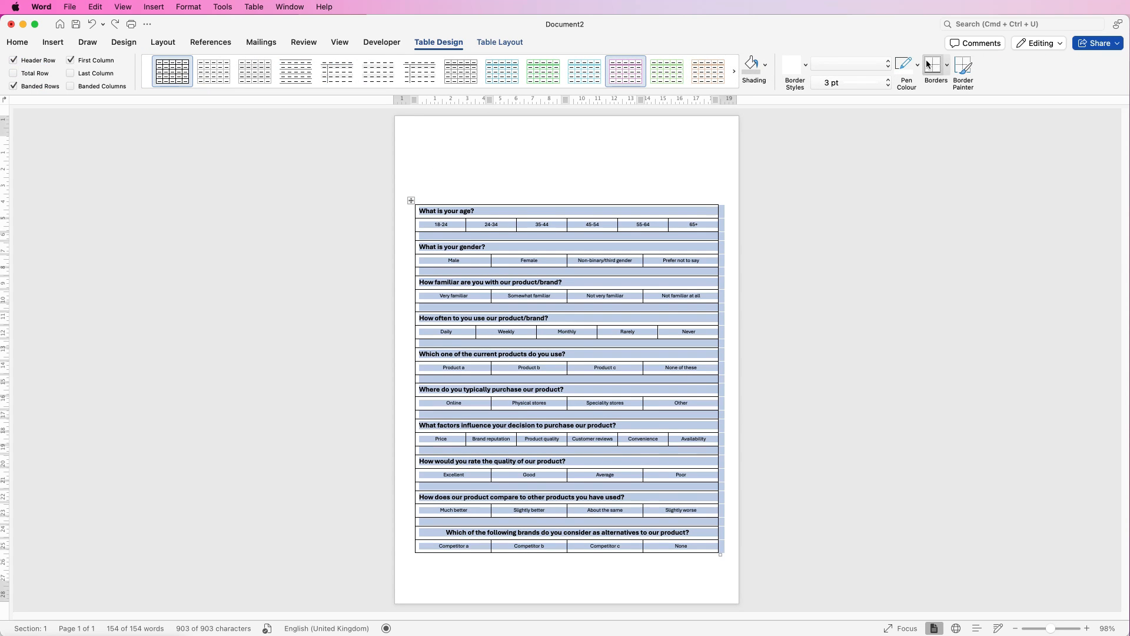
{"action": "left_click", "coordinate": [947, 65]}
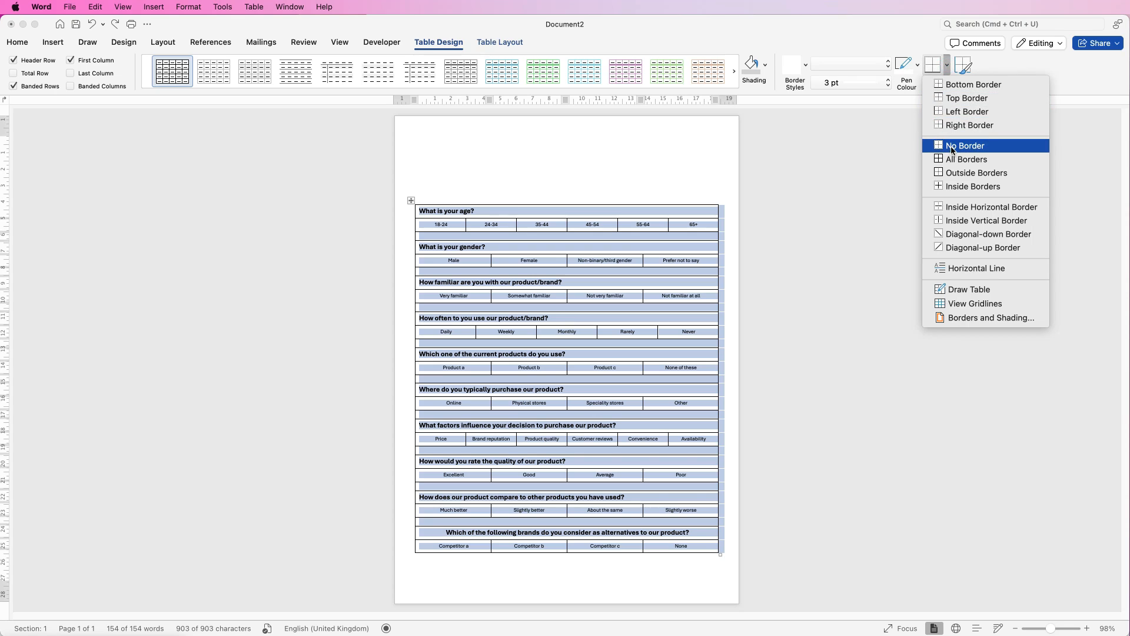
{"action": "left_click", "coordinate": [966, 146]}
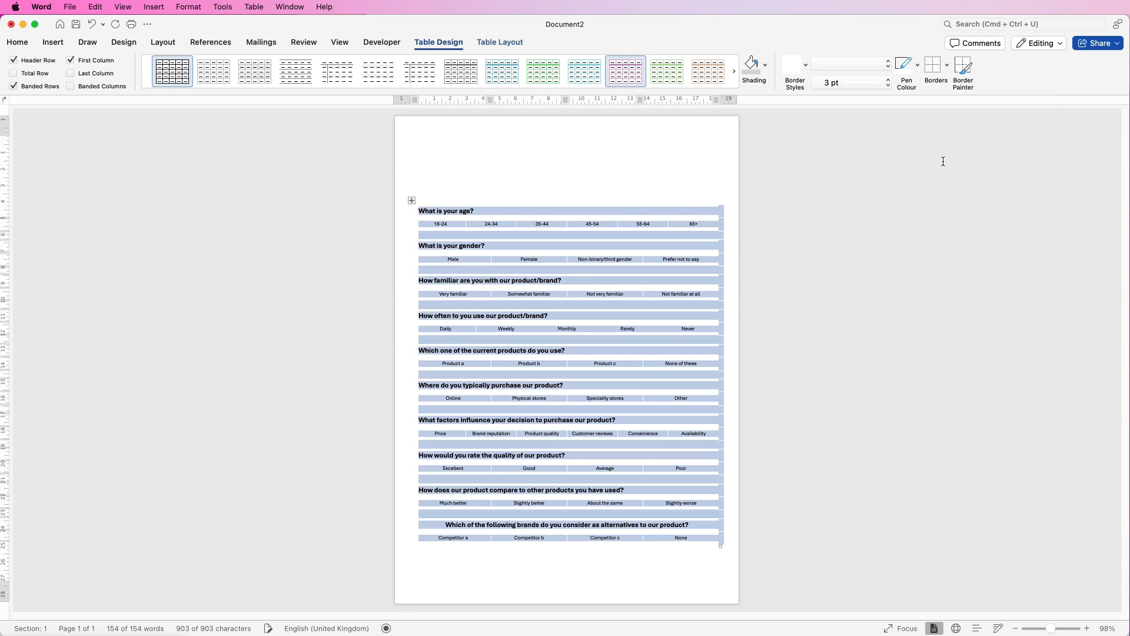
{"action": "mouse_move", "coordinate": [627, 183]}
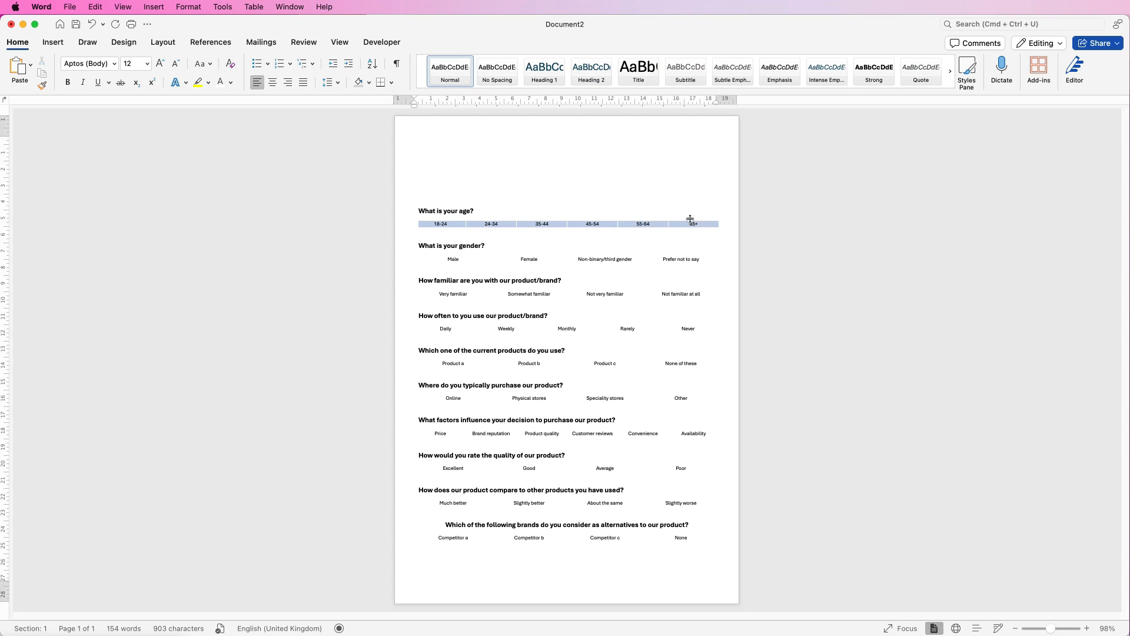
{"action": "left_click", "coordinate": [765, 71]}
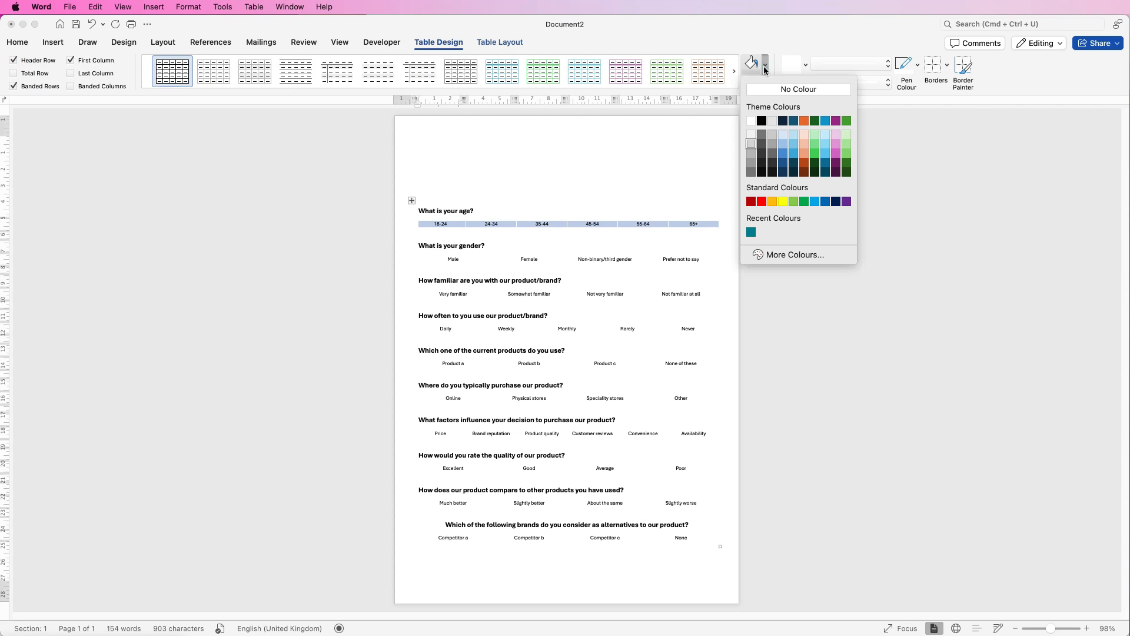
{"action": "mouse_move", "coordinate": [823, 122]}
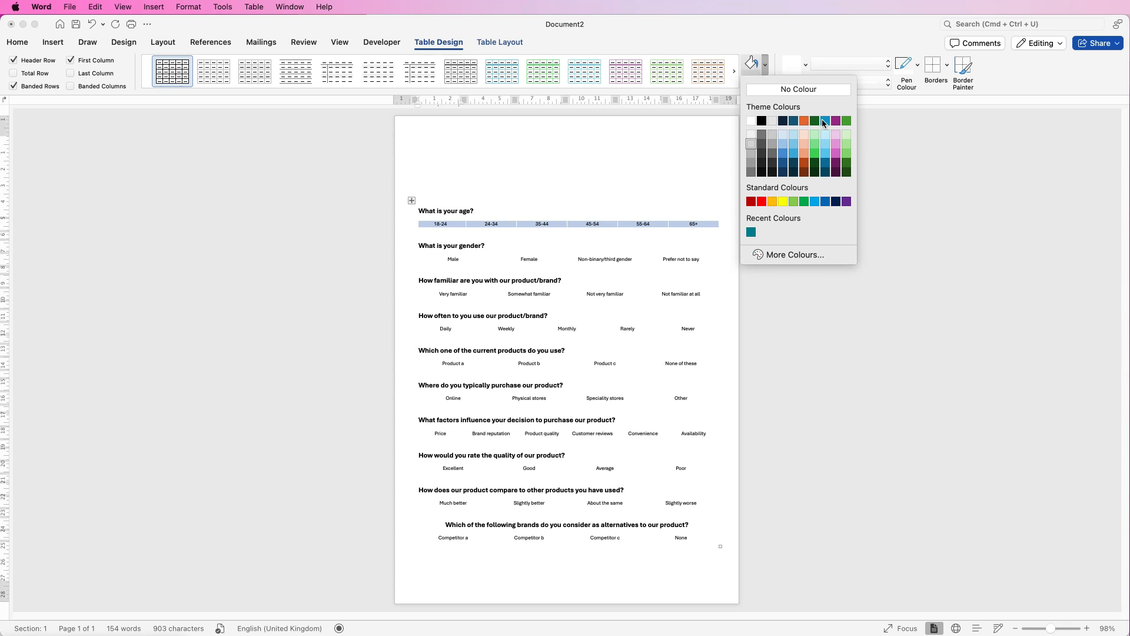
{"action": "mouse_move", "coordinate": [750, 148]}
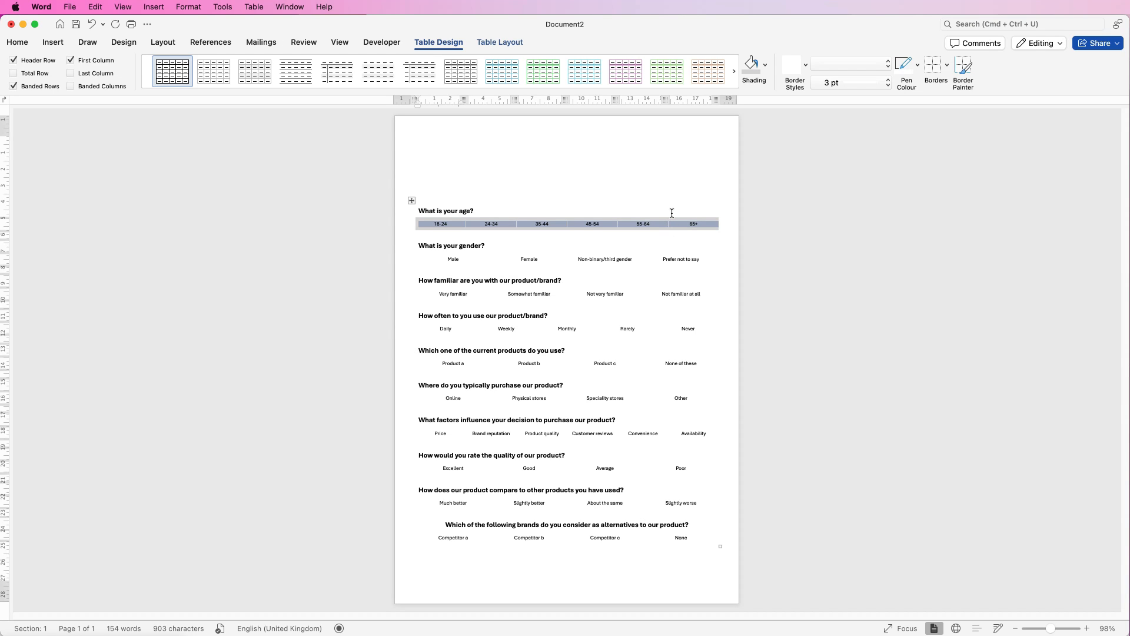
- Add white 3 pt inside vertical dividers between the age answer cells
{"action": "left_click", "coordinate": [916, 65]}
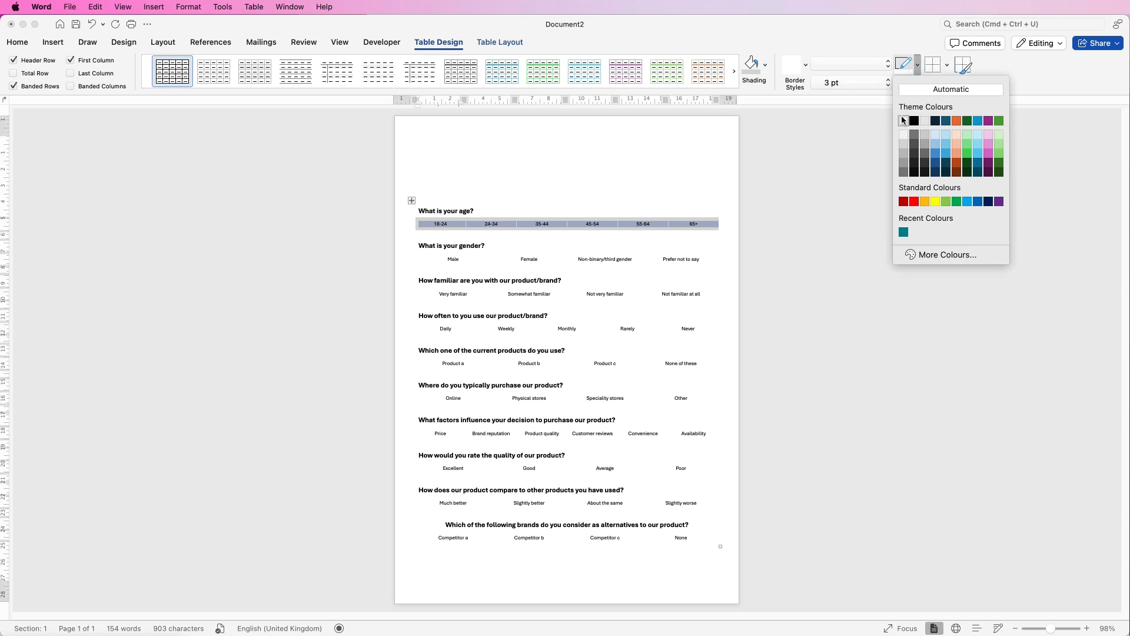
{"action": "left_click", "coordinate": [902, 119]}
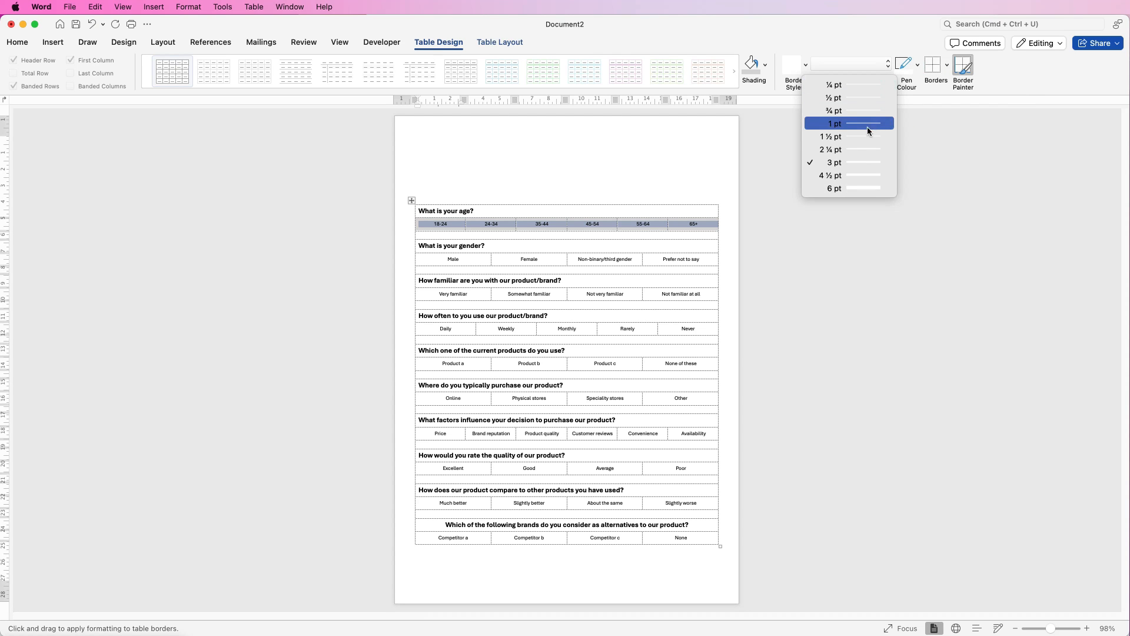
{"action": "mouse_move", "coordinate": [863, 175]}
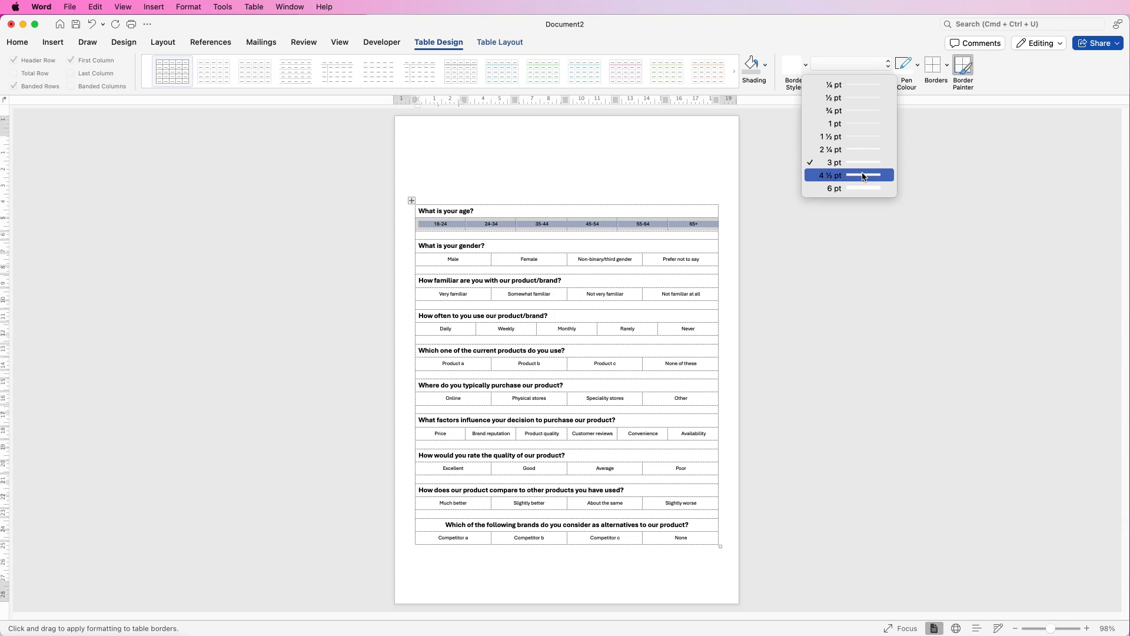
{"action": "mouse_move", "coordinate": [849, 161]}
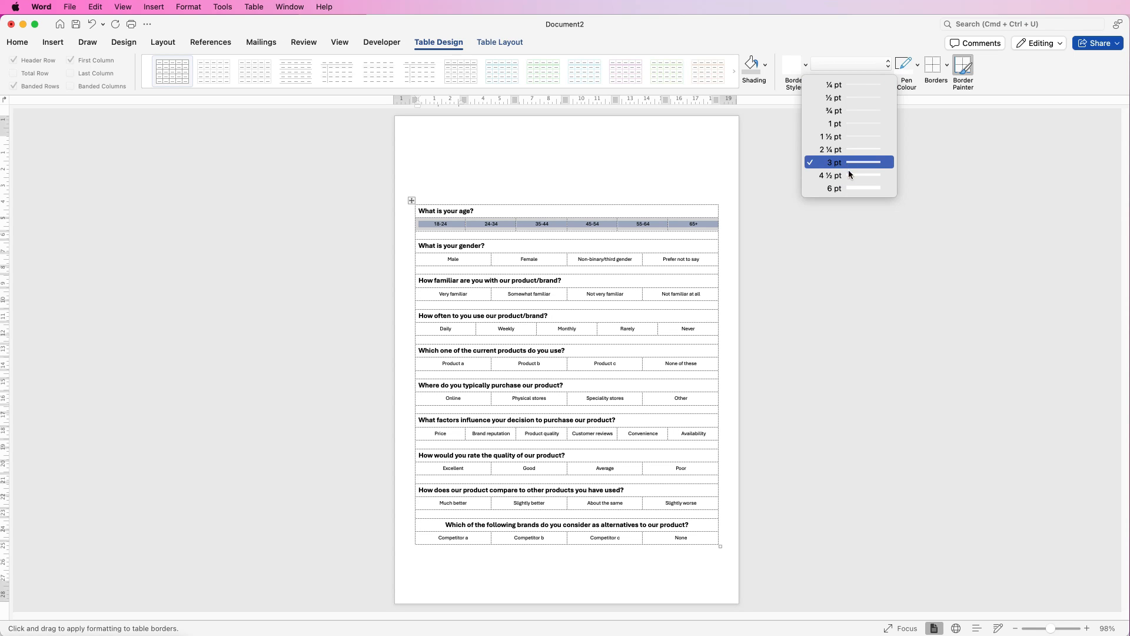
{"action": "mouse_move", "coordinate": [851, 165]}
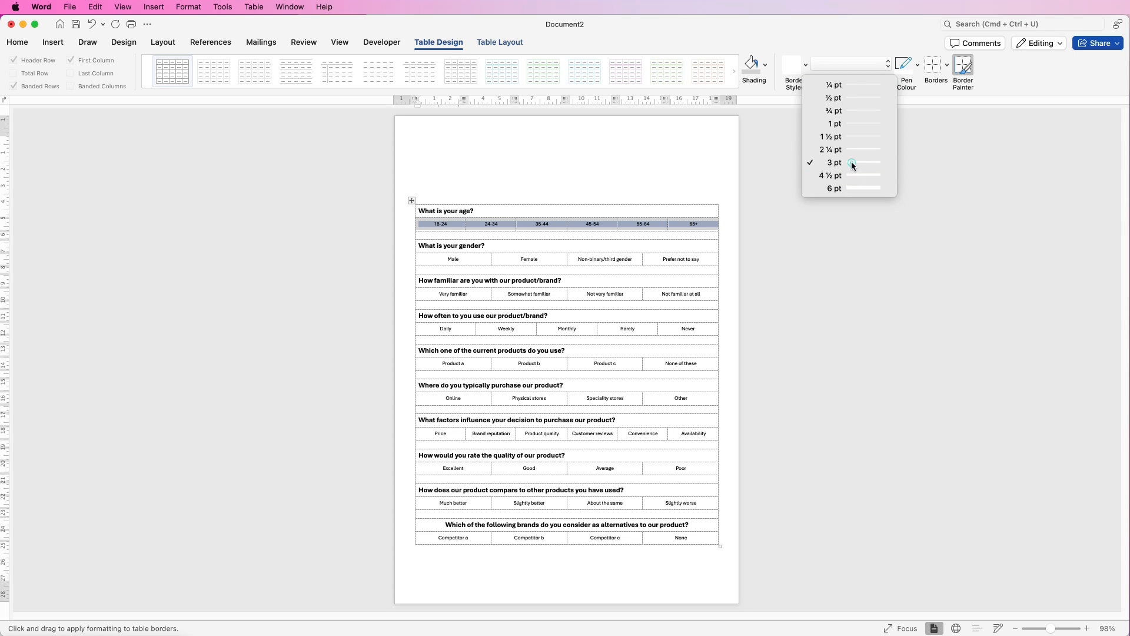
{"action": "left_click", "coordinate": [834, 162]}
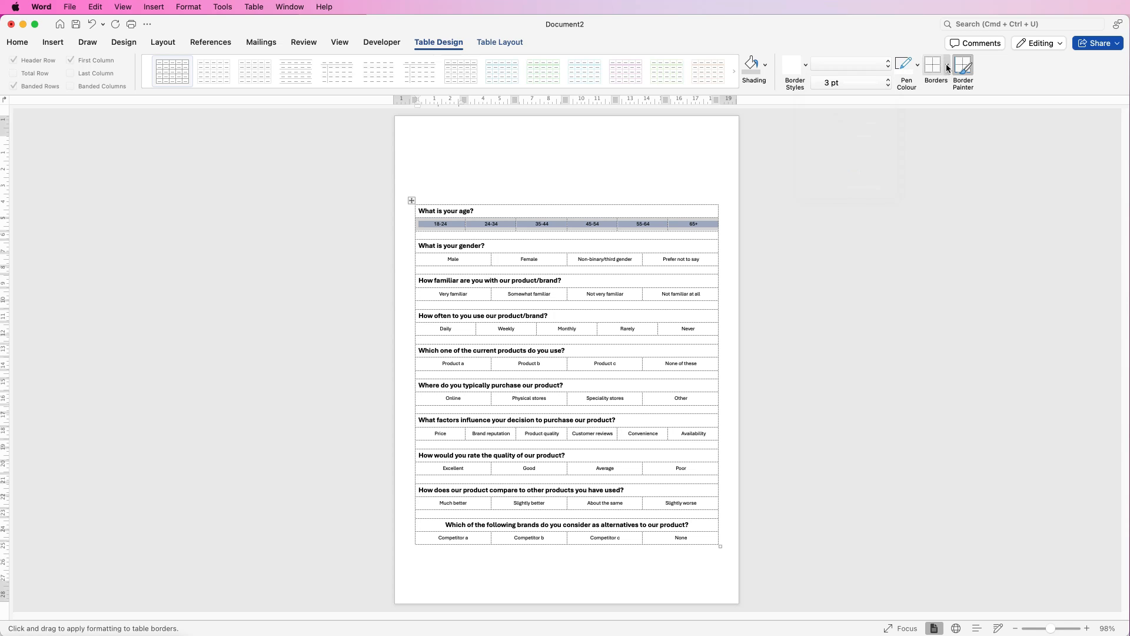
{"action": "left_click", "coordinate": [947, 68]}
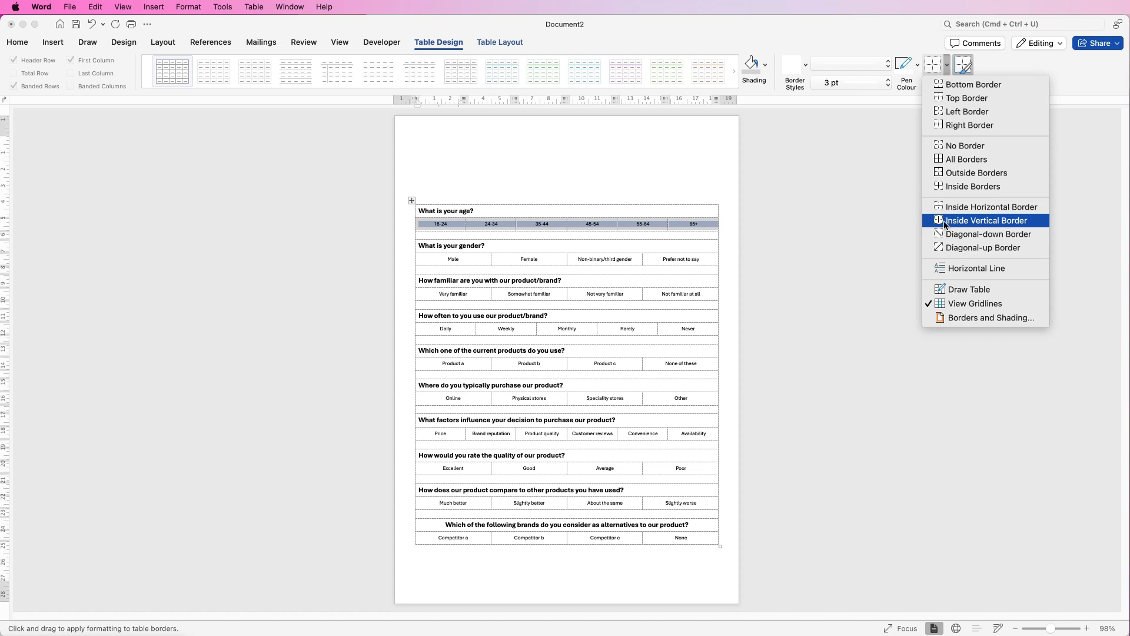
{"action": "left_click", "coordinate": [985, 220]}
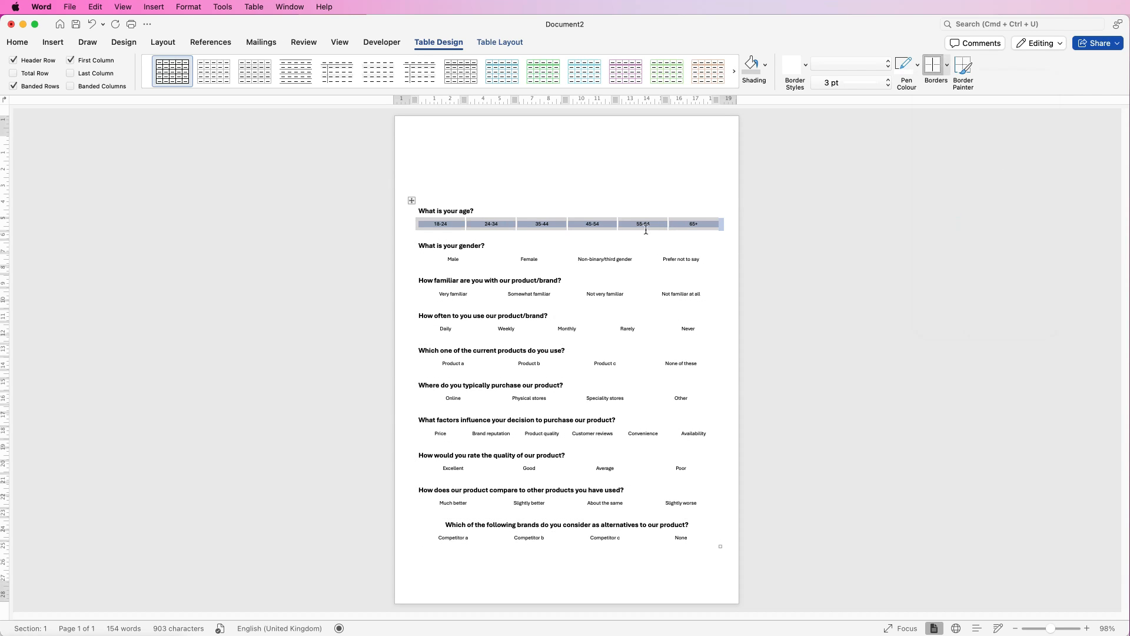
{"action": "mouse_move", "coordinate": [494, 224]}
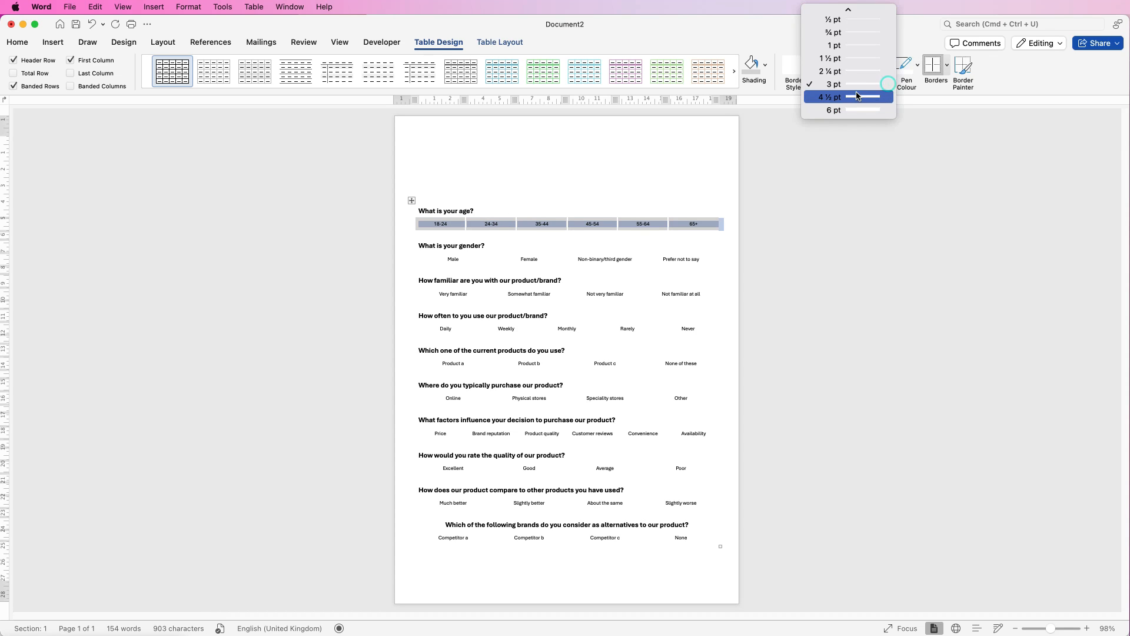
- Apply 4½ pt white borders to the age, familiarity, rating and other answer rows
{"action": "left_click", "coordinate": [830, 97]}
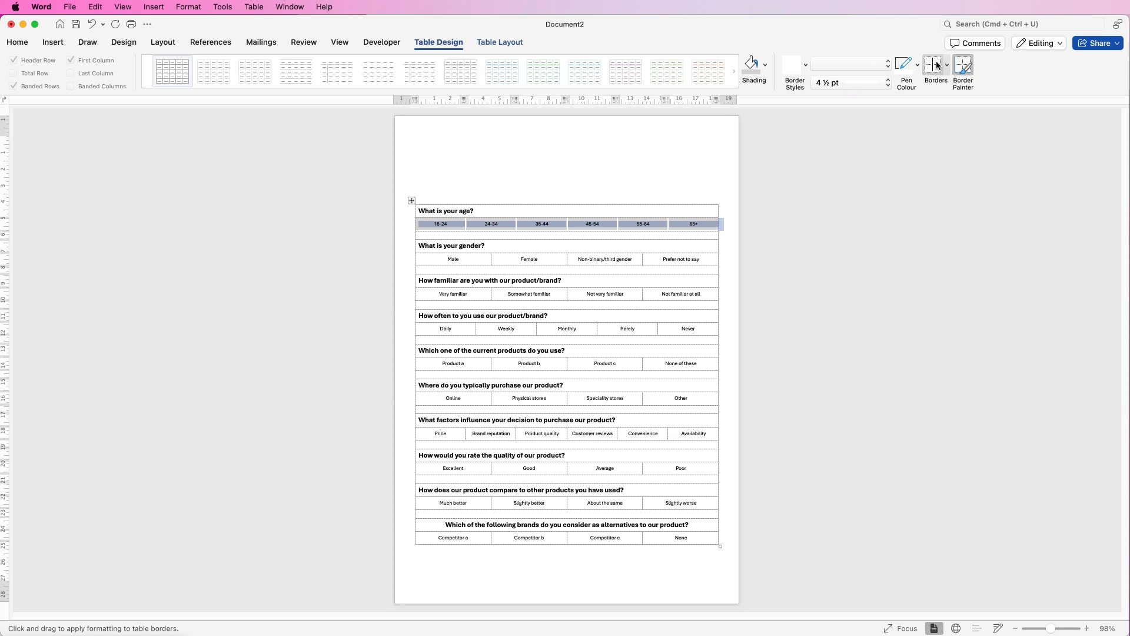
{"action": "mouse_move", "coordinate": [934, 65]}
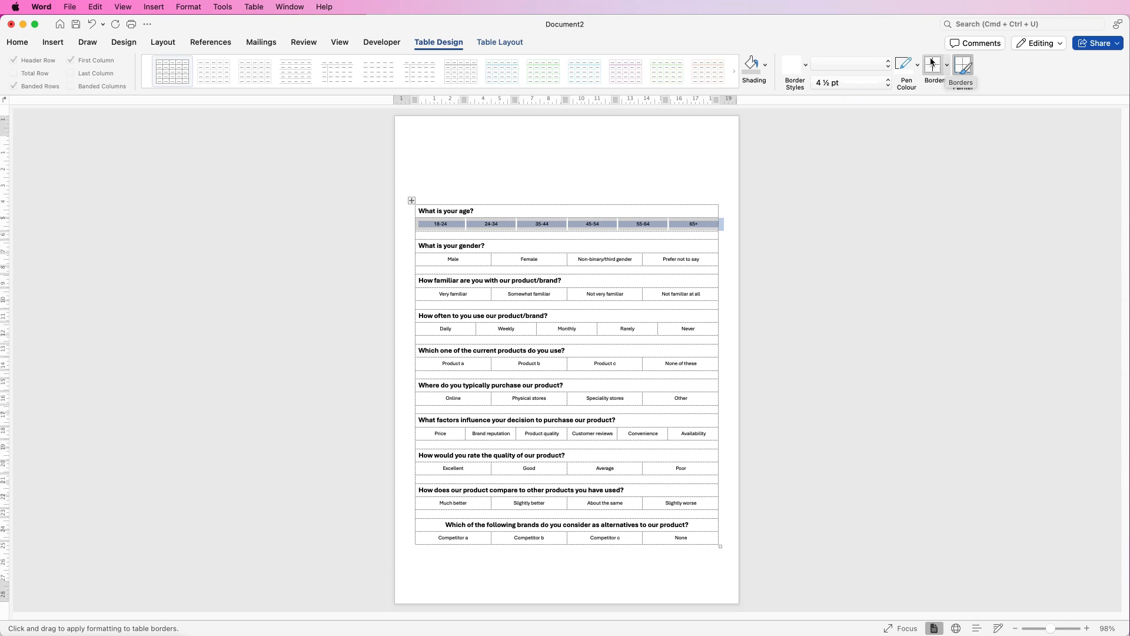
{"action": "left_click", "coordinate": [931, 65]}
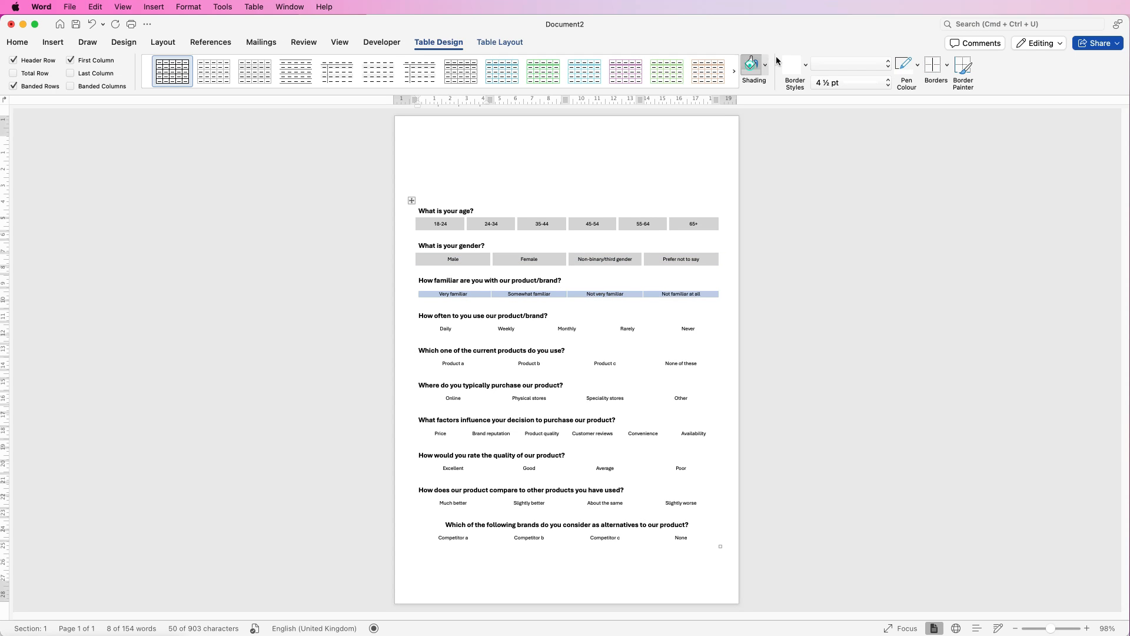
{"action": "left_click", "coordinate": [935, 65]}
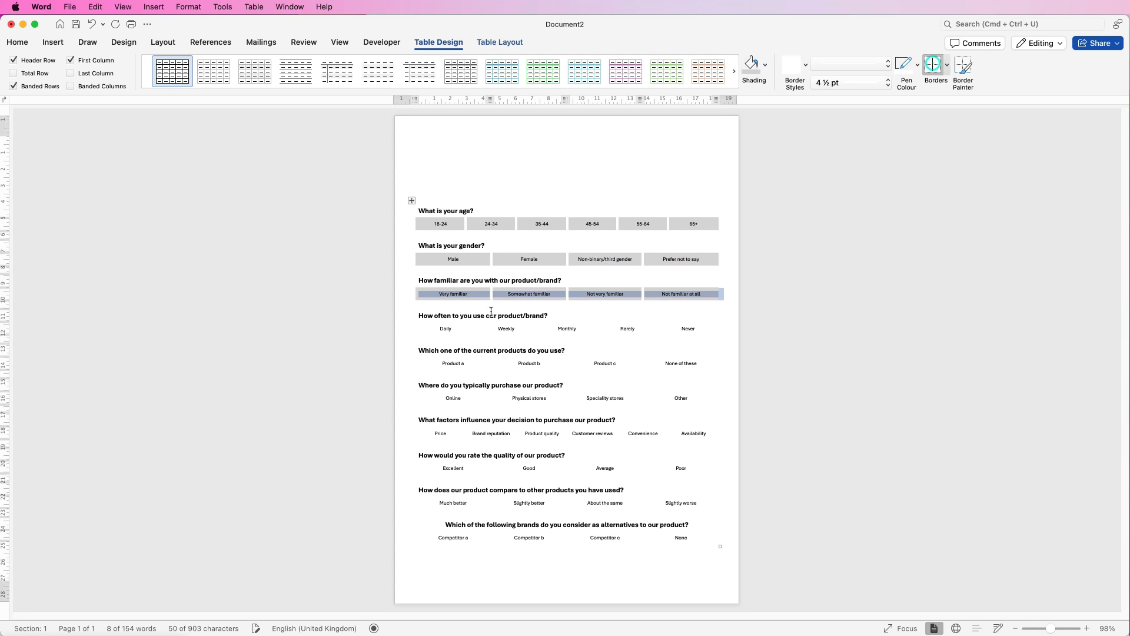
{"action": "left_click", "coordinate": [664, 329]}
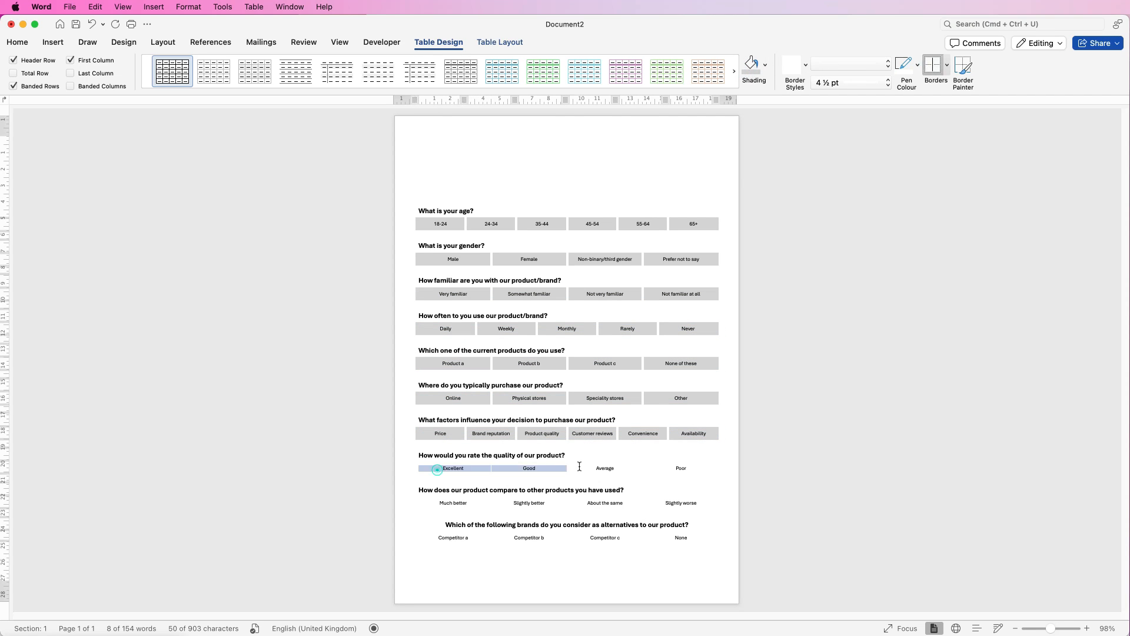
{"action": "left_click", "coordinate": [17, 42]}
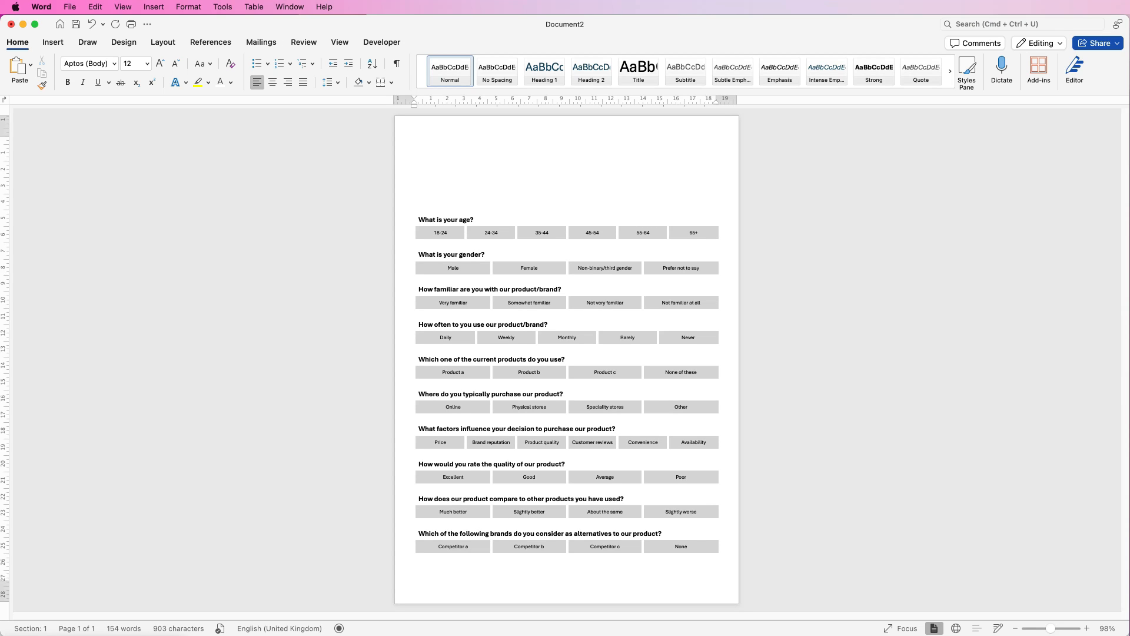
{"action": "left_click", "coordinate": [416, 183]}
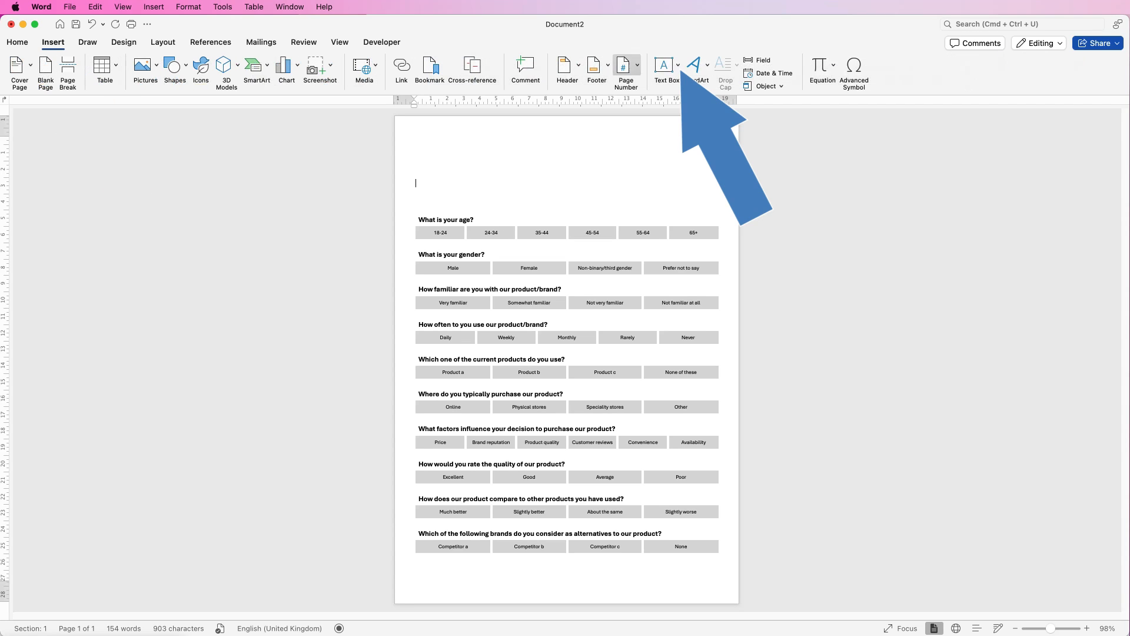
- Draw a text box near the page top and type 'MARKET RESEARCH'
{"action": "left_click", "coordinate": [664, 64]}
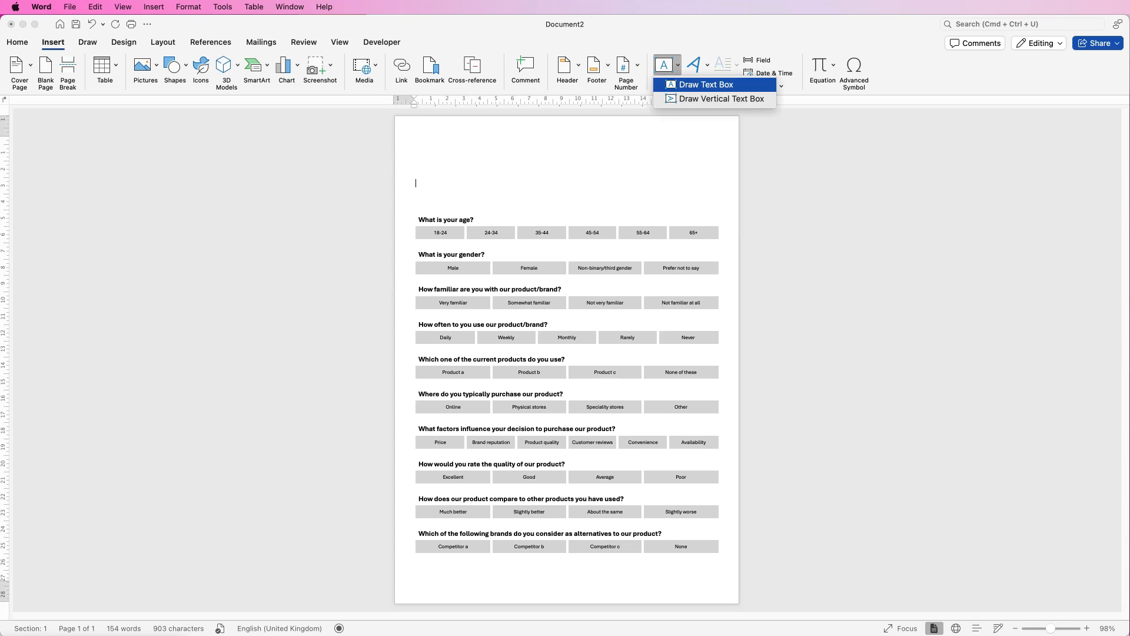
{"action": "left_click_drag", "start_coordinate": [468, 135], "coordinate": [568, 168]}
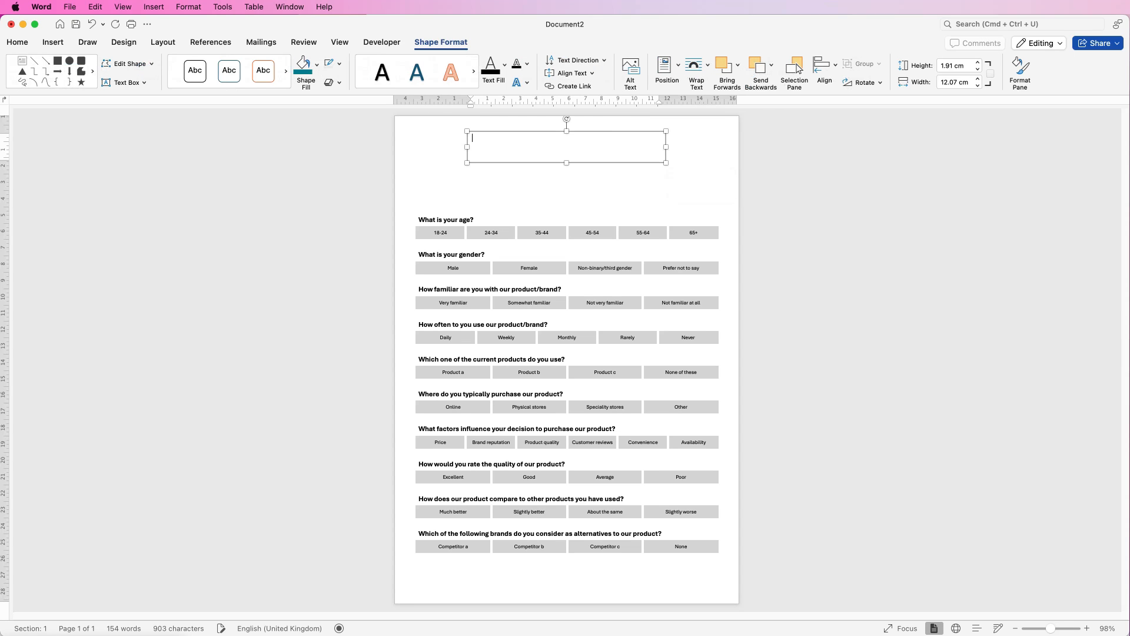
{"action": "type", "text": "MARKET RESEARCH"}
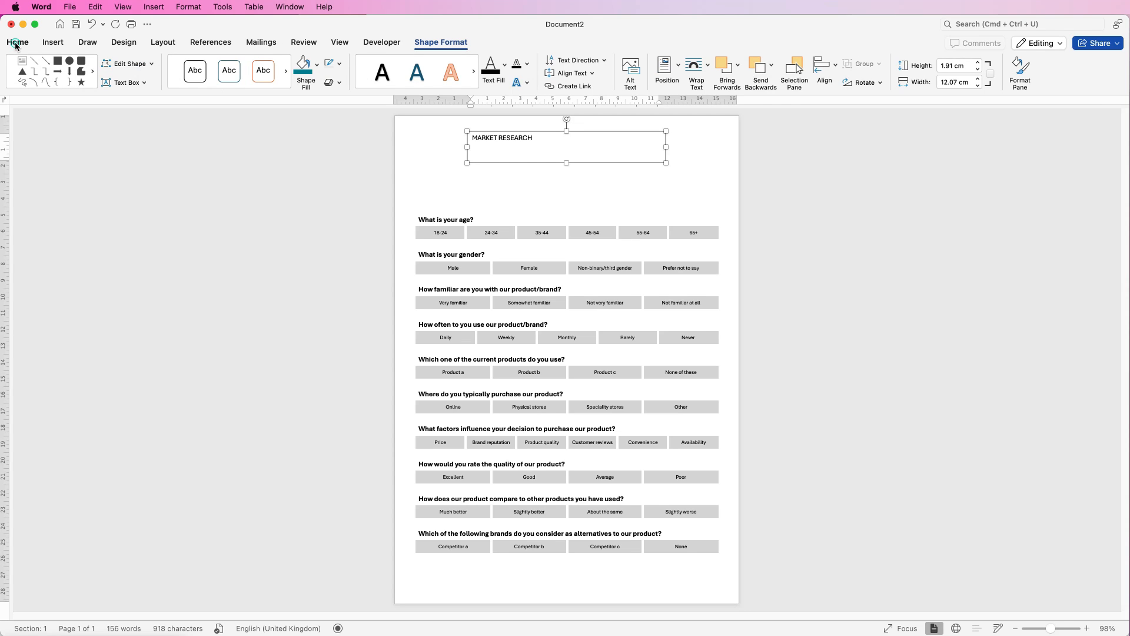
- Centre the title and format it as 24 pt Aharoni in teal
{"action": "left_click", "coordinate": [17, 42]}
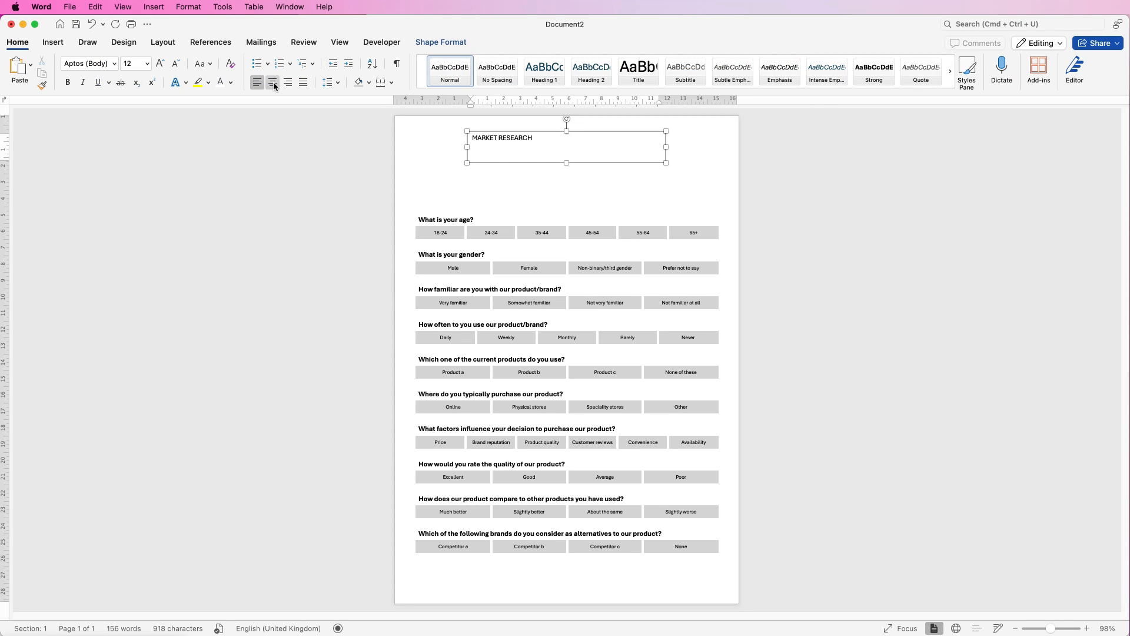
{"action": "left_click", "coordinate": [273, 82]}
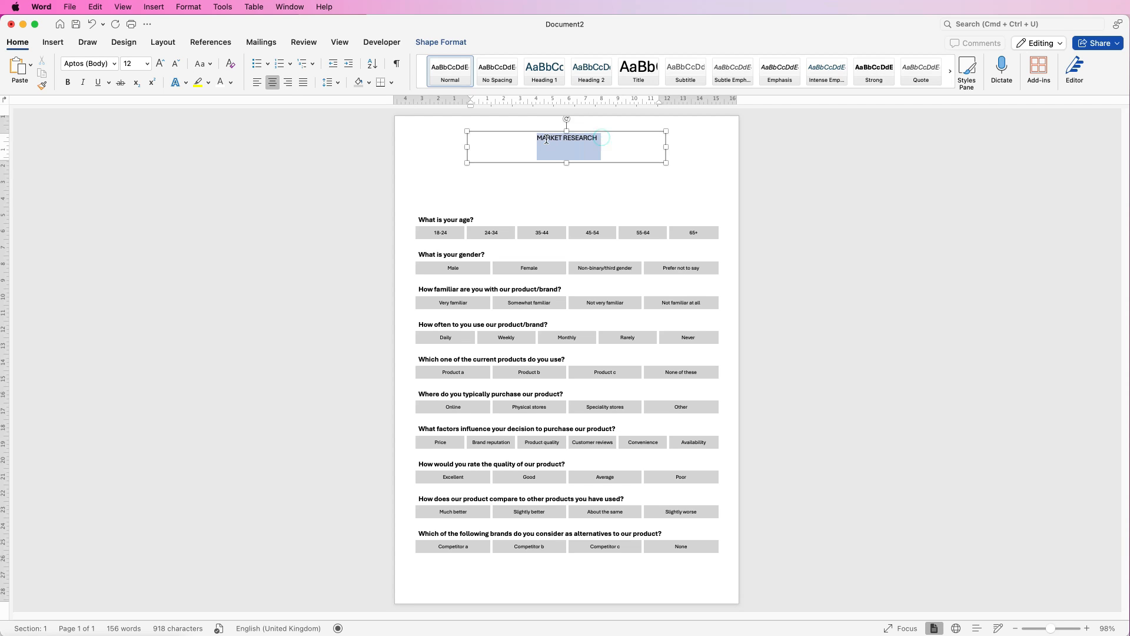
{"action": "left_click", "coordinate": [114, 64]}
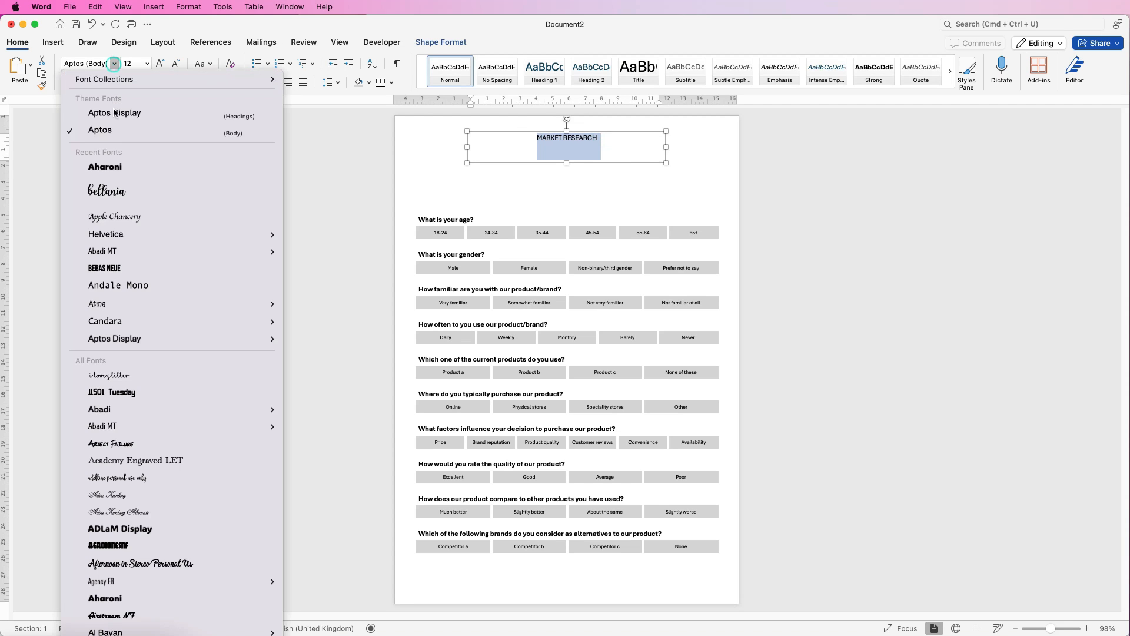
{"action": "left_click", "coordinate": [105, 167]}
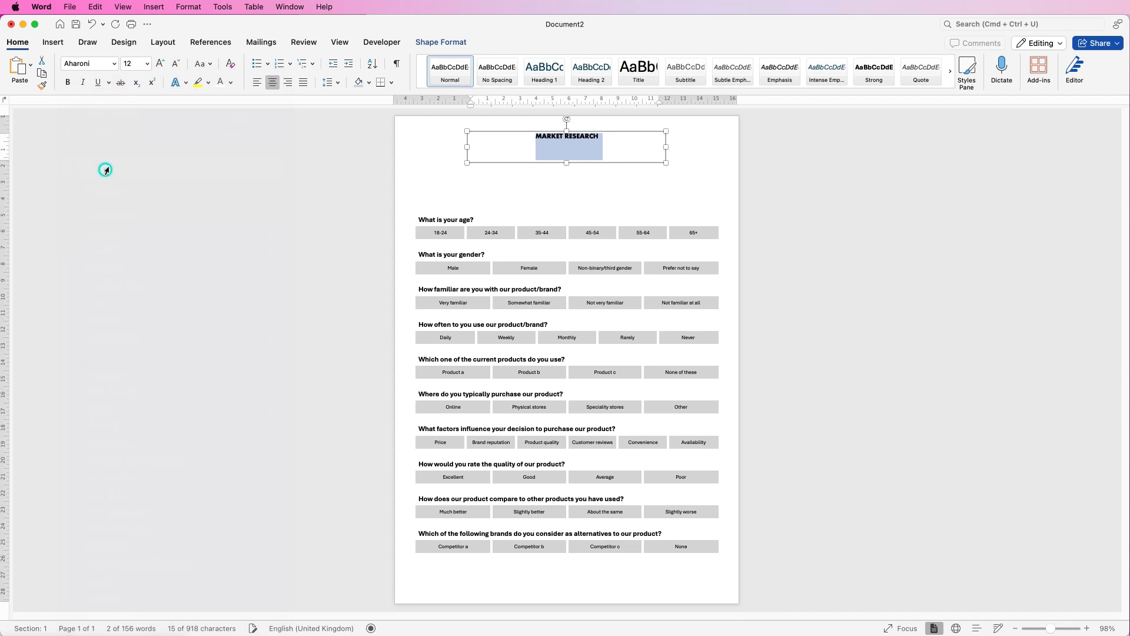
{"action": "left_click", "coordinate": [160, 64]}
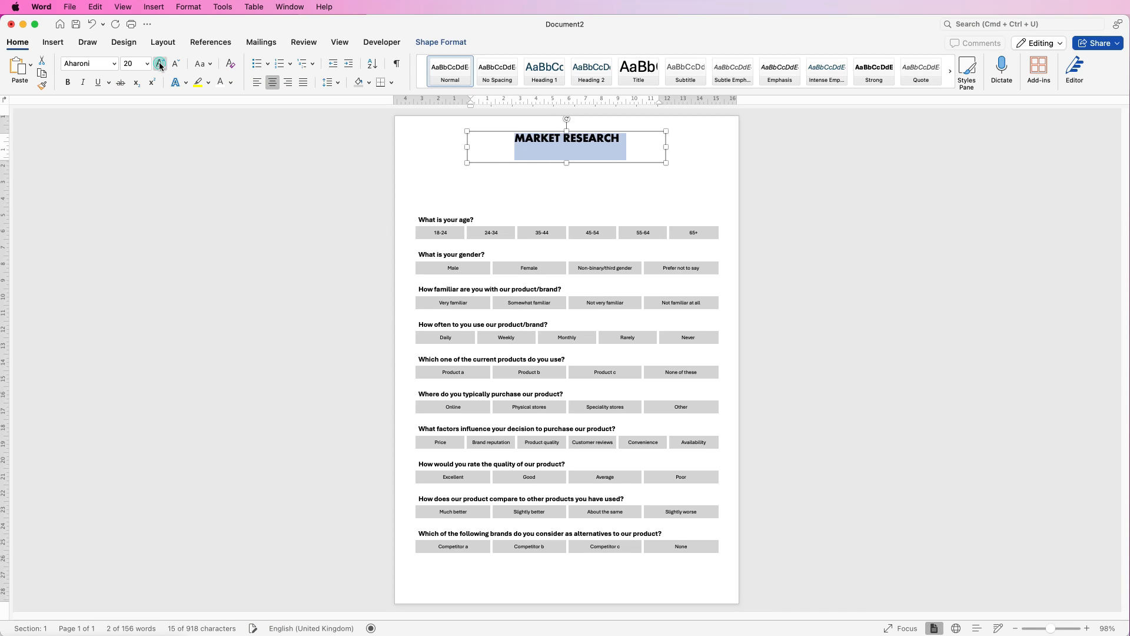
{"action": "left_click", "coordinate": [160, 64]}
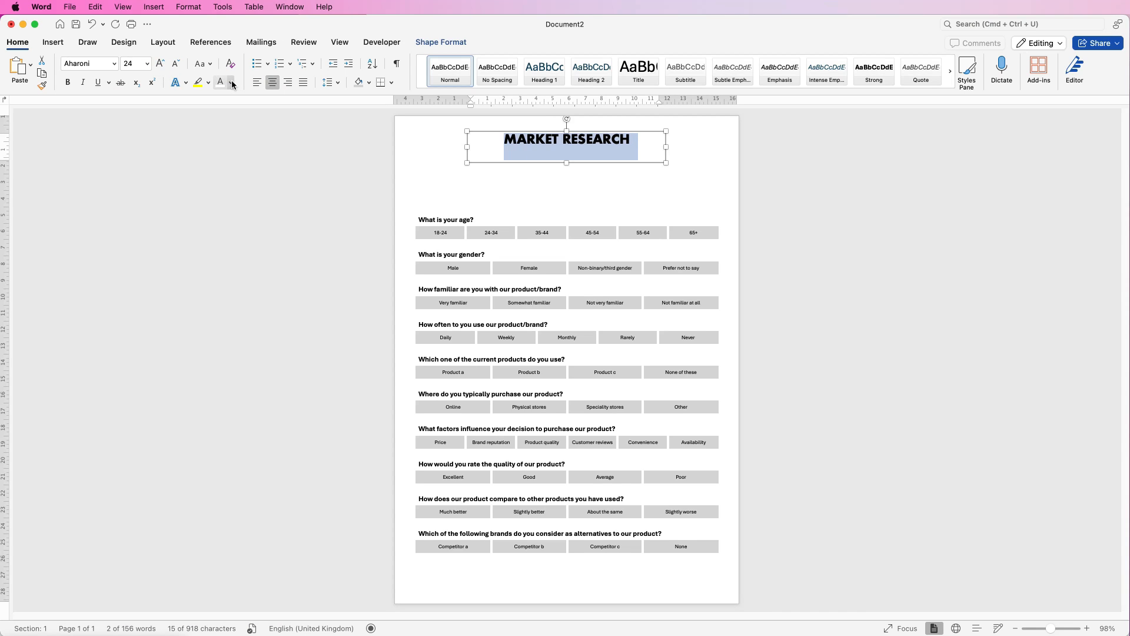
{"action": "left_click", "coordinate": [231, 82]}
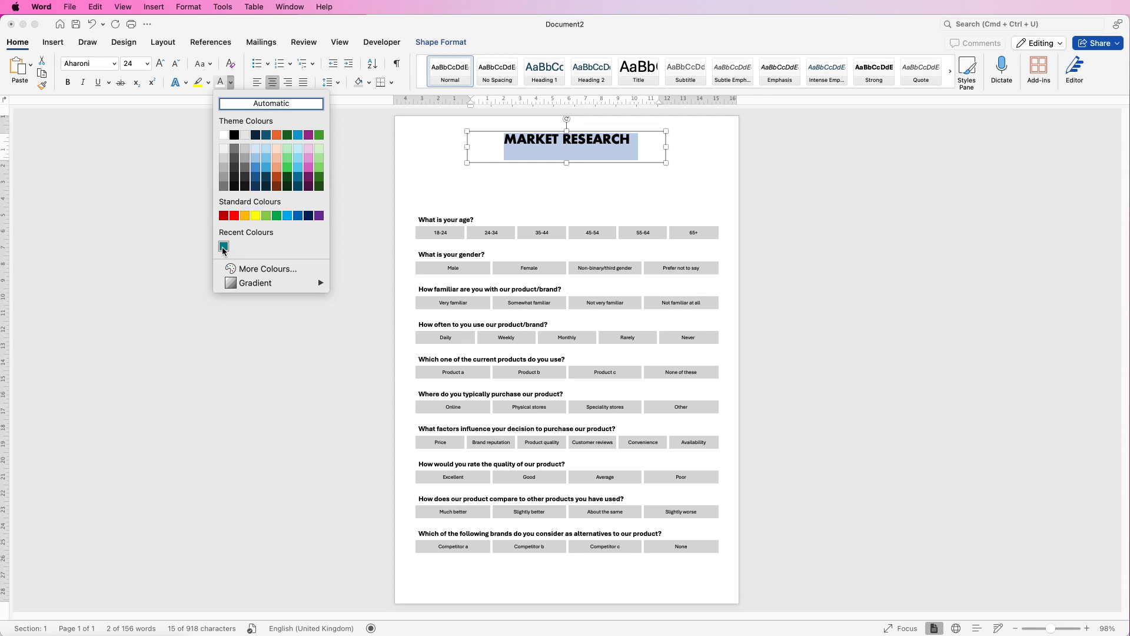
{"action": "left_click", "coordinate": [222, 247]}
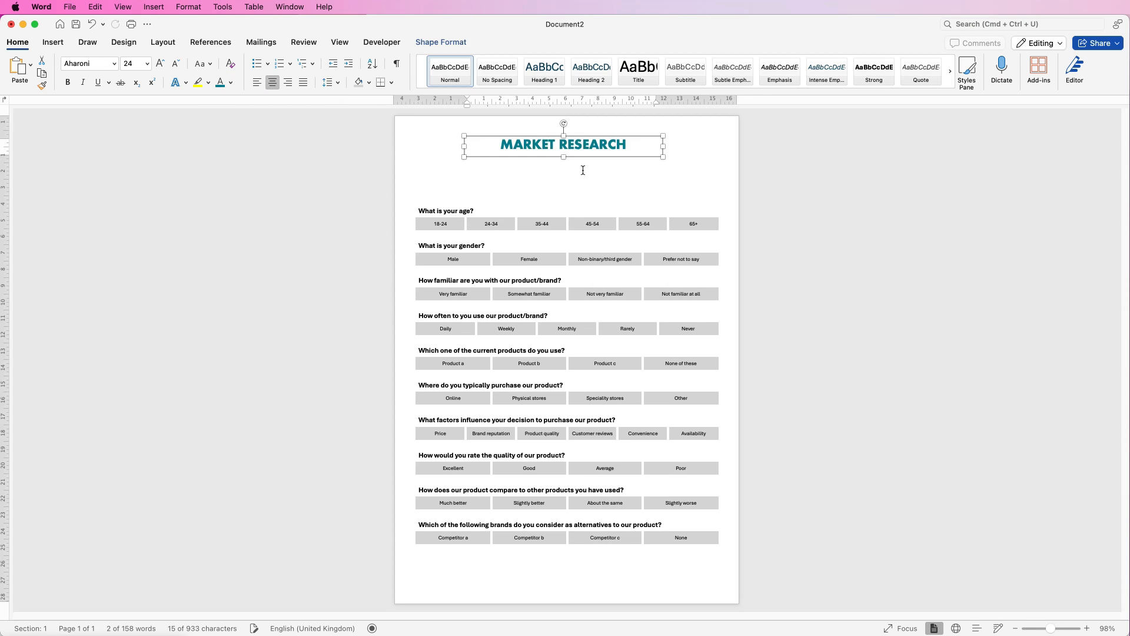
- Move the MARKET RESEARCH text box to the top centre of the page
{"action": "left_click", "coordinate": [417, 174]}
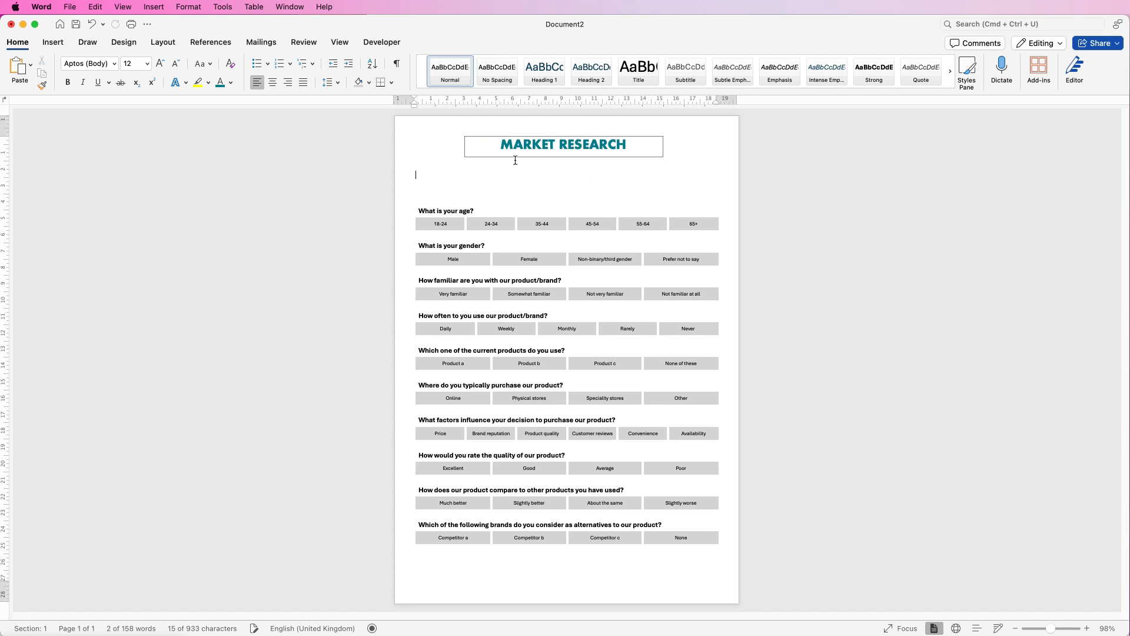
{"action": "left_click_drag", "start_coordinate": [563, 145], "coordinate": [563, 212]}
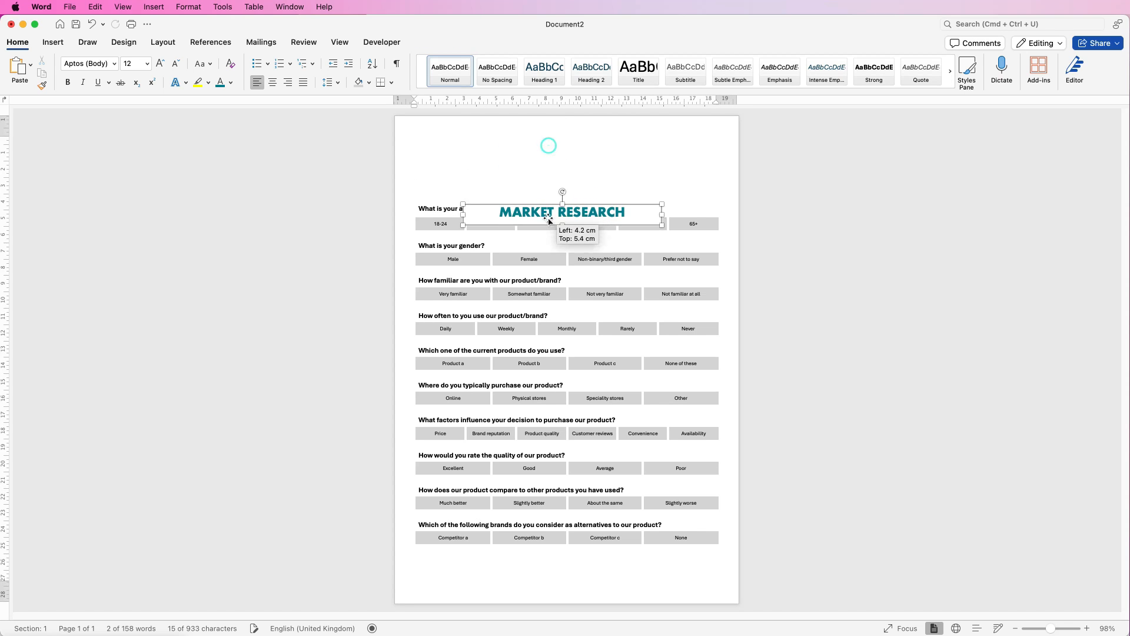
{"action": "left_click_drag", "start_coordinate": [563, 211], "coordinate": [569, 144]}
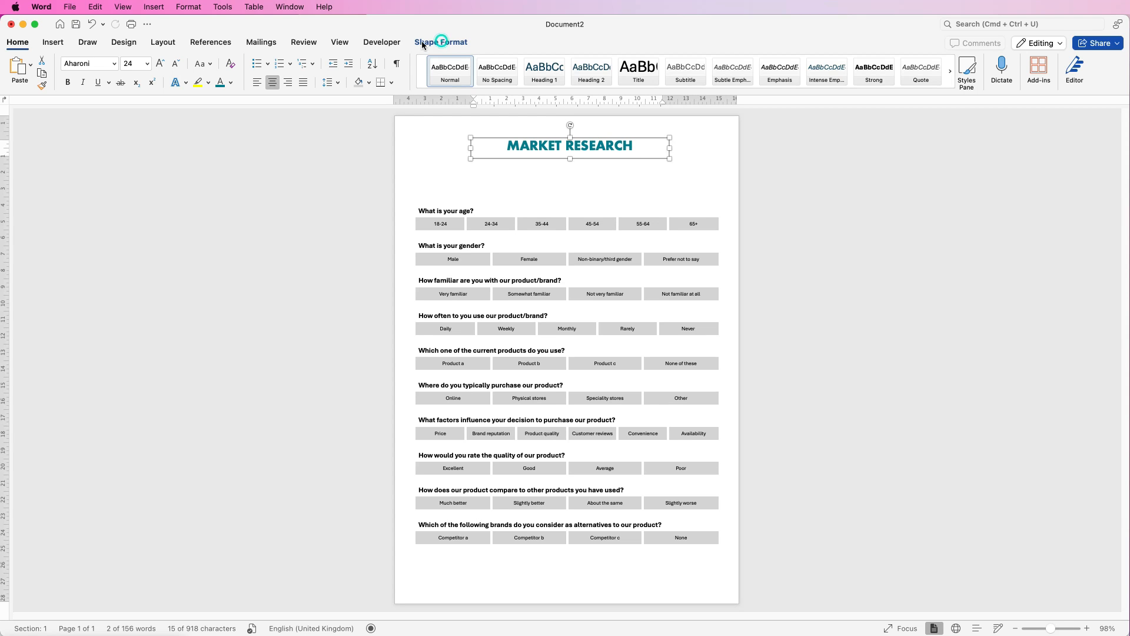
- Duplicate the title box just below and start retyping it as QUESTIONNAIRE
{"action": "left_click", "coordinate": [441, 42]}
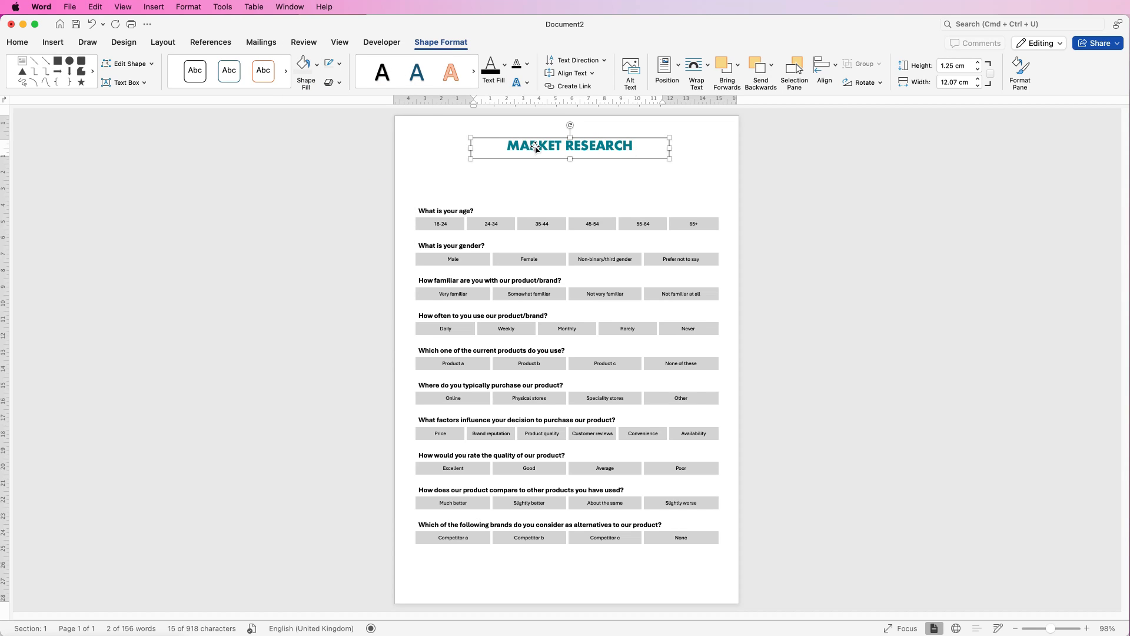
{"action": "left_click_drag", "start_coordinate": [569, 146], "coordinate": [572, 182]}
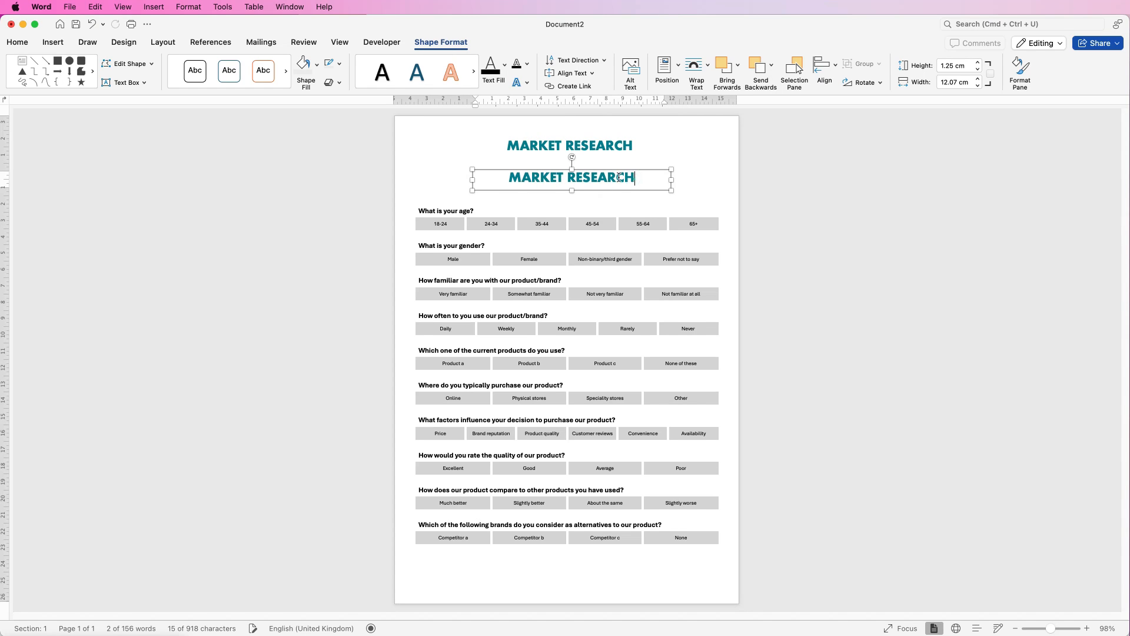
{"action": "type", "text": "QUESTIONNAIRE"}
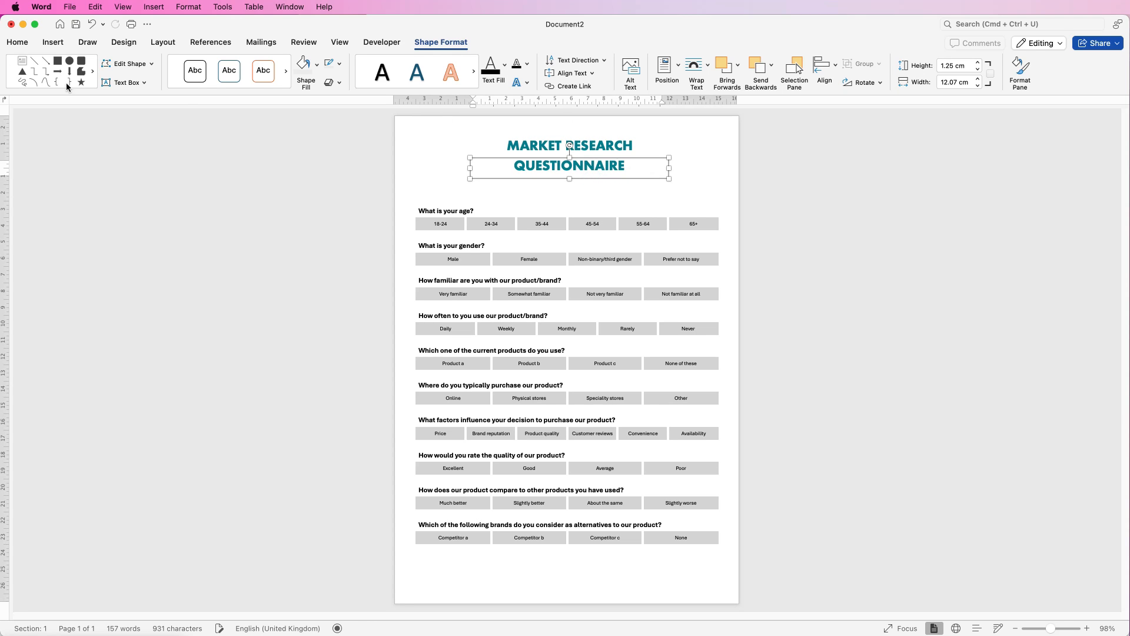
- Draw a rectangle banner filled with the recent teal and send it to the back
{"action": "left_click", "coordinate": [16, 42]}
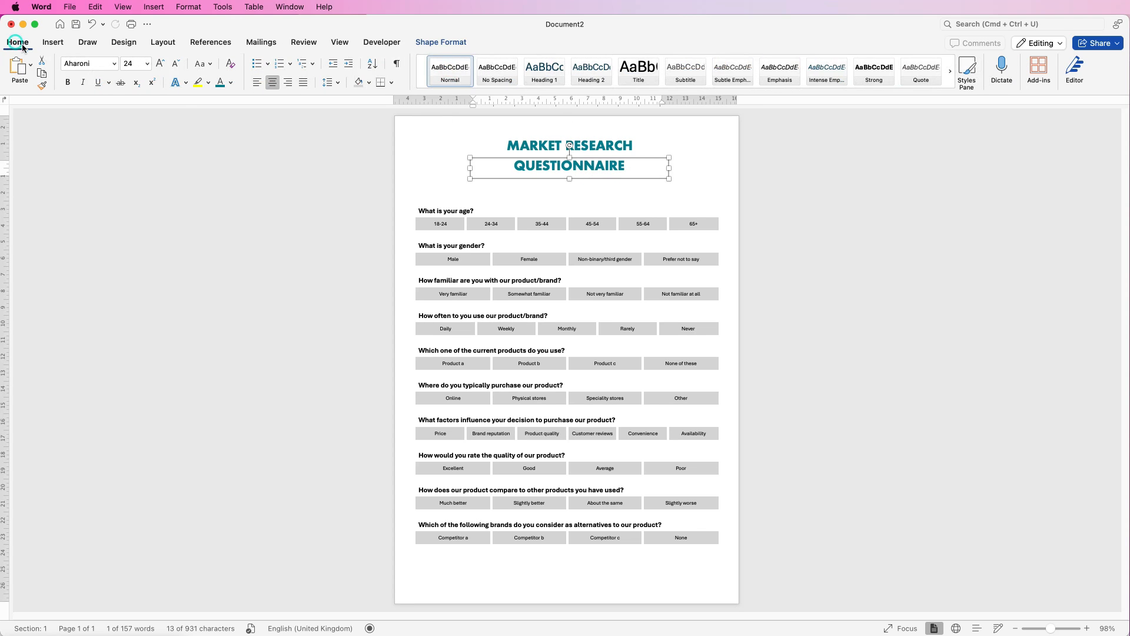
{"action": "mouse_move", "coordinate": [52, 42]}
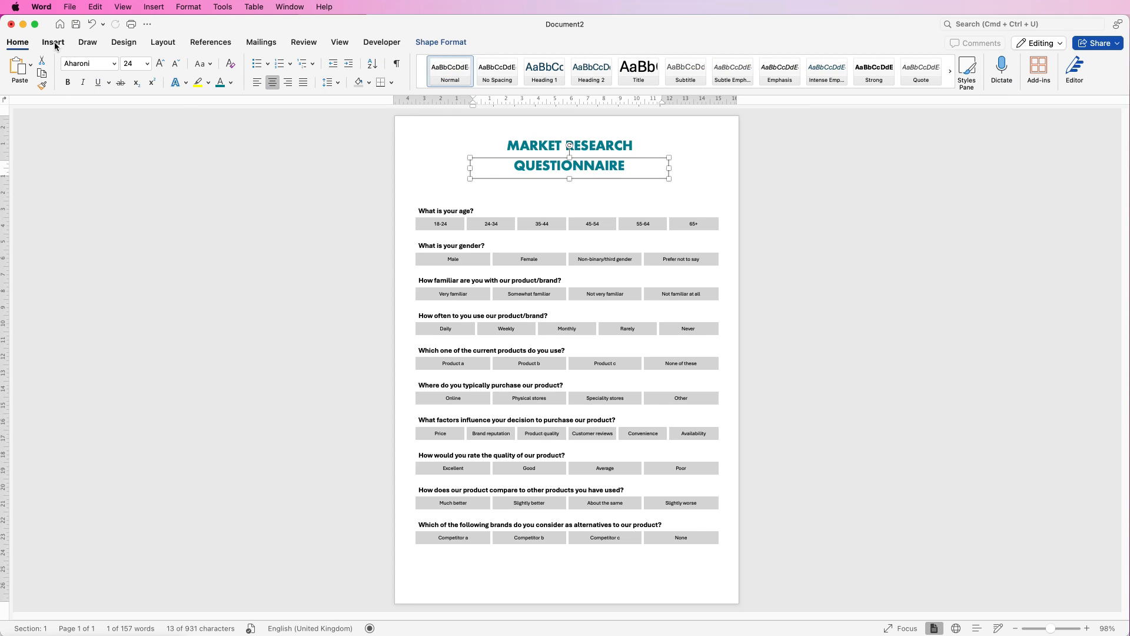
{"action": "left_click", "coordinate": [173, 65]}
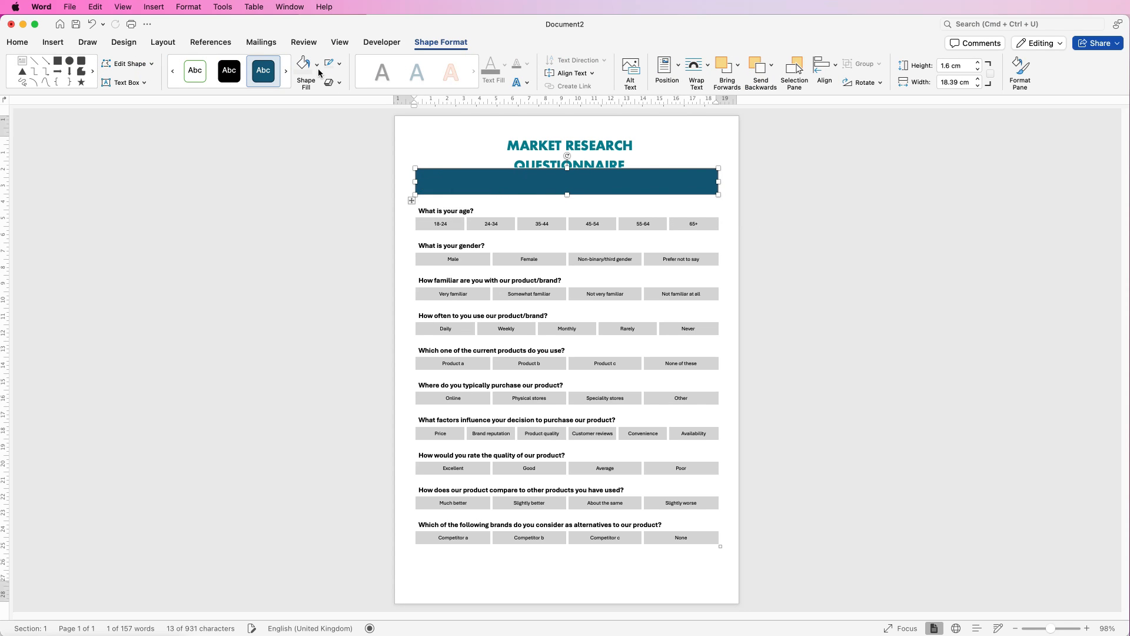
{"action": "left_click", "coordinate": [317, 64]}
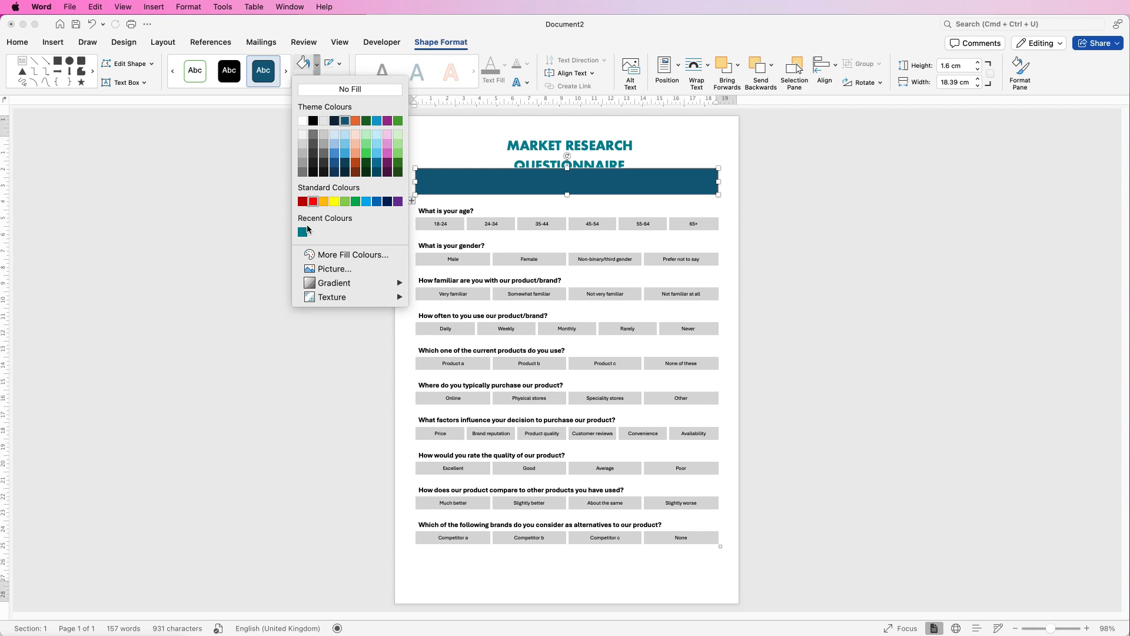
{"action": "left_click", "coordinate": [305, 231]}
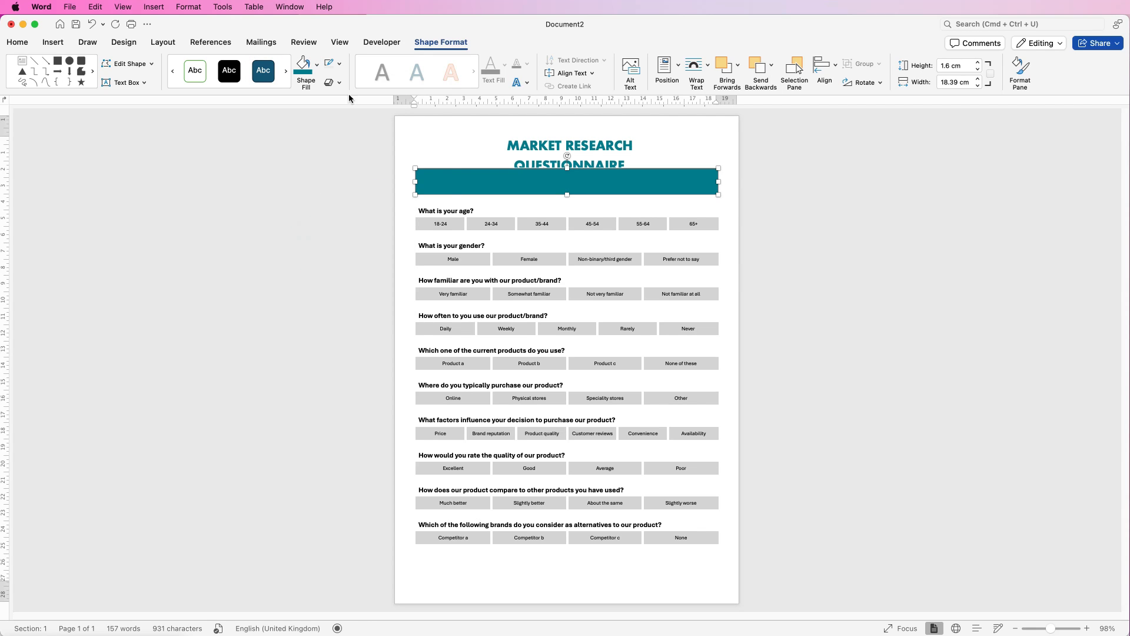
{"action": "left_click", "coordinate": [328, 63]}
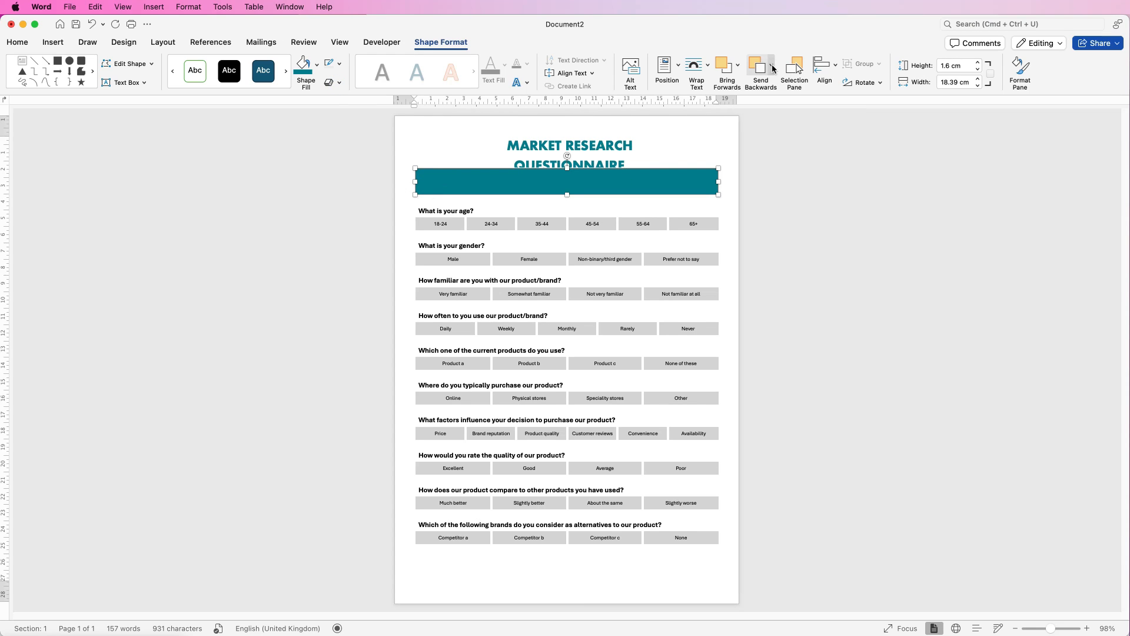
{"action": "left_click", "coordinate": [773, 65]}
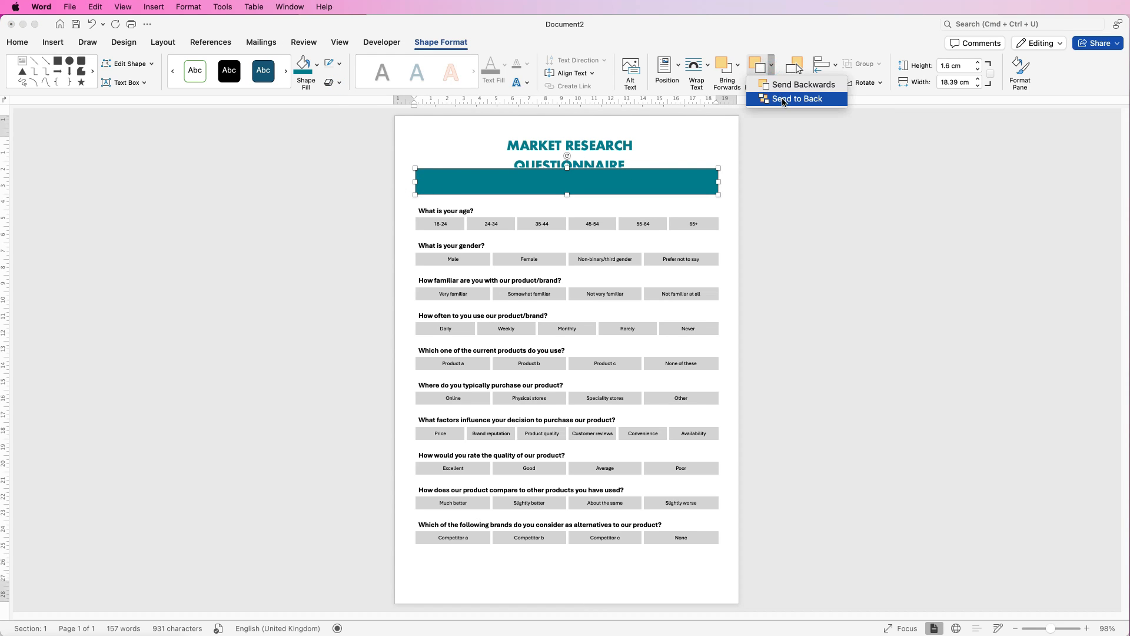
{"action": "left_click", "coordinate": [796, 99]}
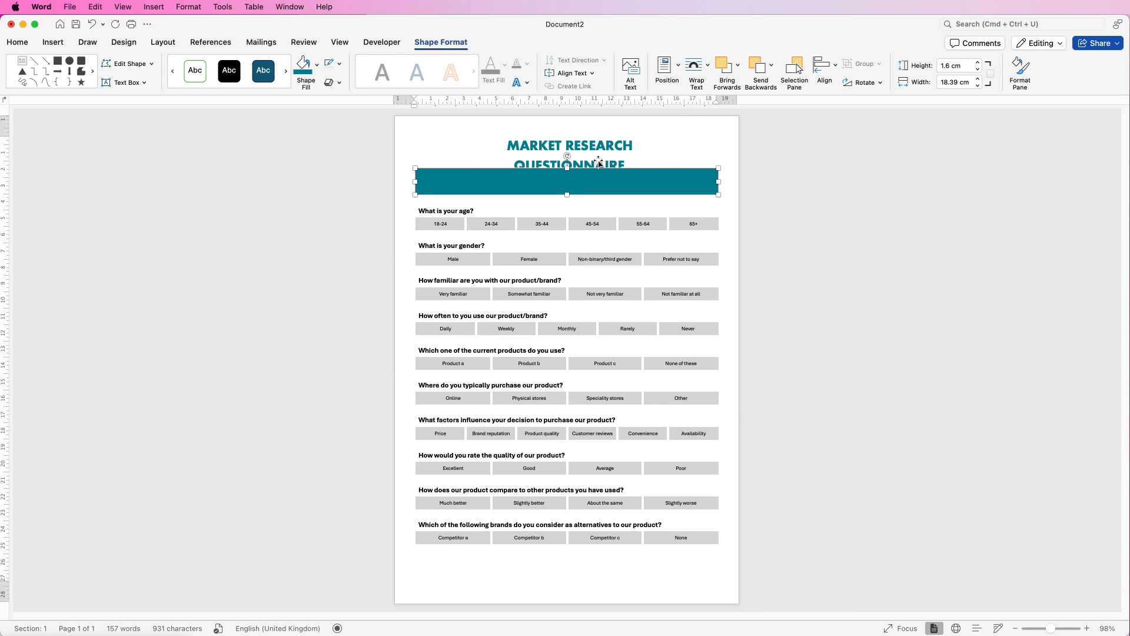
- Change the QUESTIONNAIRE text box's font colour to white
{"action": "left_click", "coordinate": [570, 165]}
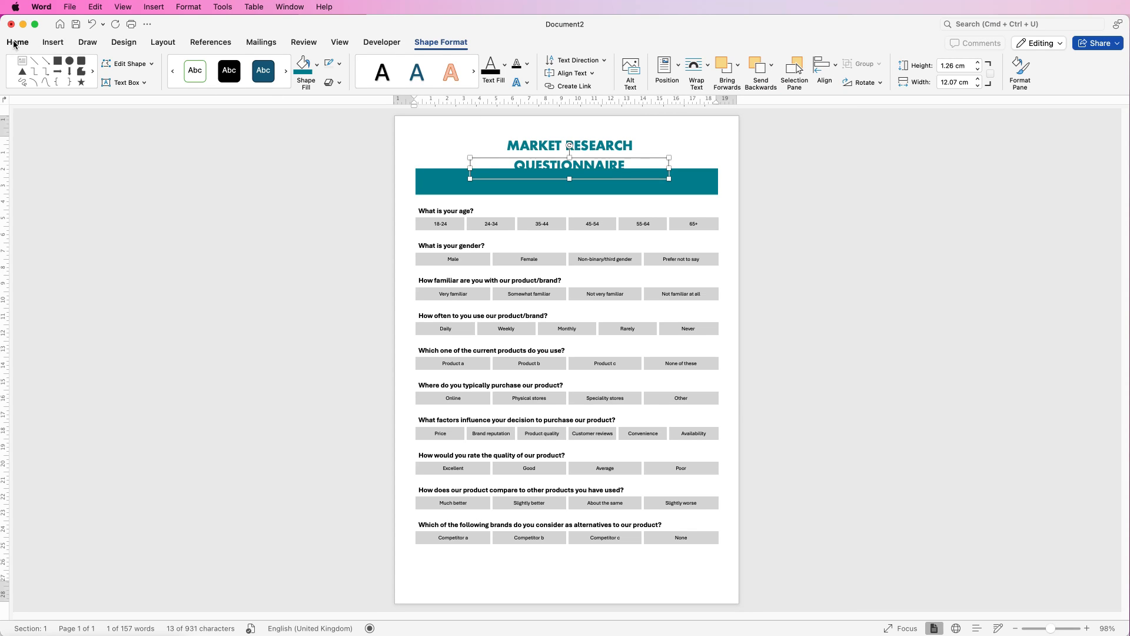
{"action": "left_click", "coordinate": [17, 42]}
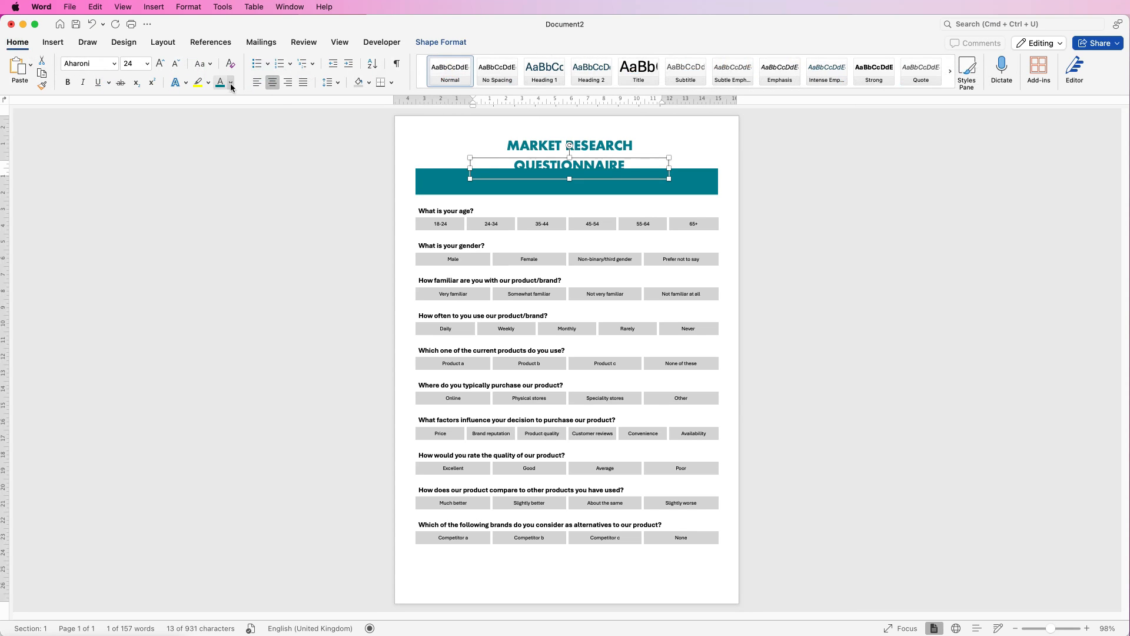
{"action": "left_click", "coordinate": [231, 83]}
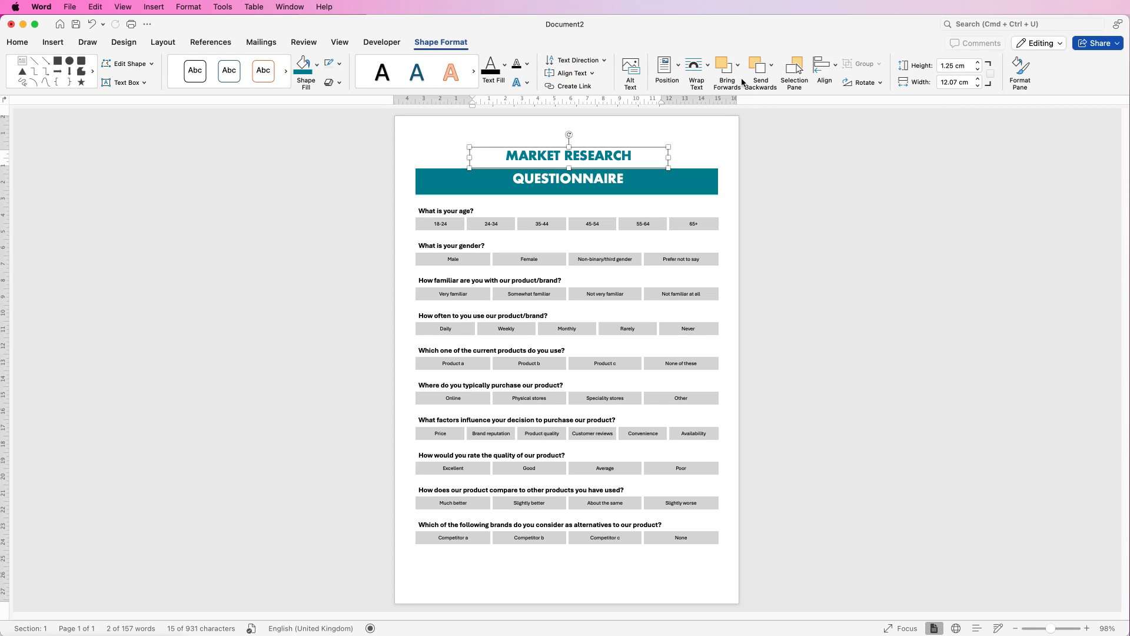
- Align the QUESTIONNAIRE title to the horizontal centre of the page
{"action": "left_click", "coordinate": [823, 72]}
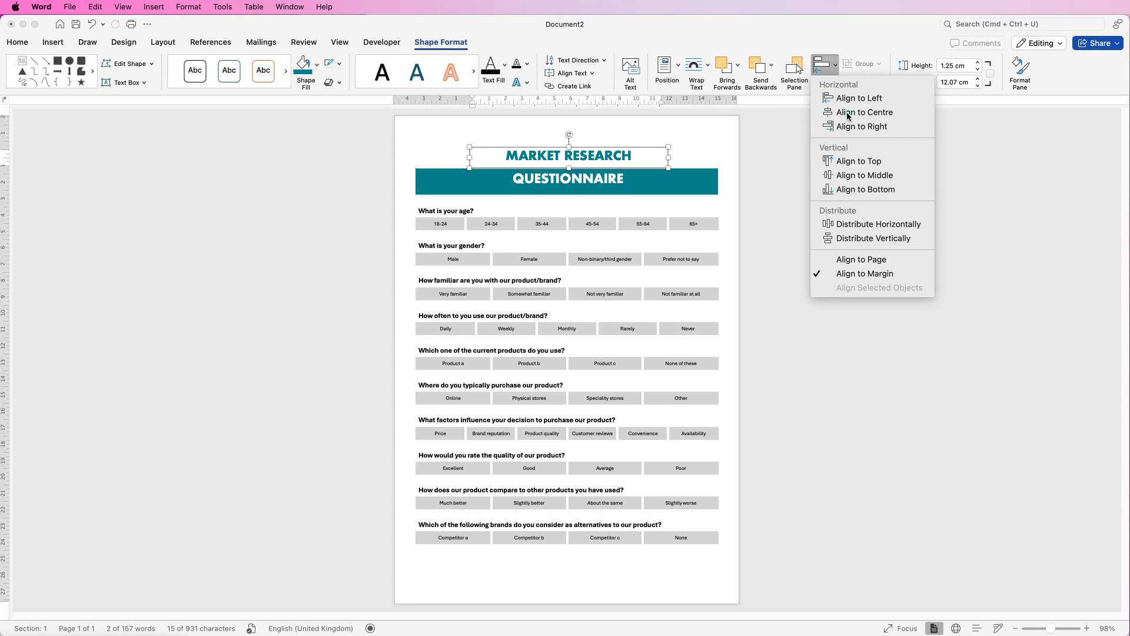
{"action": "left_click", "coordinate": [863, 113]}
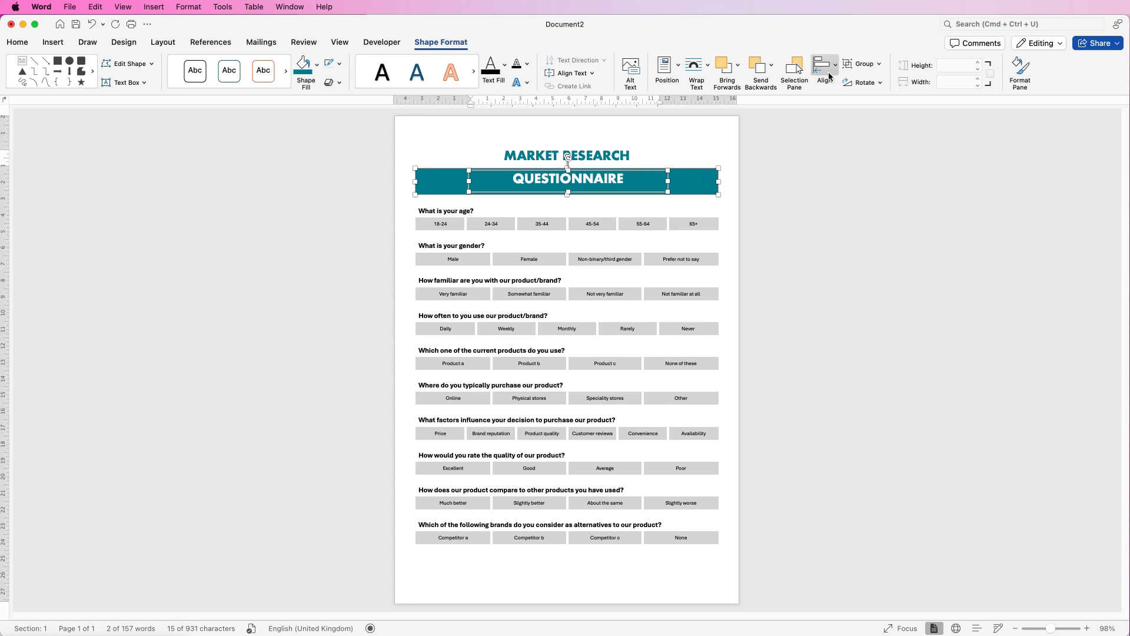
{"action": "left_click", "coordinate": [823, 64]}
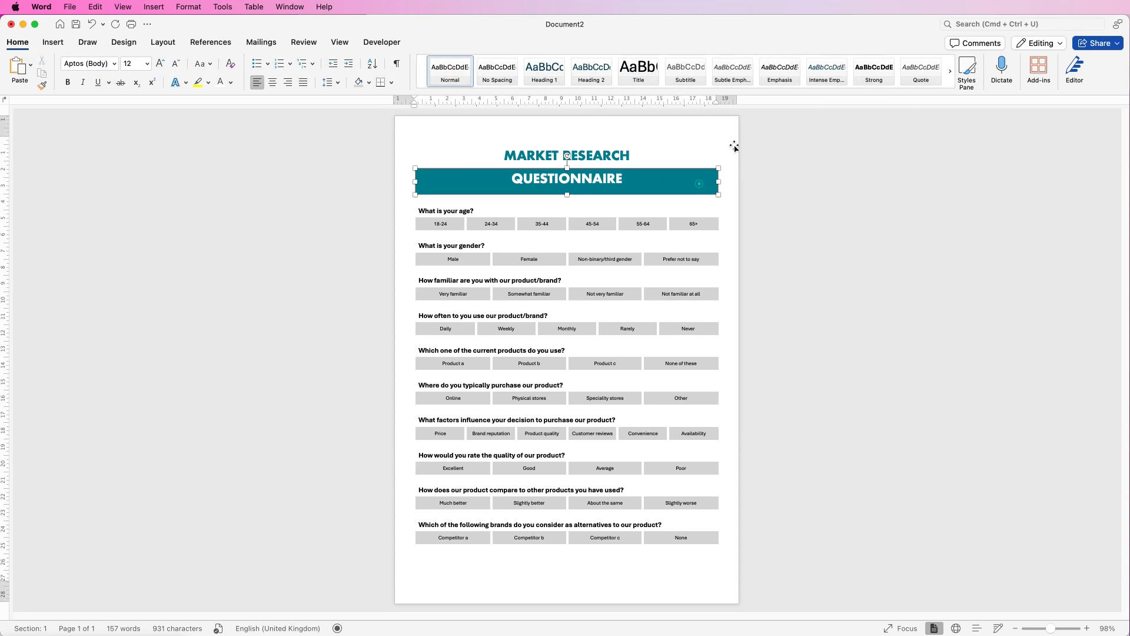
{"action": "left_click", "coordinate": [823, 65]}
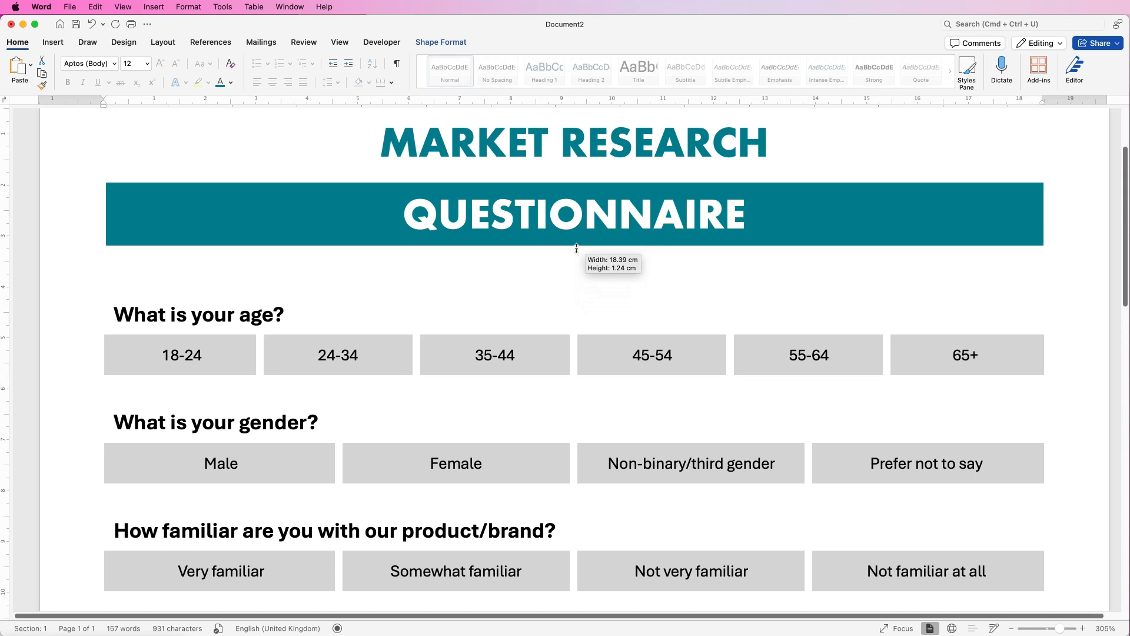
- Shorten the teal banner and match the QUESTIONNAIRE box height to it
{"action": "left_click_drag", "start_coordinate": [576, 245], "coordinate": [576, 248]}
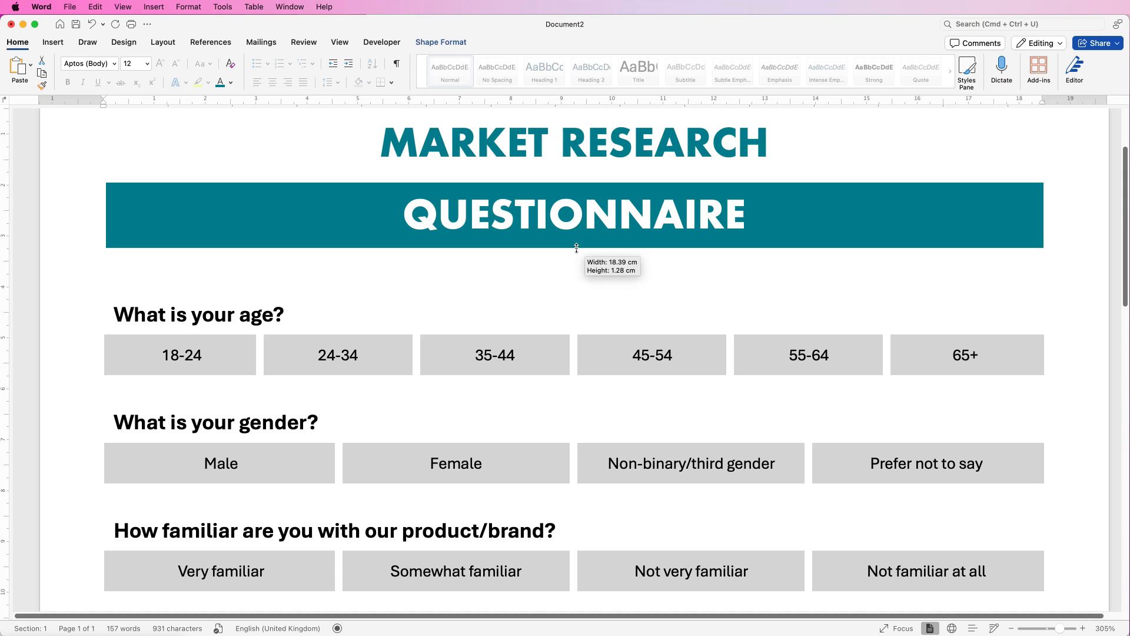
{"action": "left_click", "coordinate": [575, 215]}
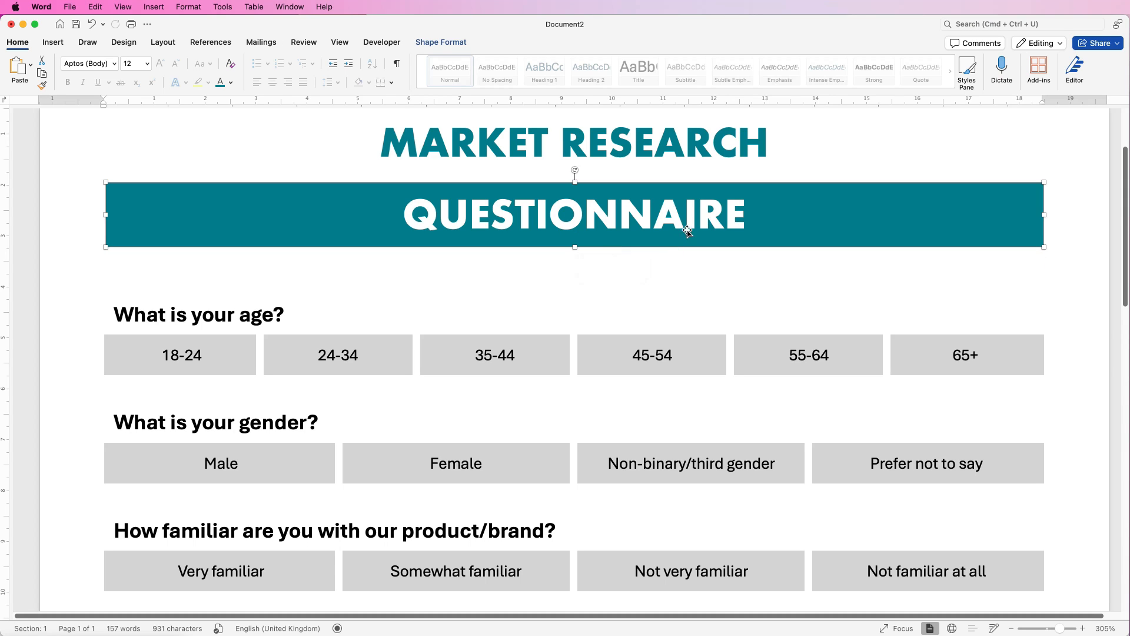
{"action": "mouse_move", "coordinate": [649, 218]}
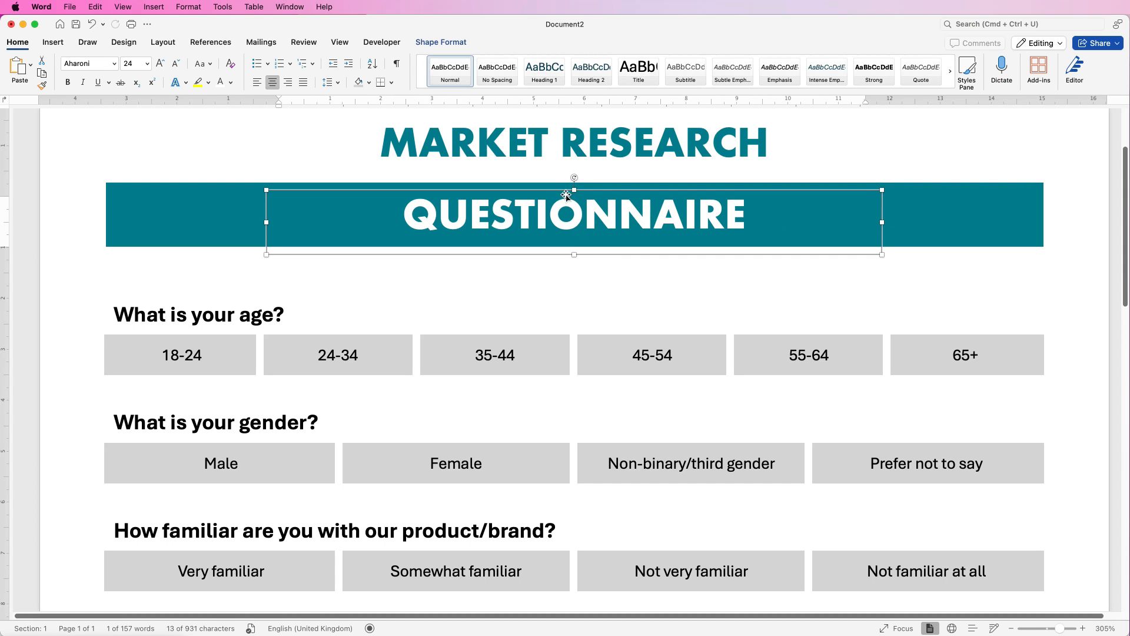
{"action": "mouse_move", "coordinate": [570, 254]}
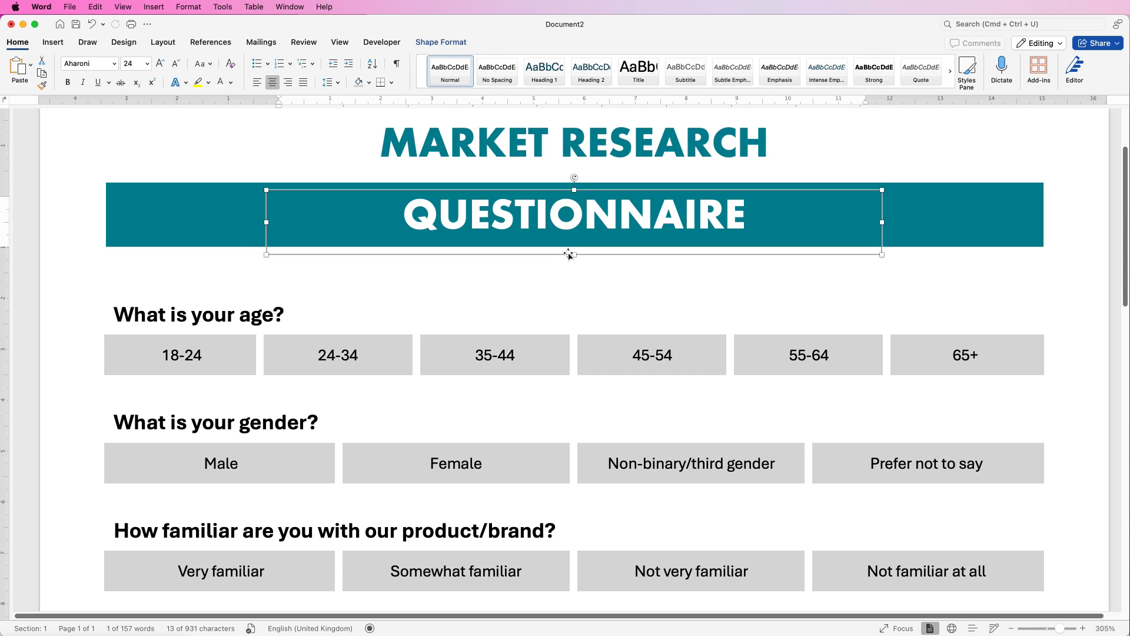
{"action": "mouse_move", "coordinate": [915, 215]}
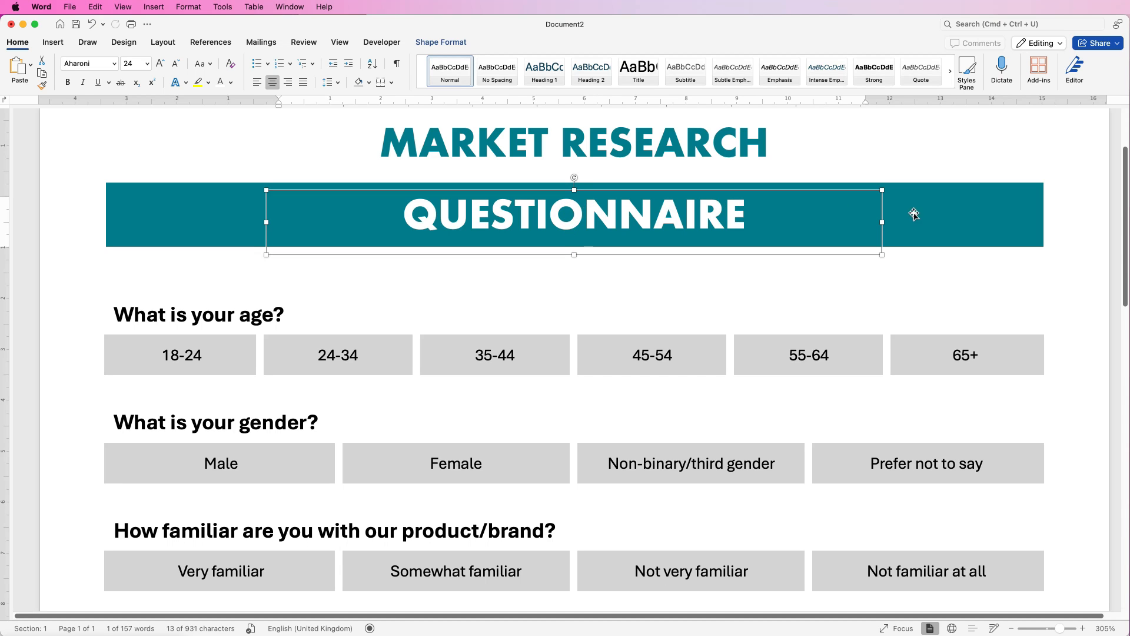
{"action": "mouse_move", "coordinate": [948, 221]}
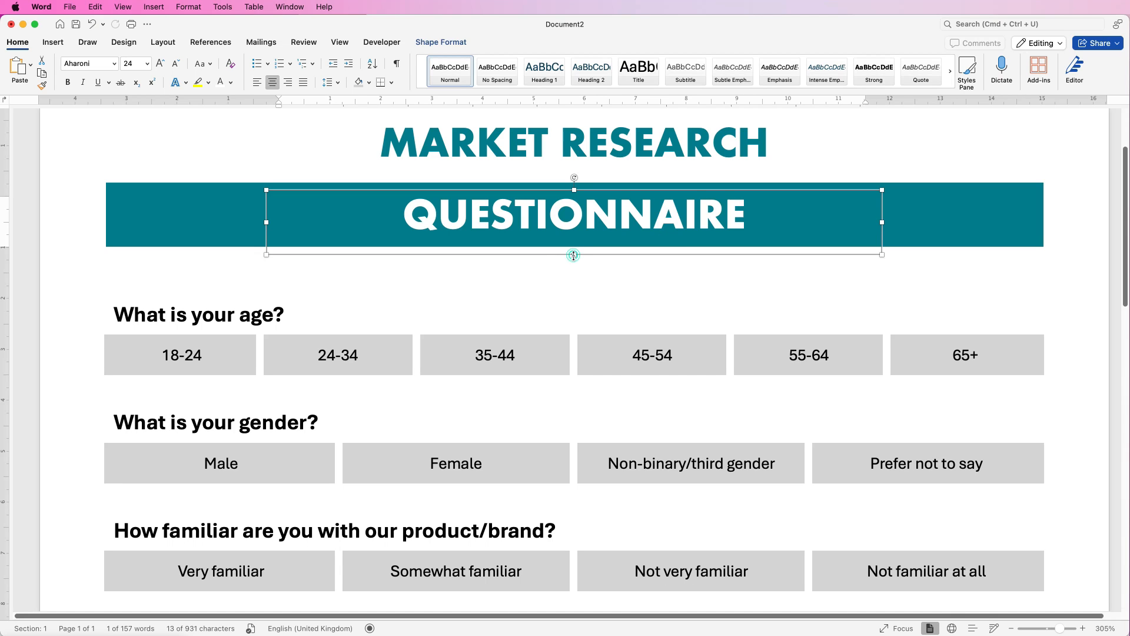
{"action": "left_click_drag", "start_coordinate": [572, 254], "coordinate": [573, 232]}
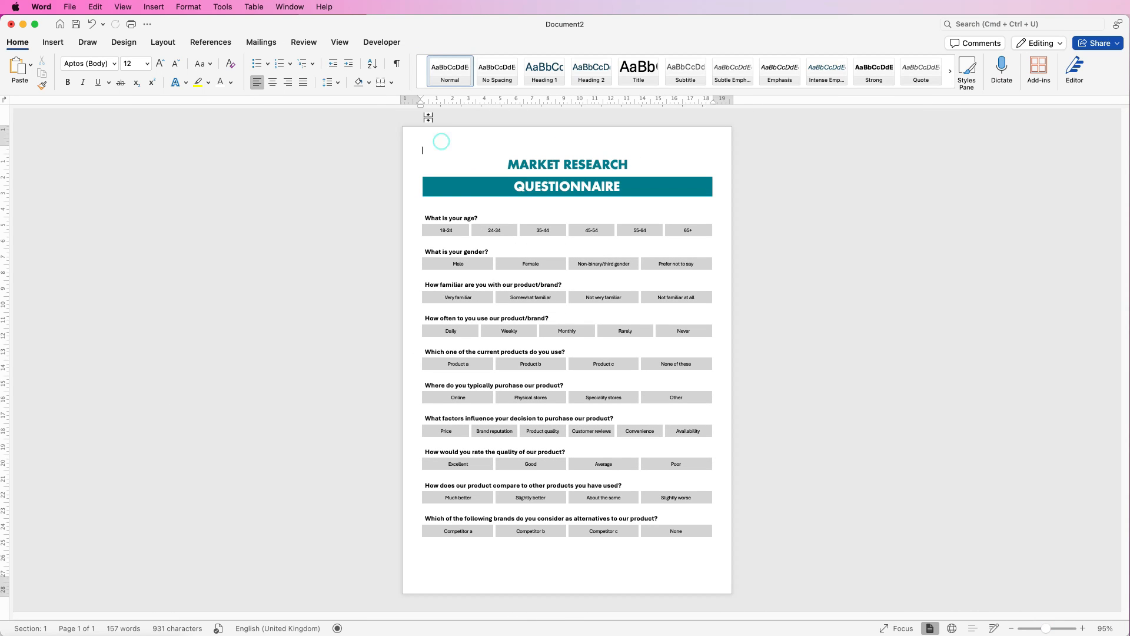
- Insert the company logo picture from file at the page top
{"action": "left_click", "coordinate": [52, 42]}
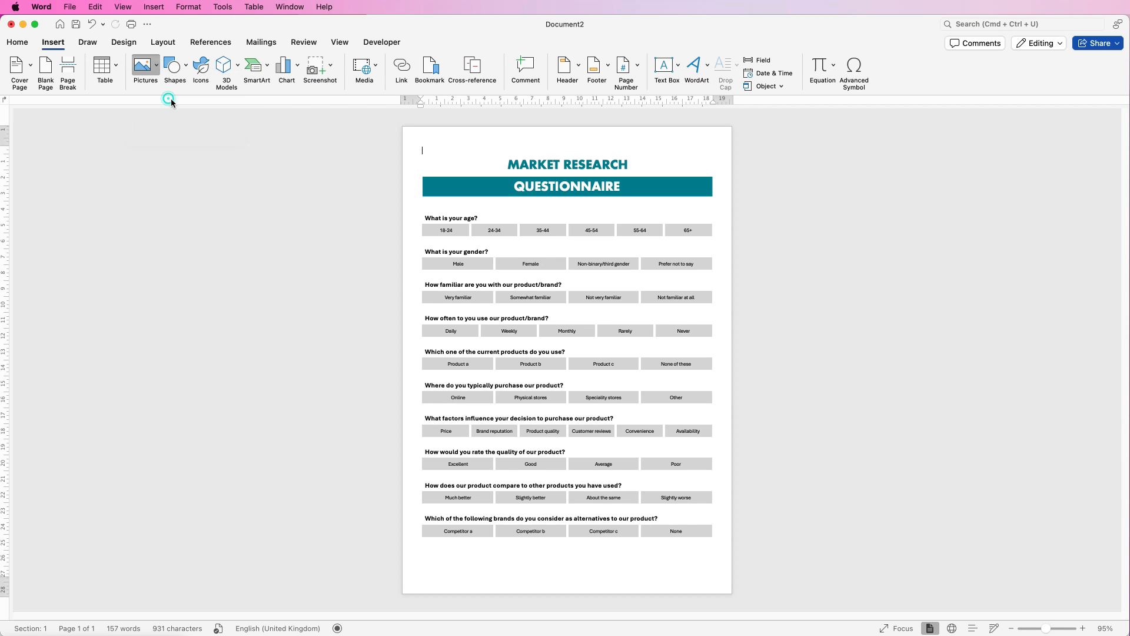
{"action": "left_click", "coordinate": [145, 69]}
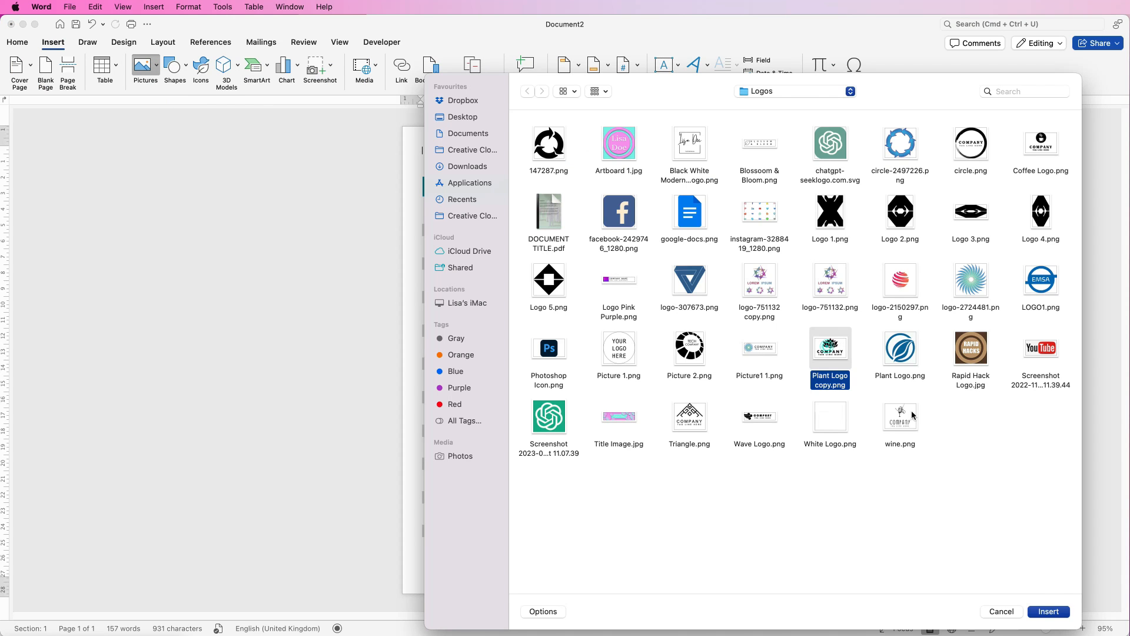
{"action": "left_click", "coordinate": [1048, 611]}
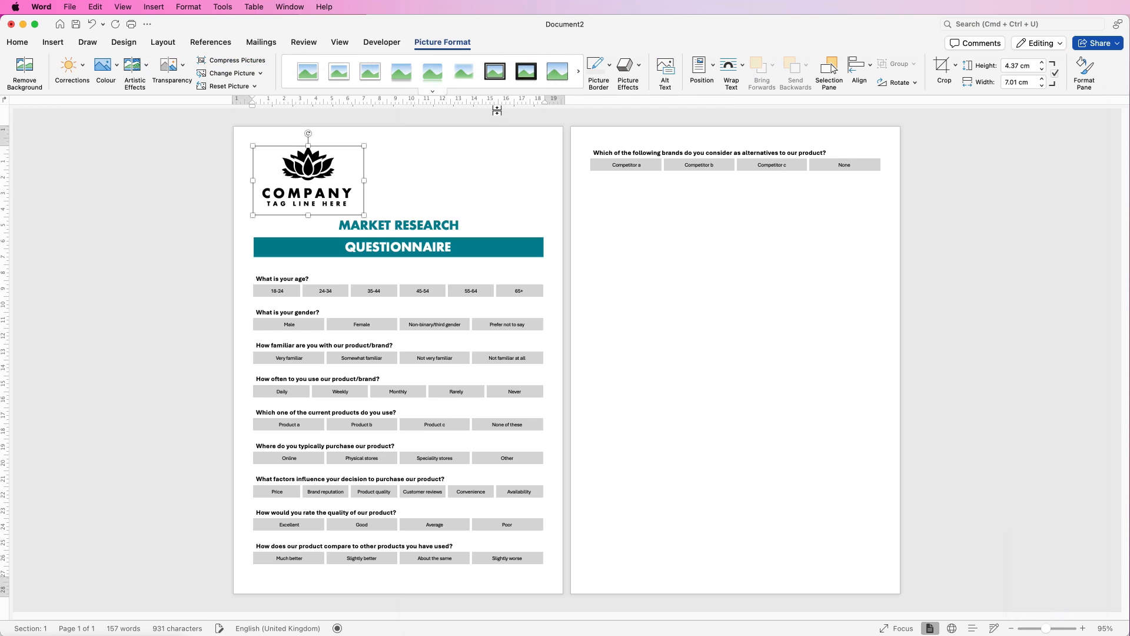
{"action": "mouse_move", "coordinate": [308, 173]}
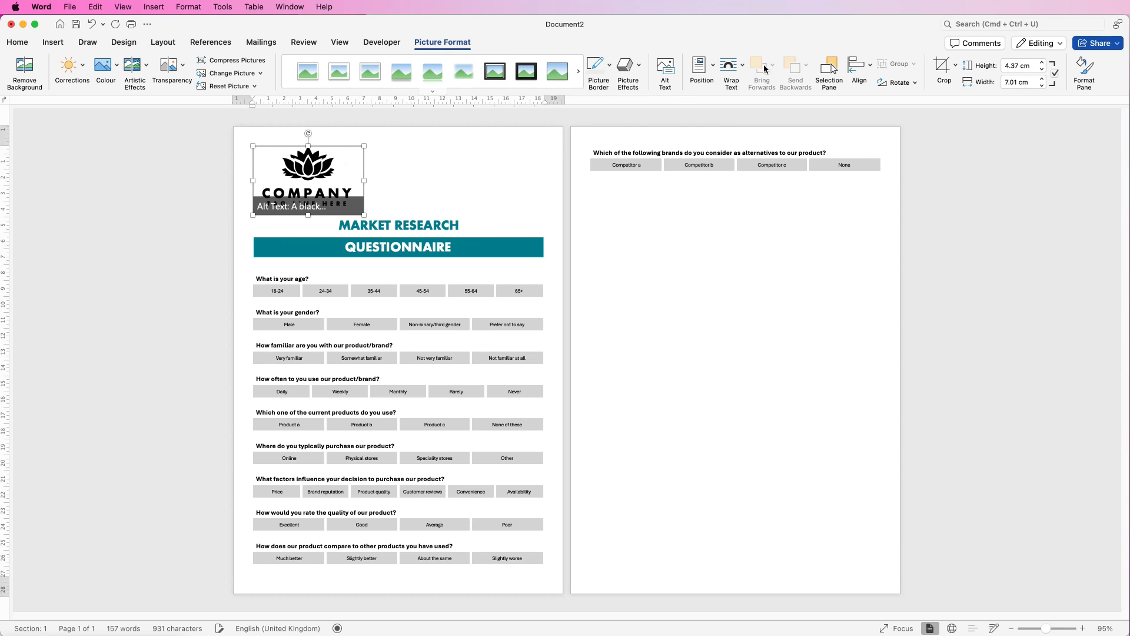
- Set the logo to In Front of Text, shrink it, and place it top-left
{"action": "left_click", "coordinate": [730, 65]}
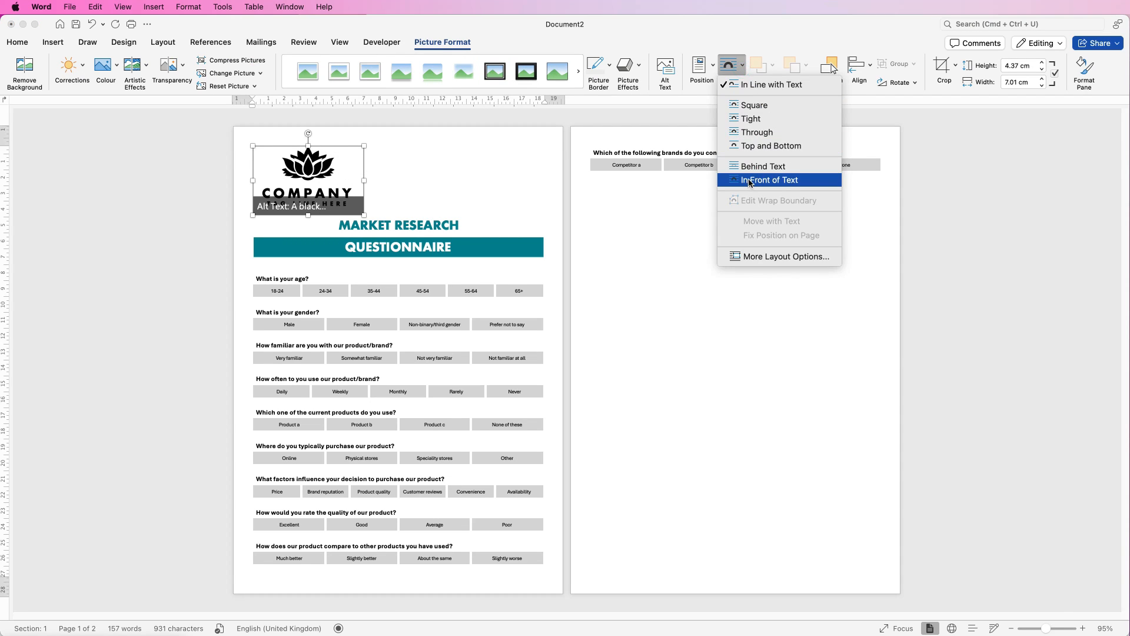
{"action": "left_click", "coordinate": [770, 179]}
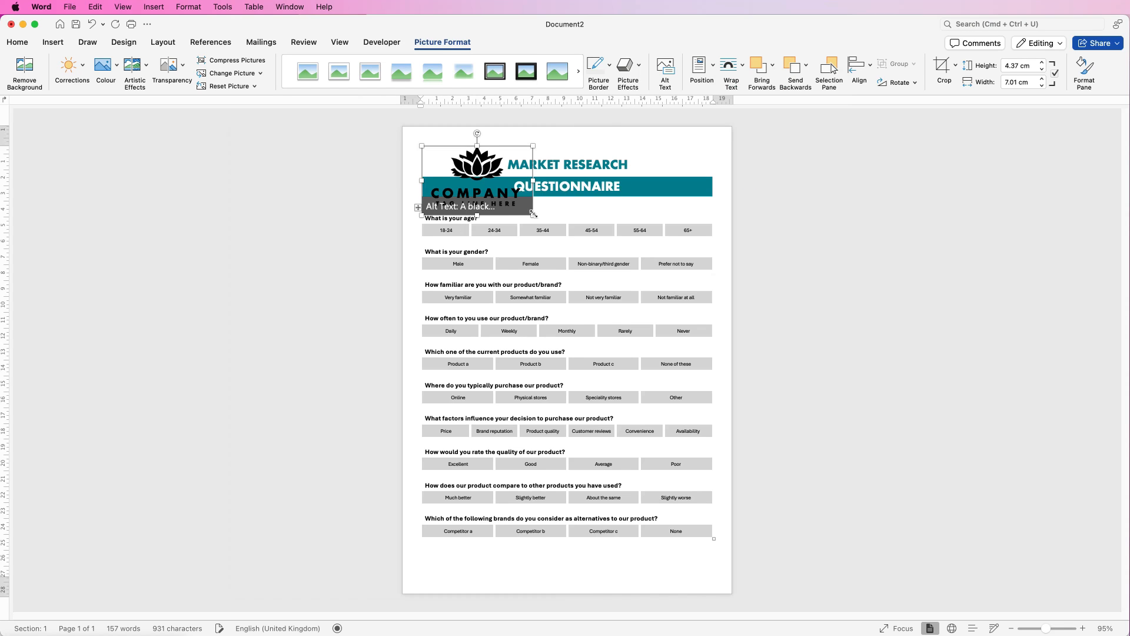
{"action": "left_click_drag", "start_coordinate": [533, 214], "coordinate": [456, 169]}
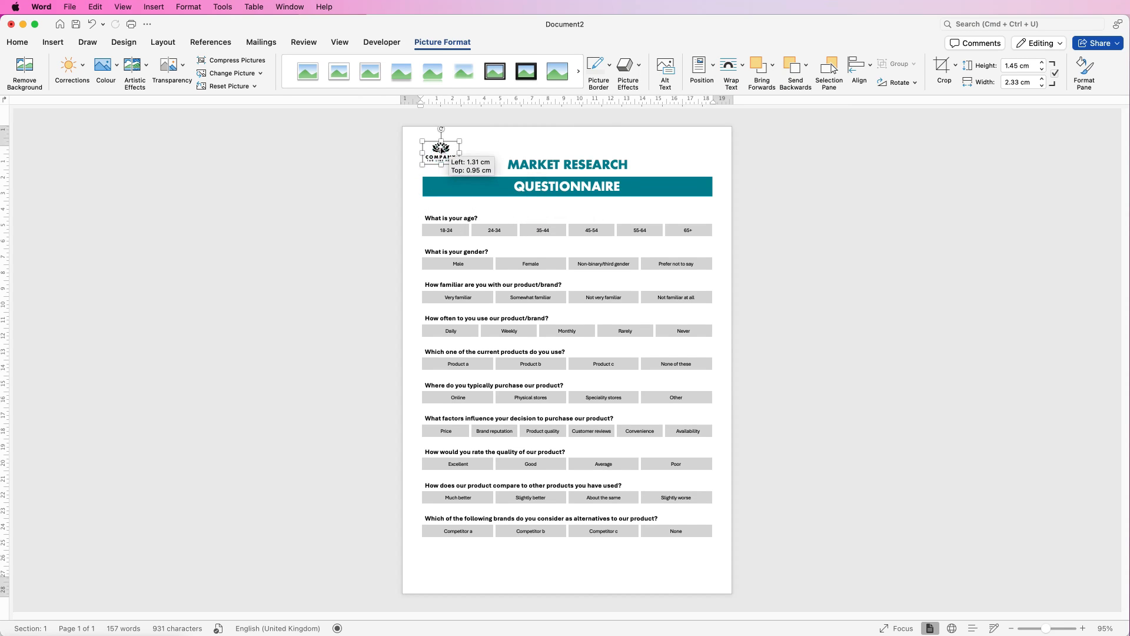
{"action": "left_click_drag", "start_coordinate": [441, 150], "coordinate": [437, 150]}
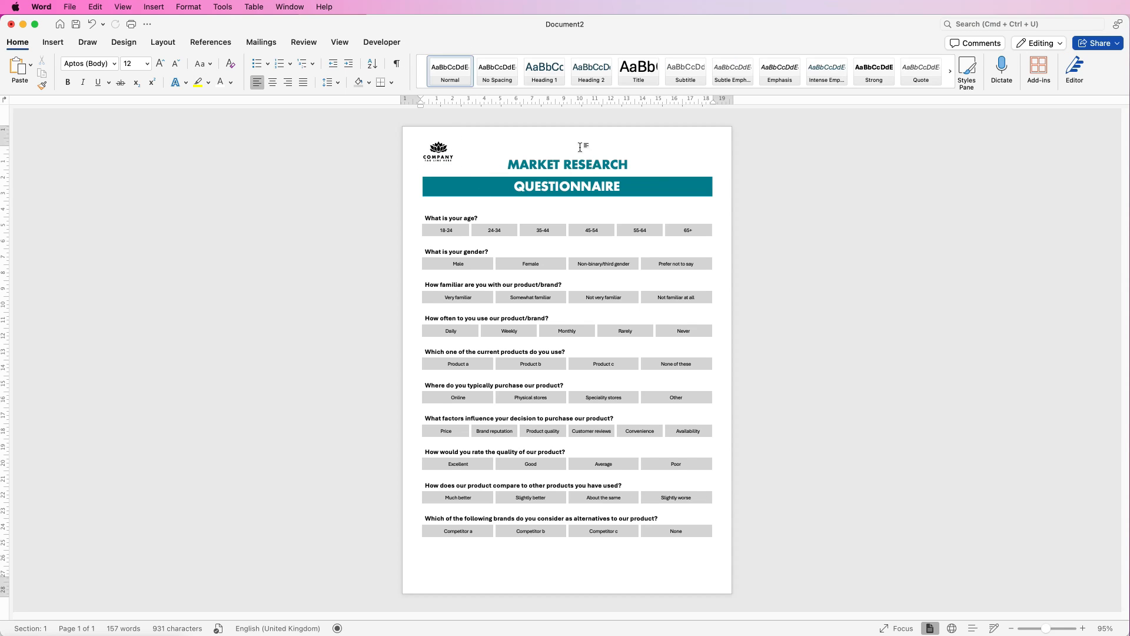
- Select the MARKET RESEARCH text box and increase its font size
{"action": "left_click", "coordinate": [567, 164]}
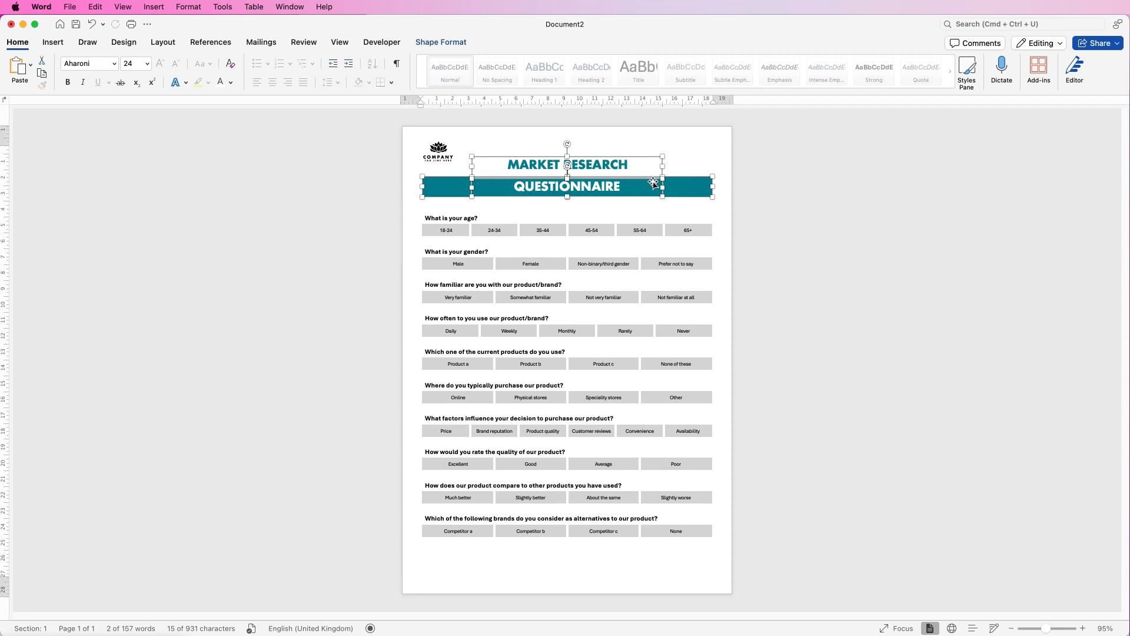
{"action": "left_click", "coordinate": [440, 42]}
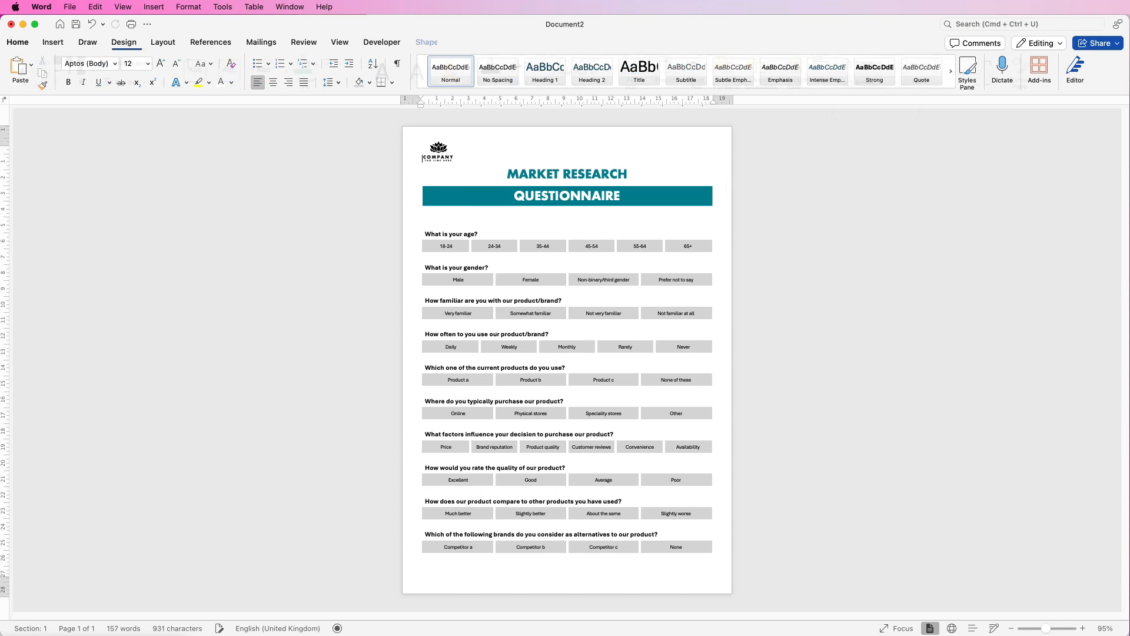
{"action": "left_click", "coordinate": [566, 173]}
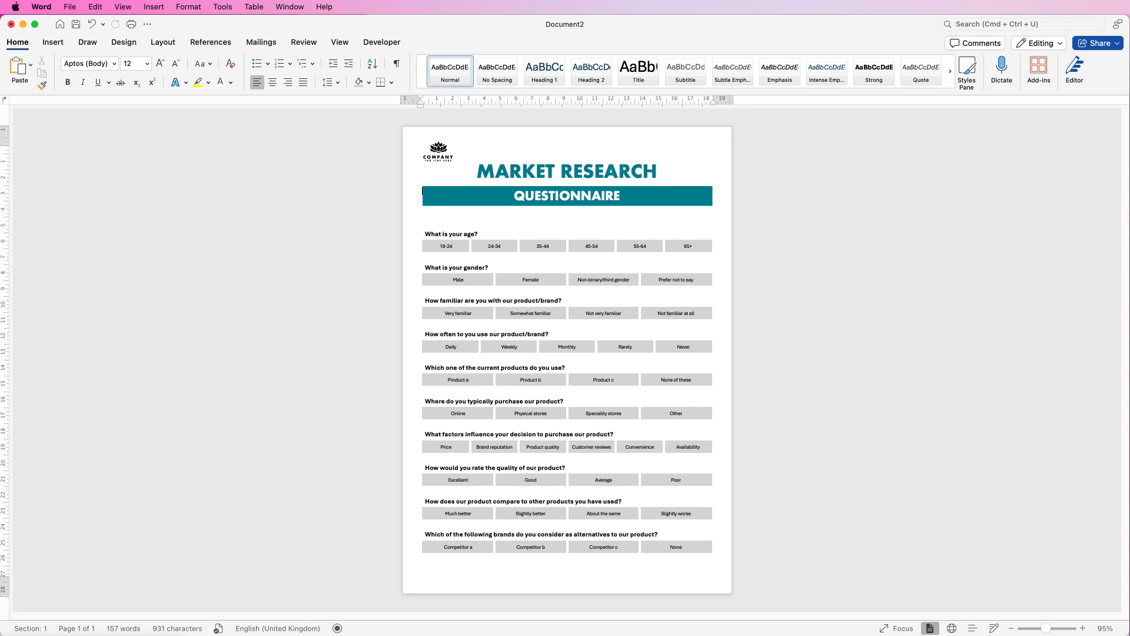
{"action": "left_click", "coordinate": [70, 7]}
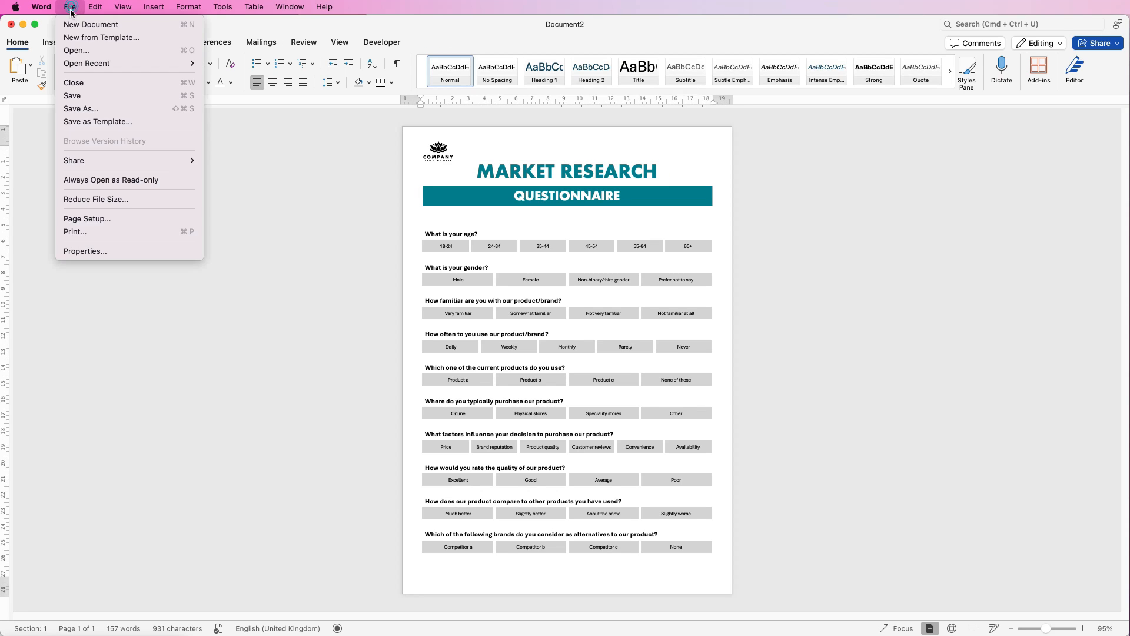
{"action": "mouse_move", "coordinate": [109, 109]}
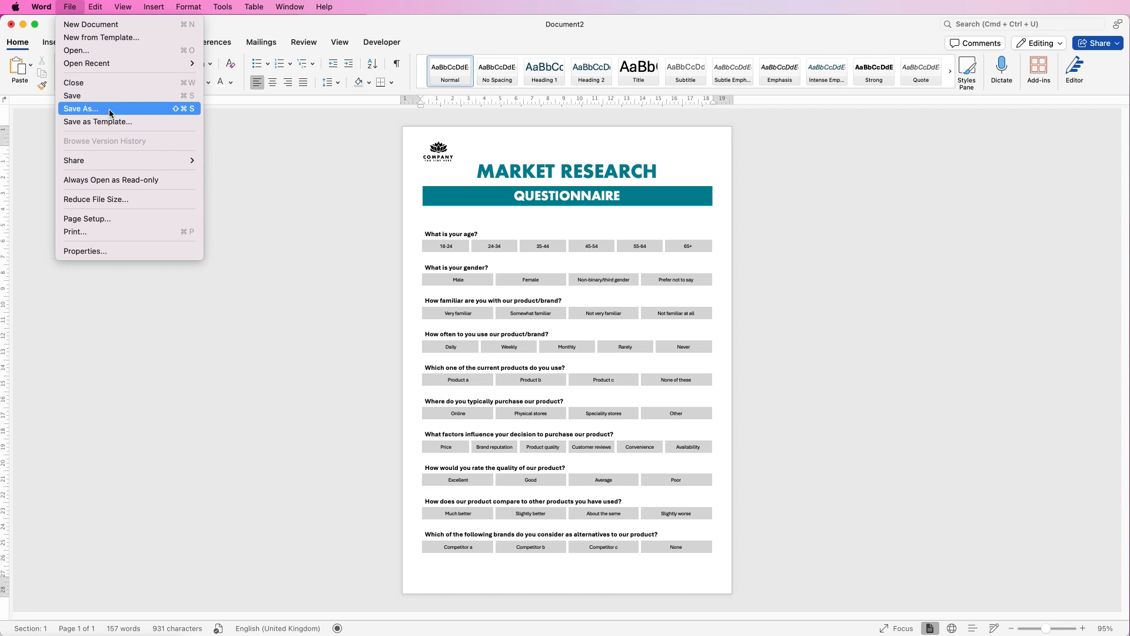
{"action": "left_click", "coordinate": [80, 108]}
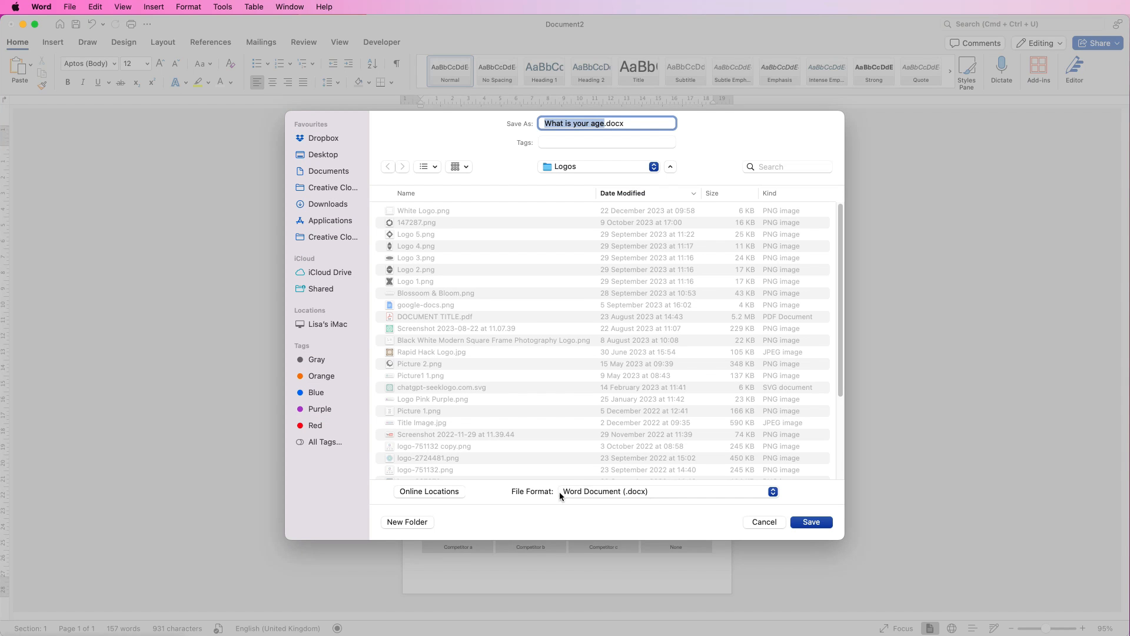
{"action": "left_click", "coordinate": [667, 491]}
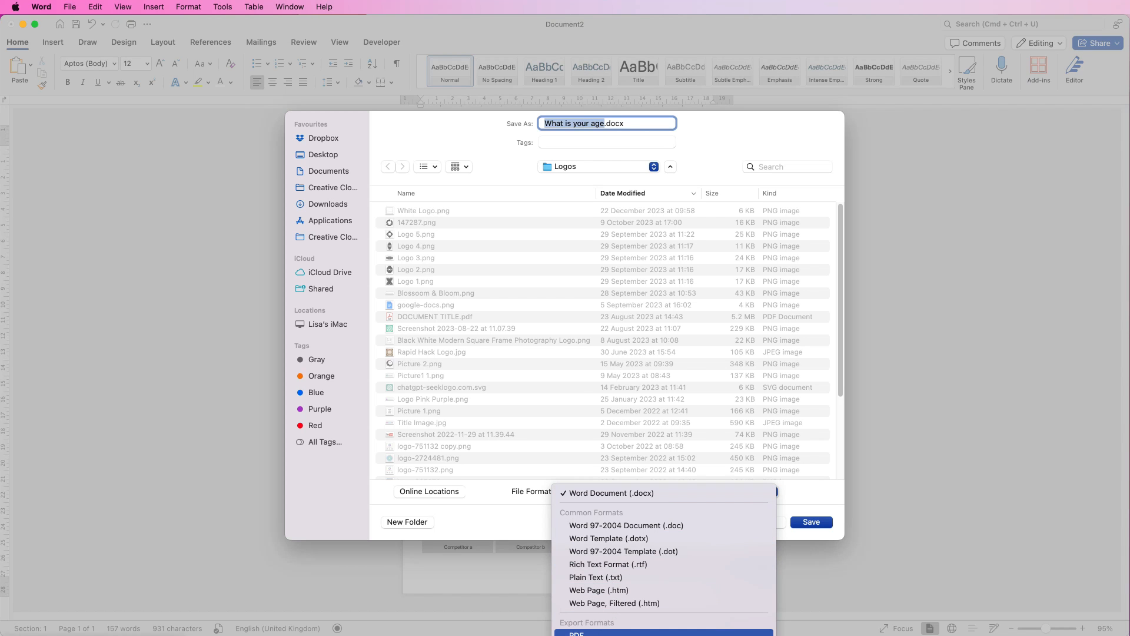
{"action": "left_click", "coordinate": [610, 492]}
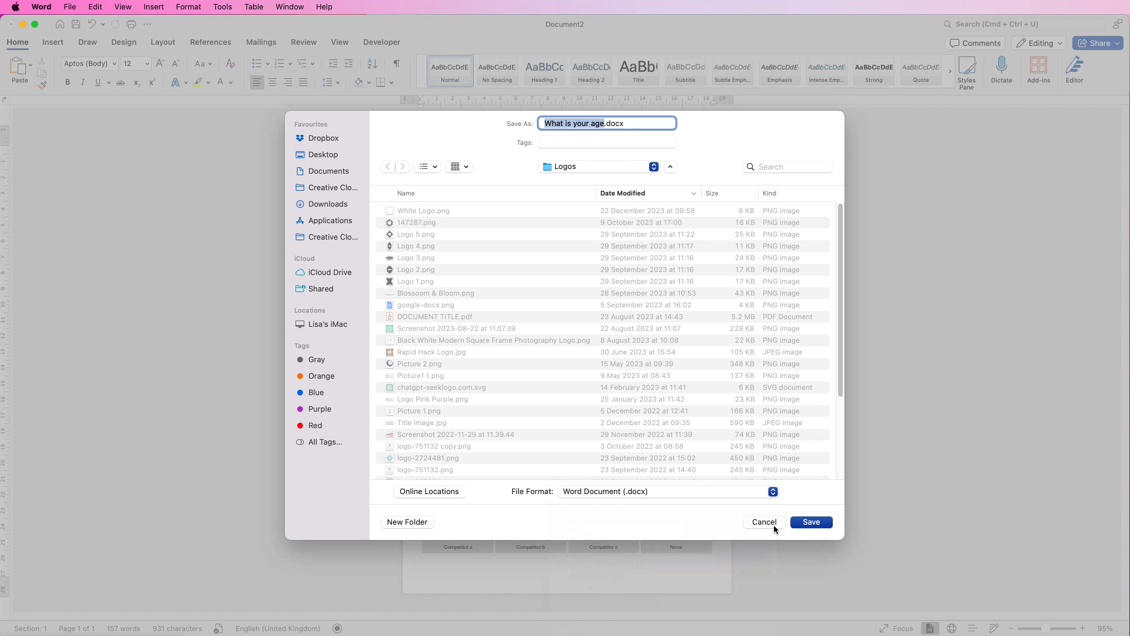
{"action": "left_click", "coordinate": [70, 6]}
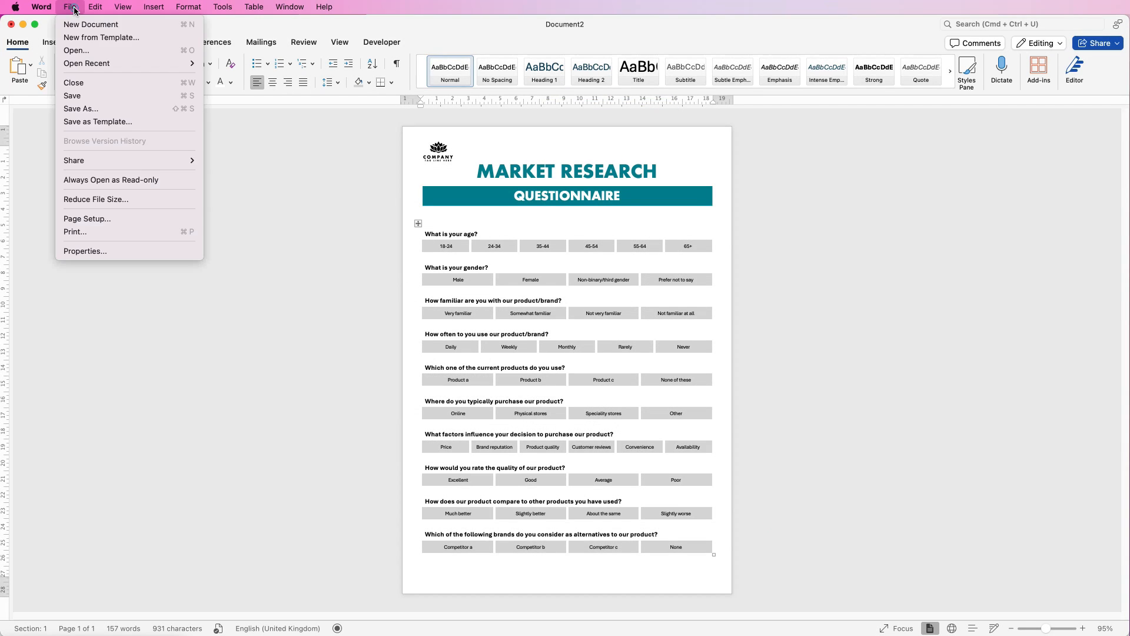
{"action": "mouse_move", "coordinate": [97, 122]}
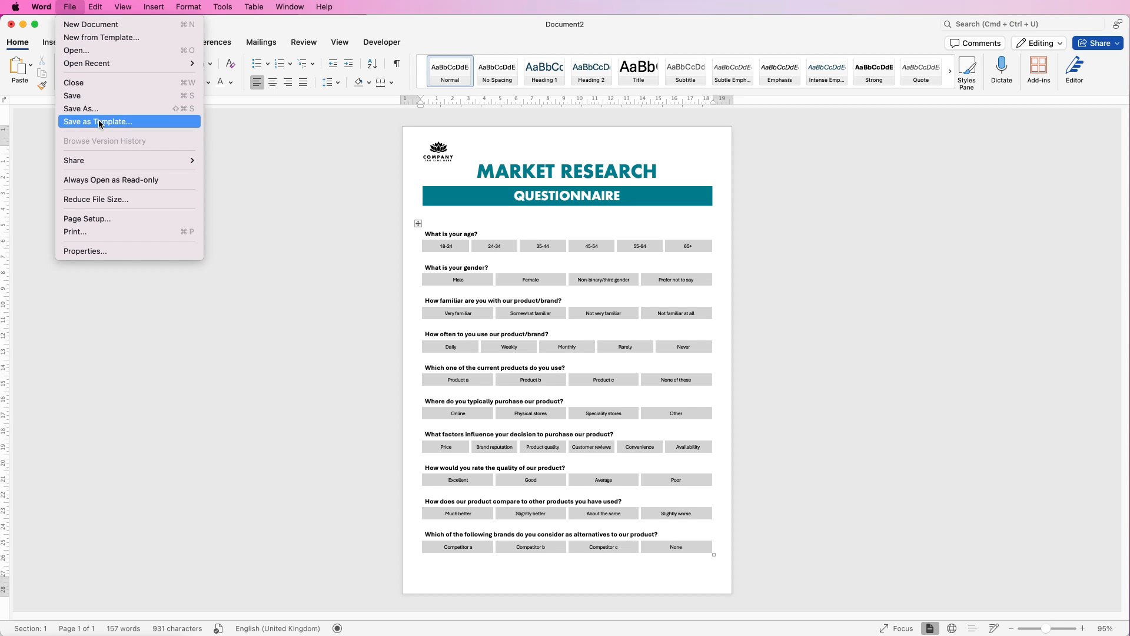
- Save the questionnaire as a .dotx template in the Templates folder
{"action": "left_click", "coordinate": [97, 122]}
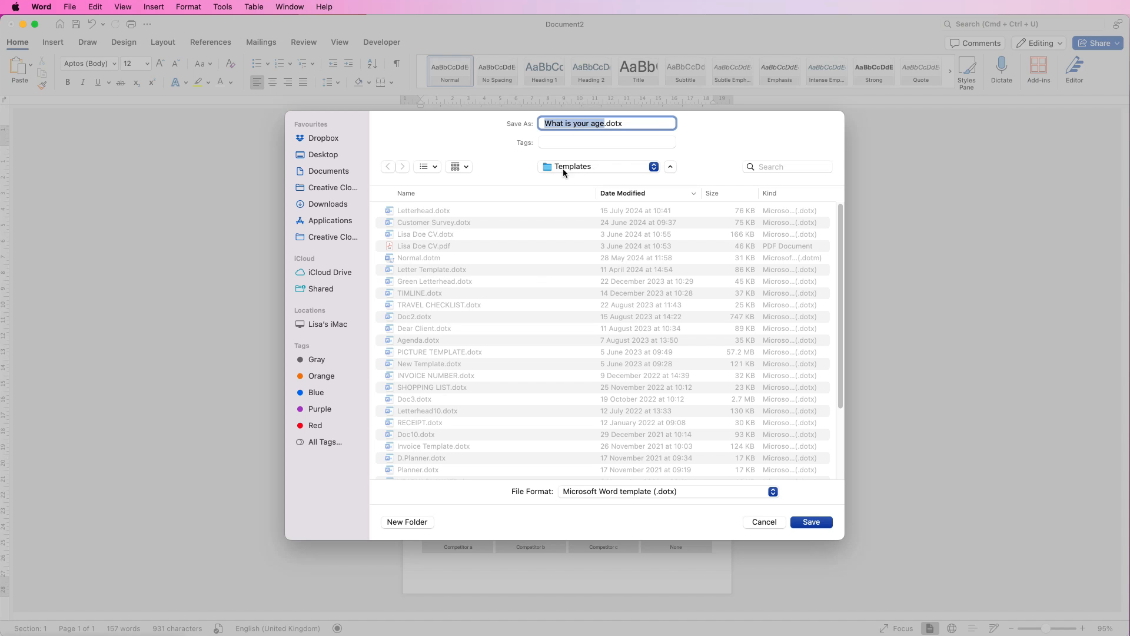
{"action": "mouse_move", "coordinate": [566, 495]}
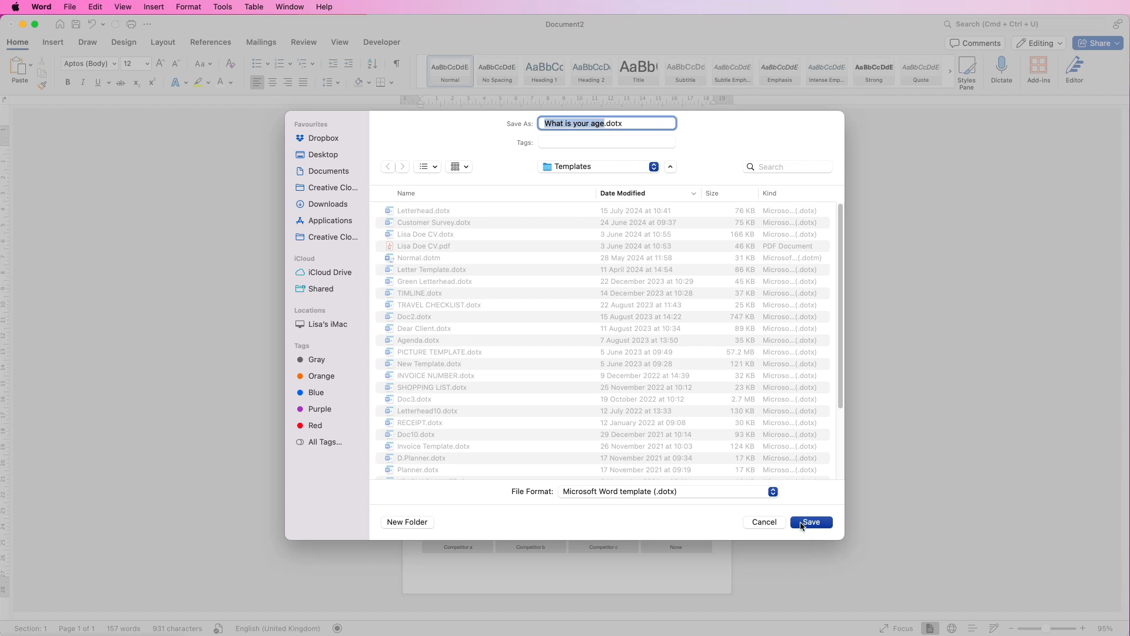
{"action": "left_click", "coordinate": [811, 523]}
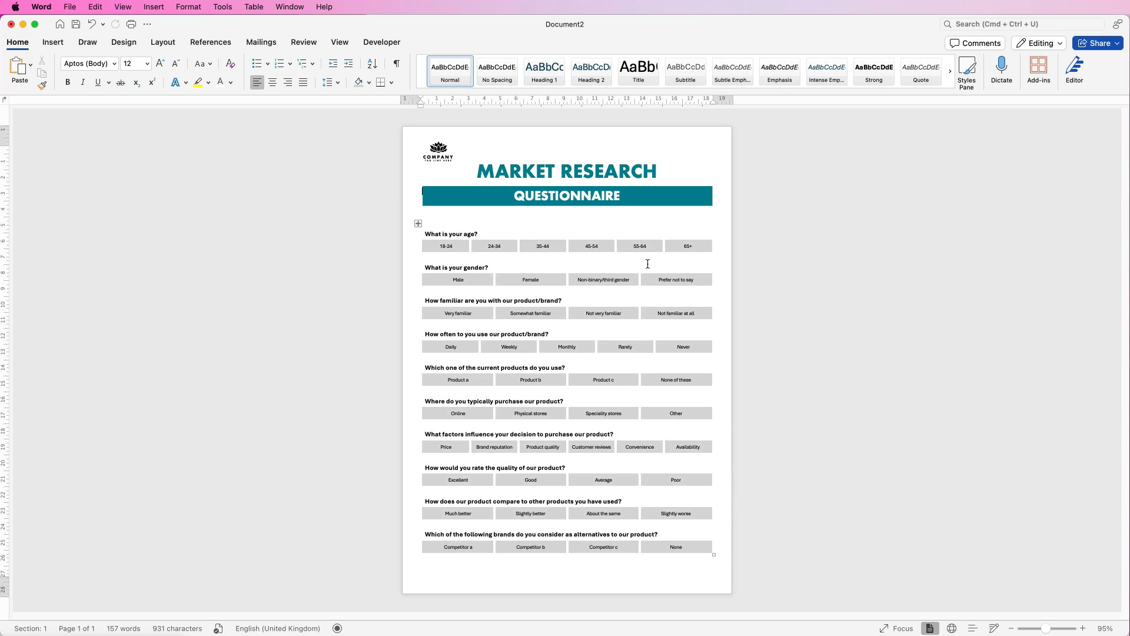
{"action": "mouse_move", "coordinate": [679, 385]}
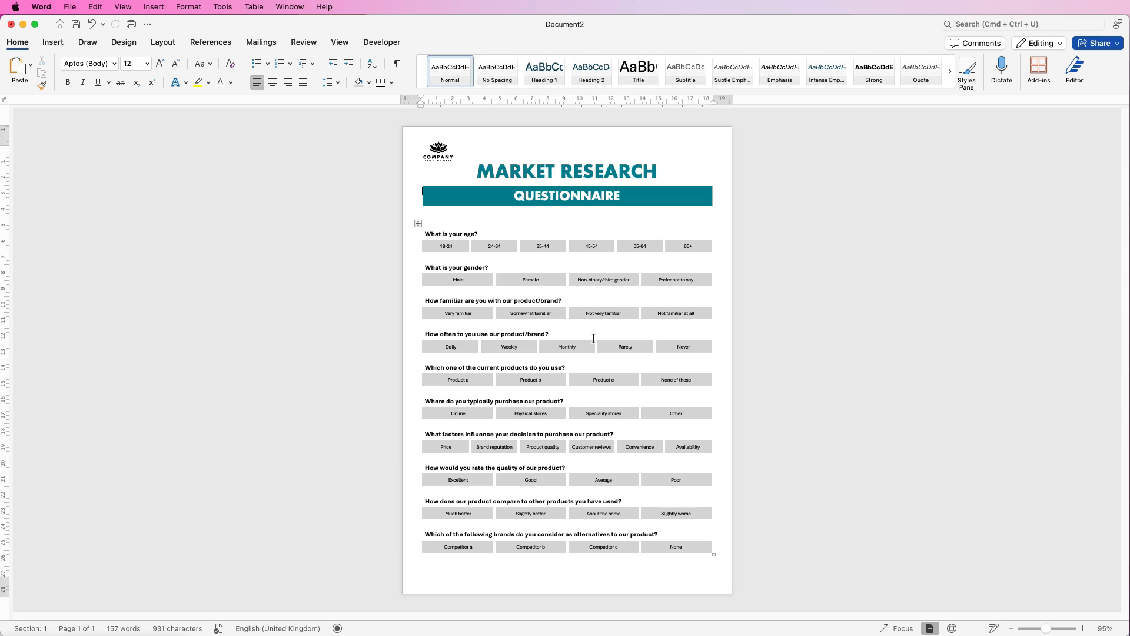
{"action": "mouse_move", "coordinate": [691, 159]}
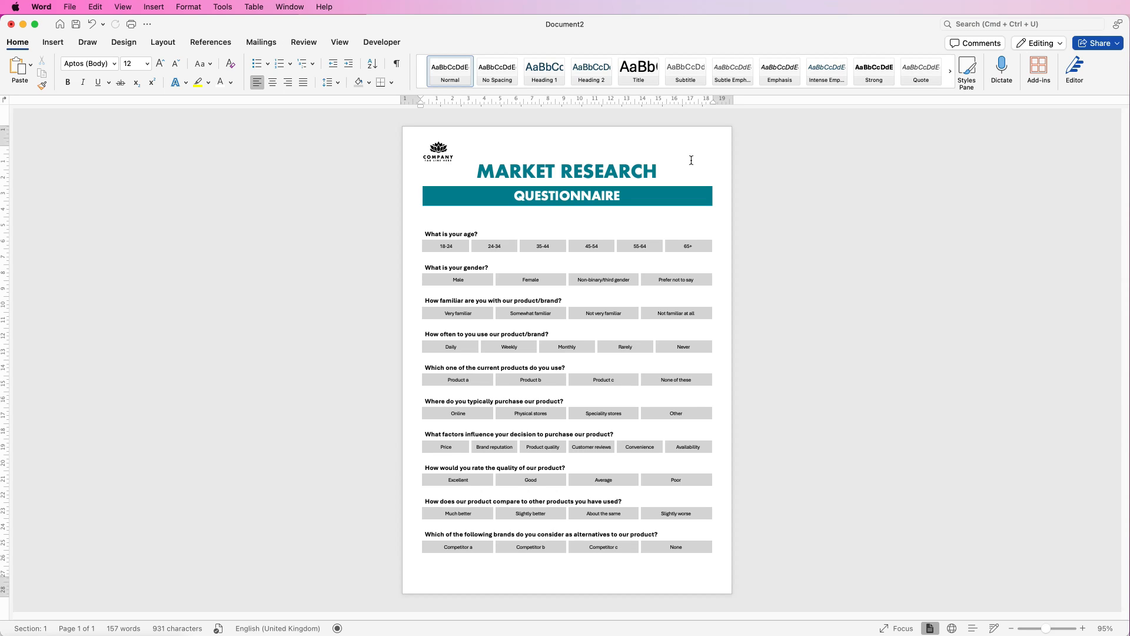
{"action": "mouse_move", "coordinate": [693, 160]}
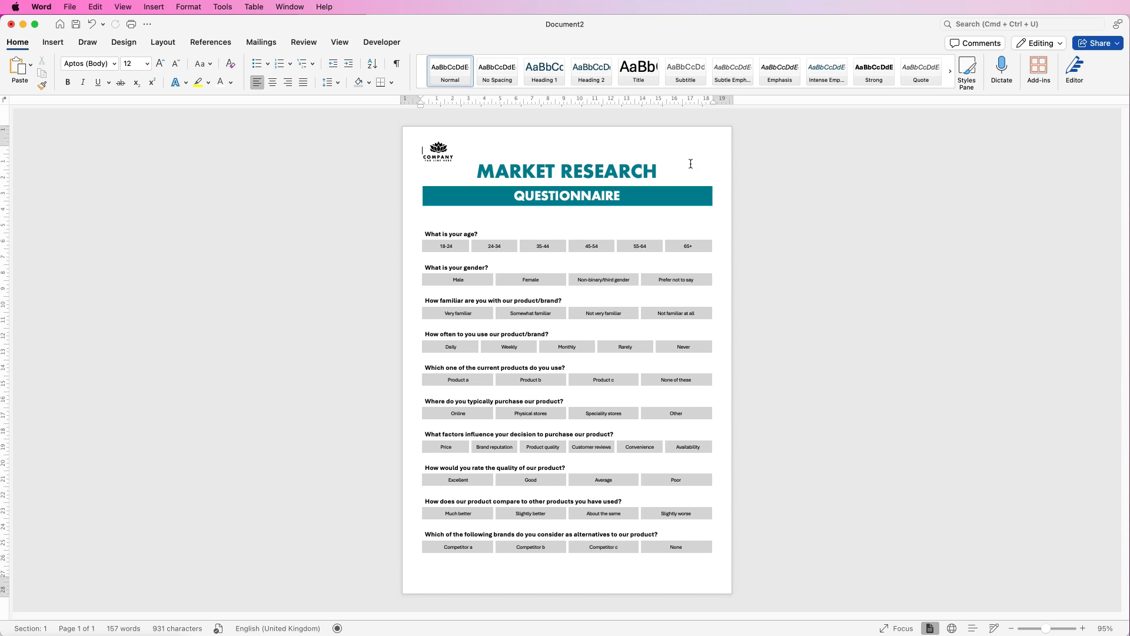
{"action": "mouse_move", "coordinate": [693, 166]}
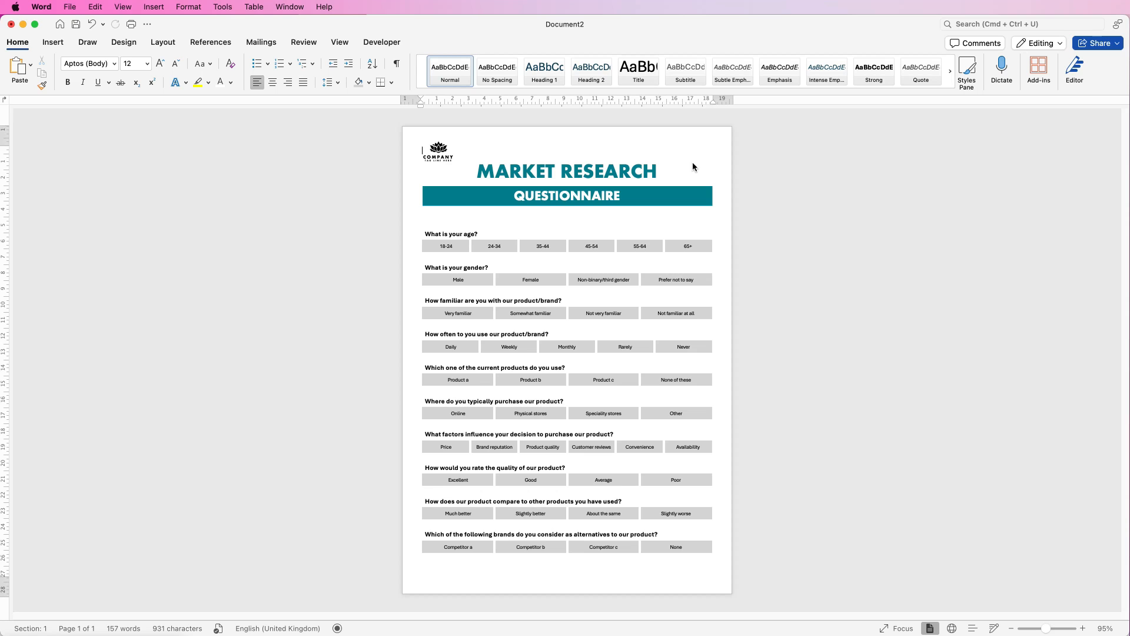